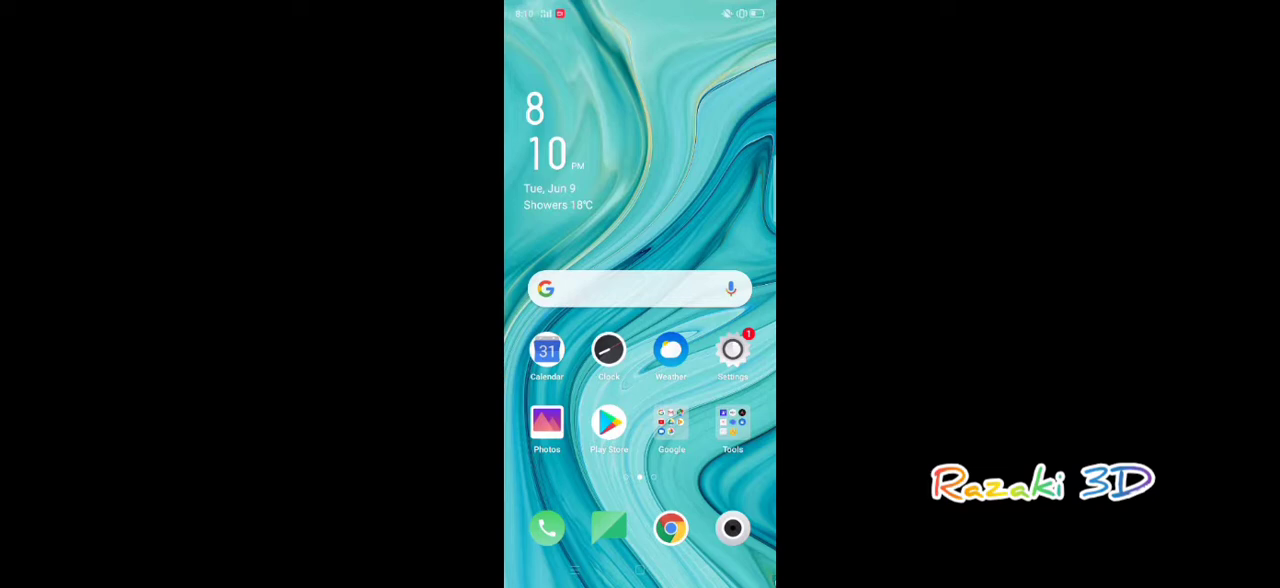
# - Launch Google Play Store and search for 'sdf' to bring up SDF 3D
pyautogui.hscroll(-3)
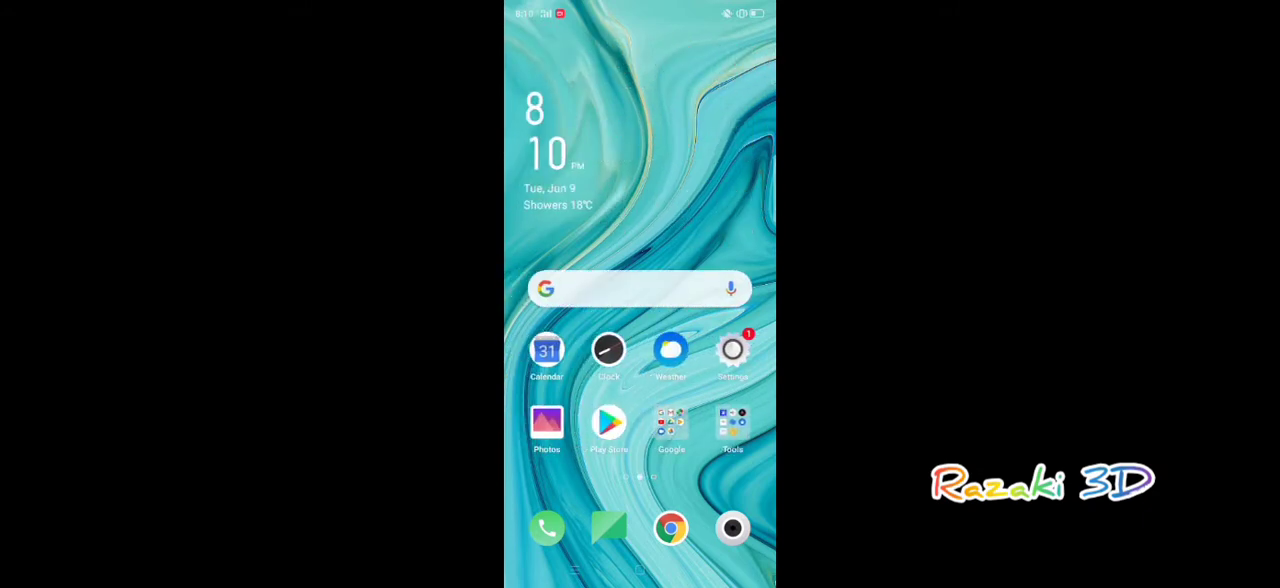
pyautogui.click(608, 426)
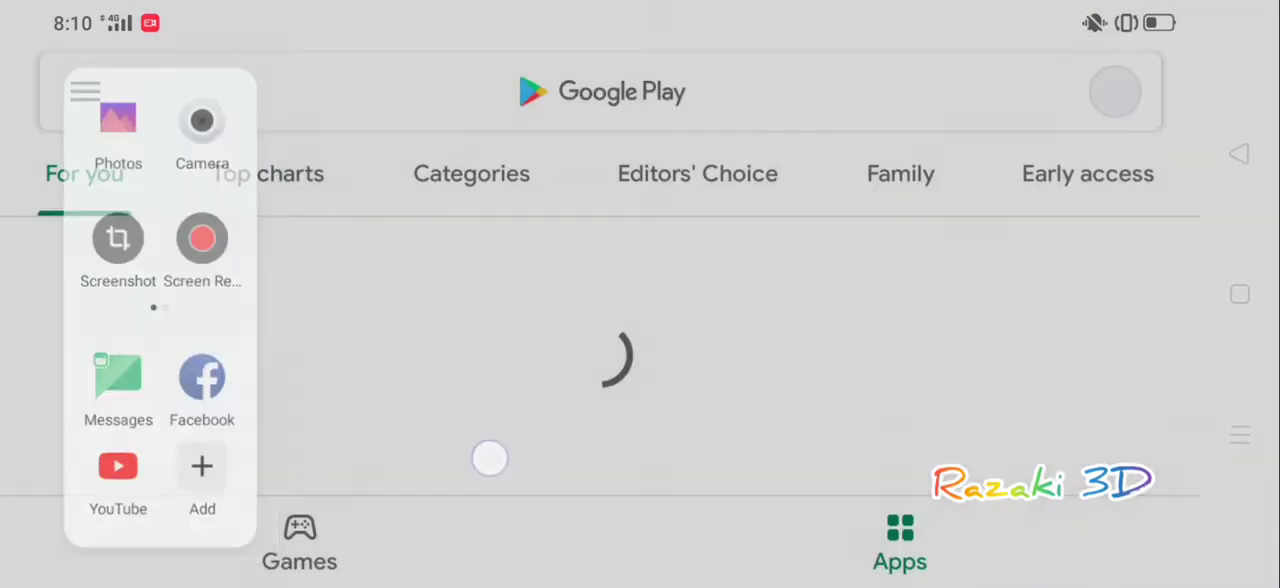
pyautogui.click(600, 90)
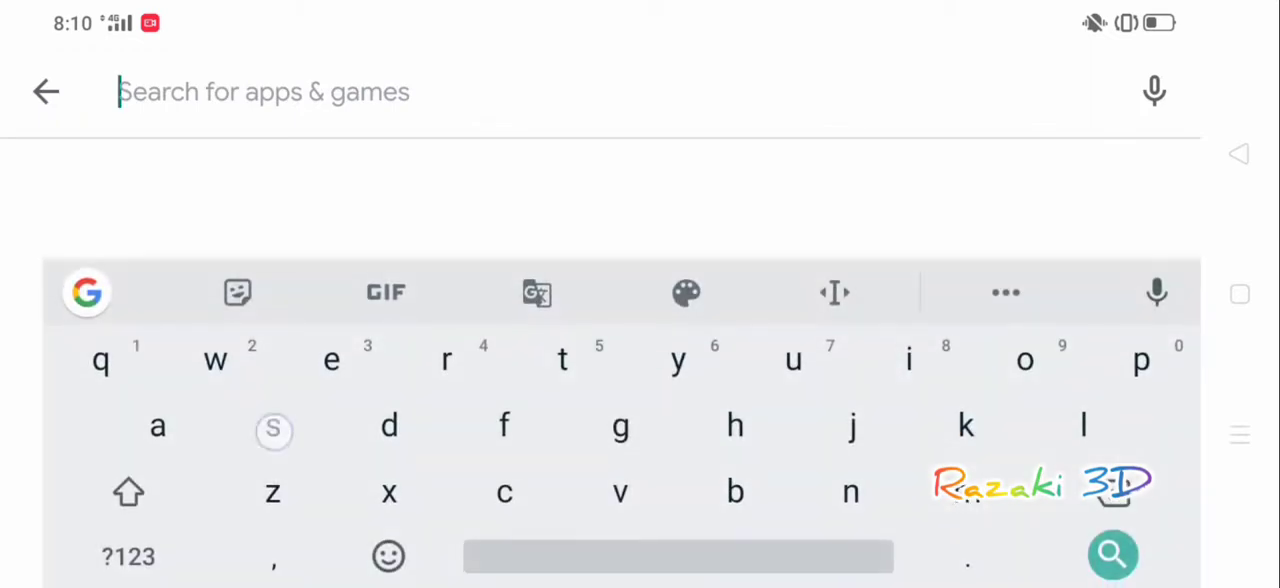
pyautogui.write('sdf')
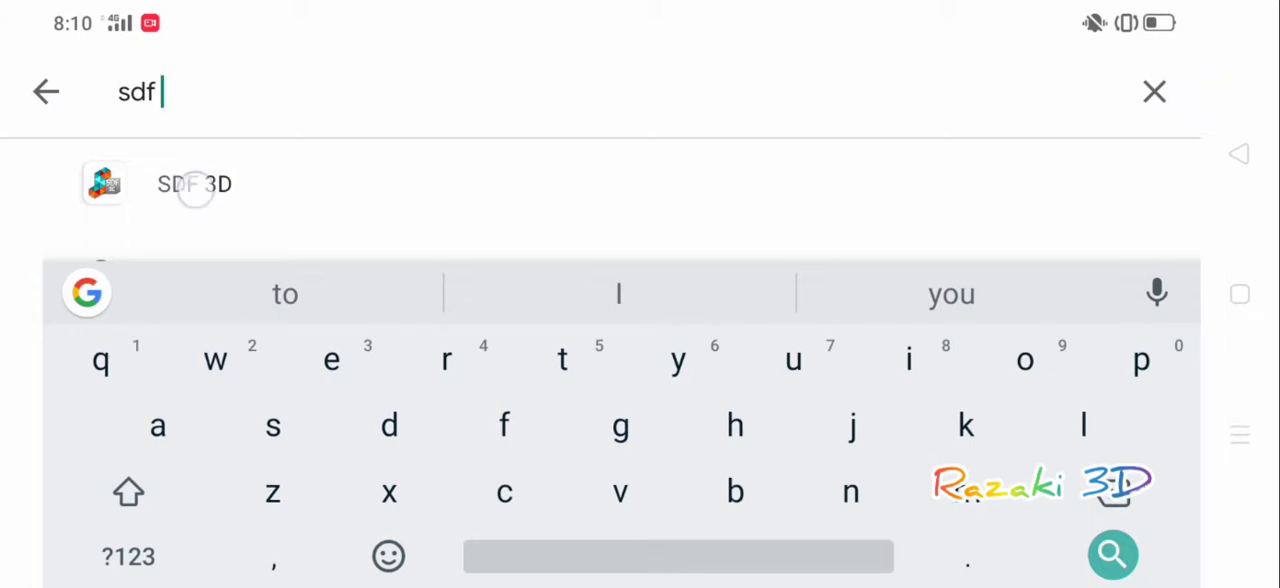
# - Open the SDF 3D listing and scroll through its 3.2 rating, reviews and screenshots
pyautogui.click(195, 187)
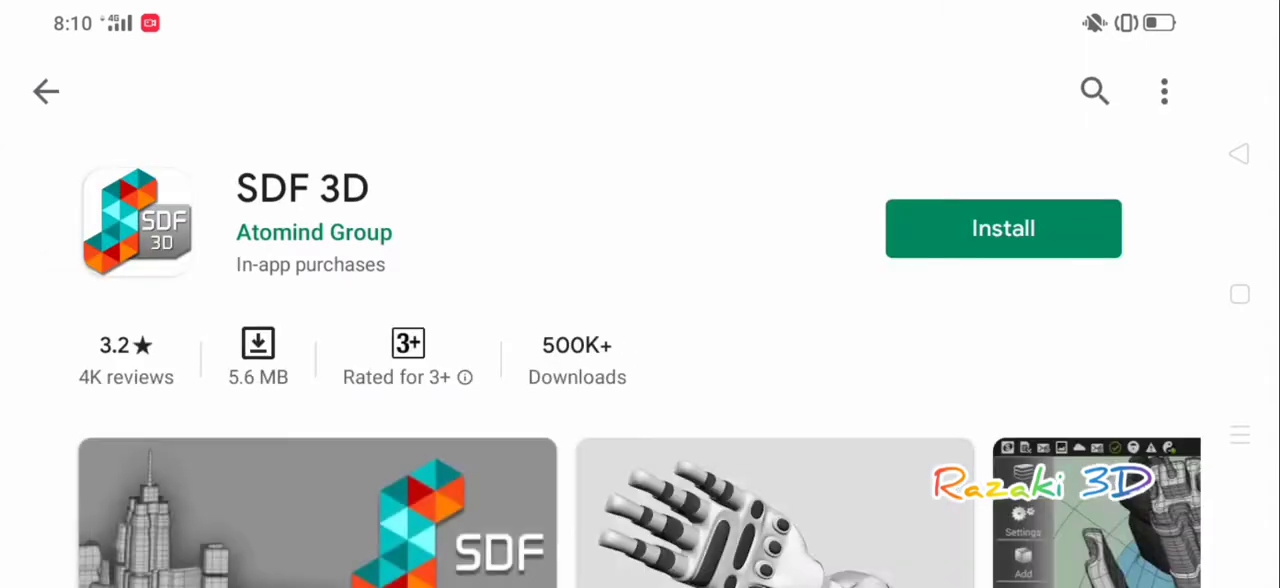
pyautogui.scroll(-3)
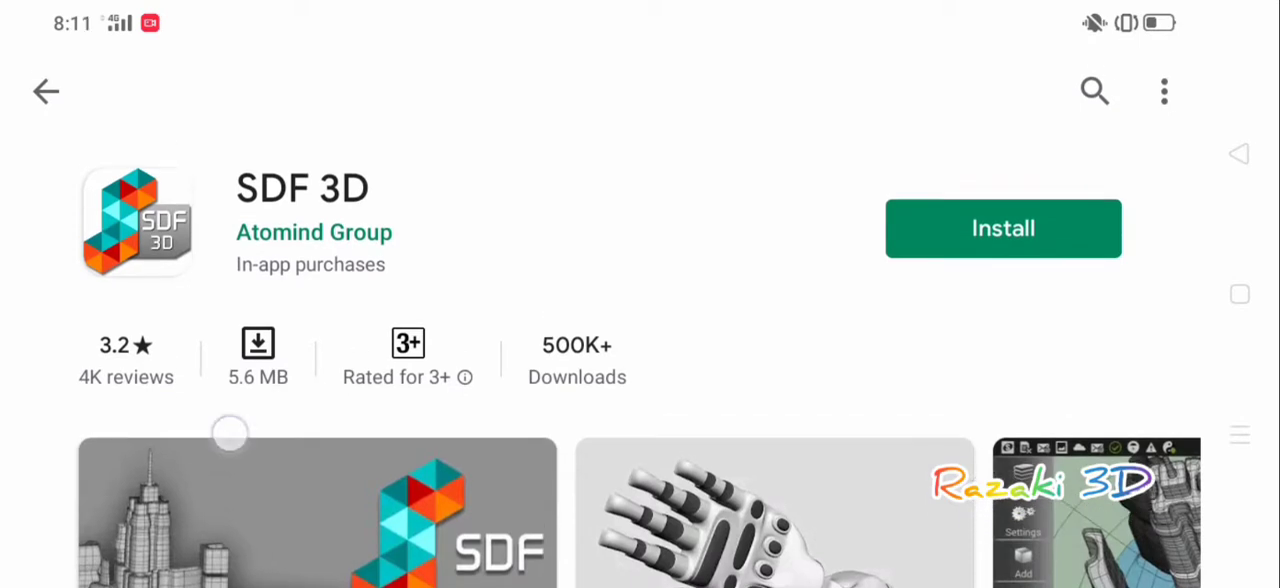
pyautogui.scroll(-3)
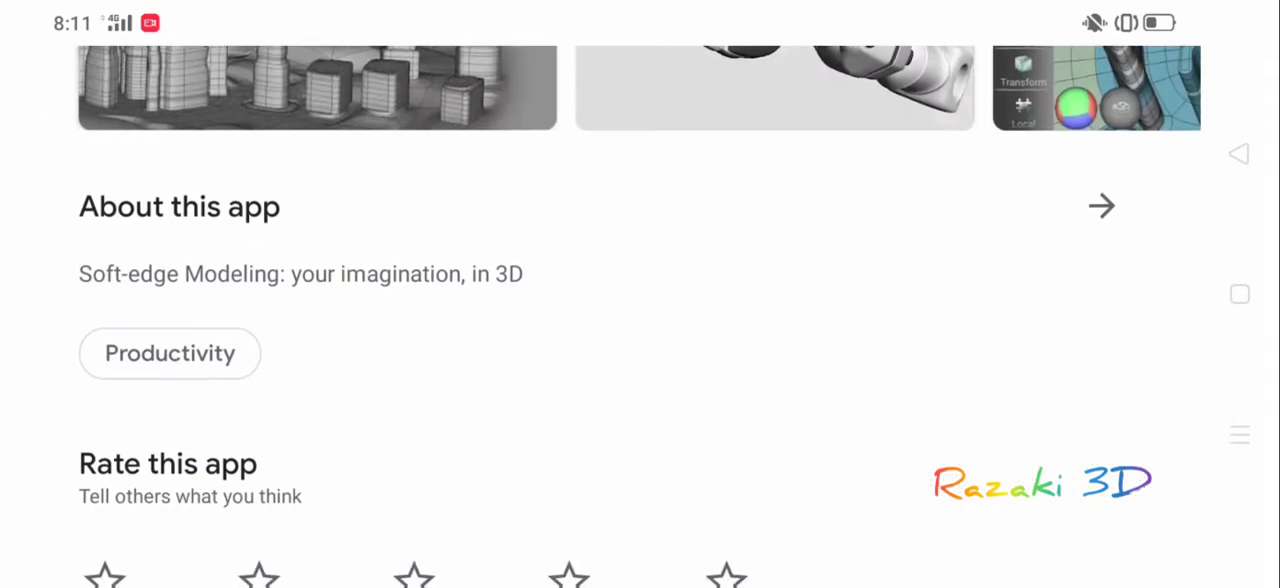
pyautogui.scroll(-3)
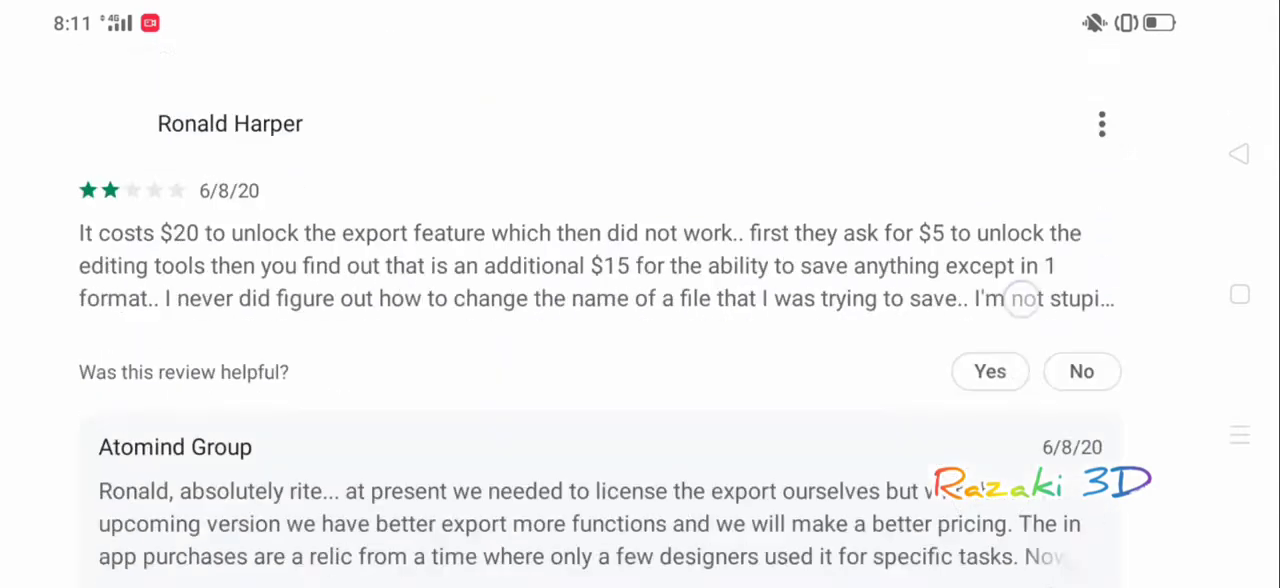
pyautogui.scroll(-3)
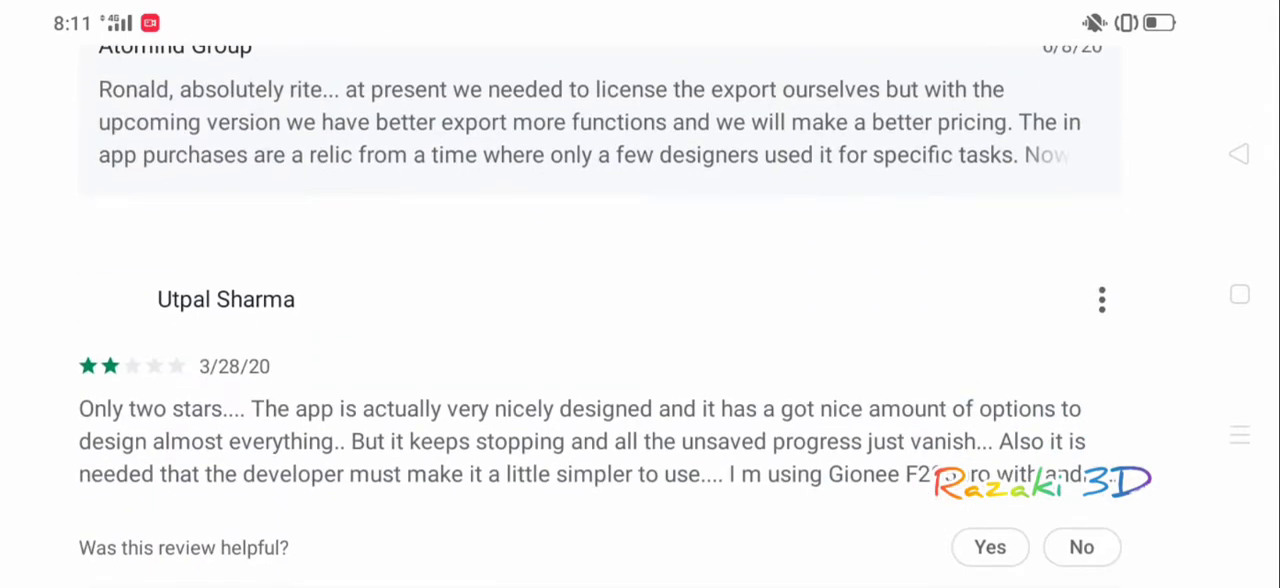
pyautogui.scroll(-3)
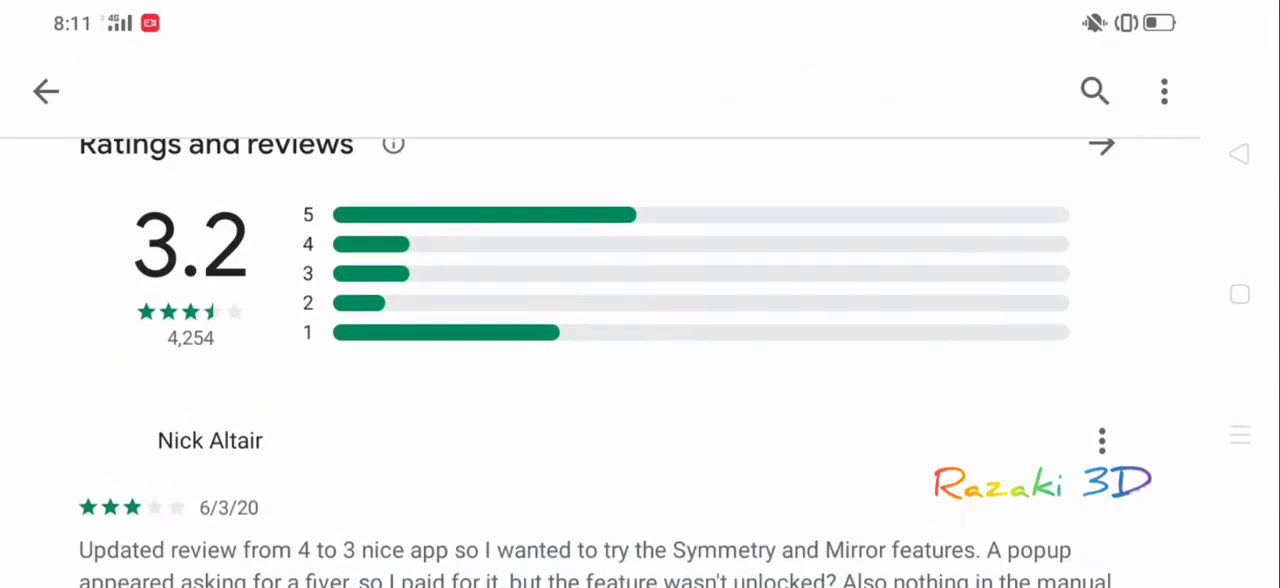
pyautogui.scroll(3)
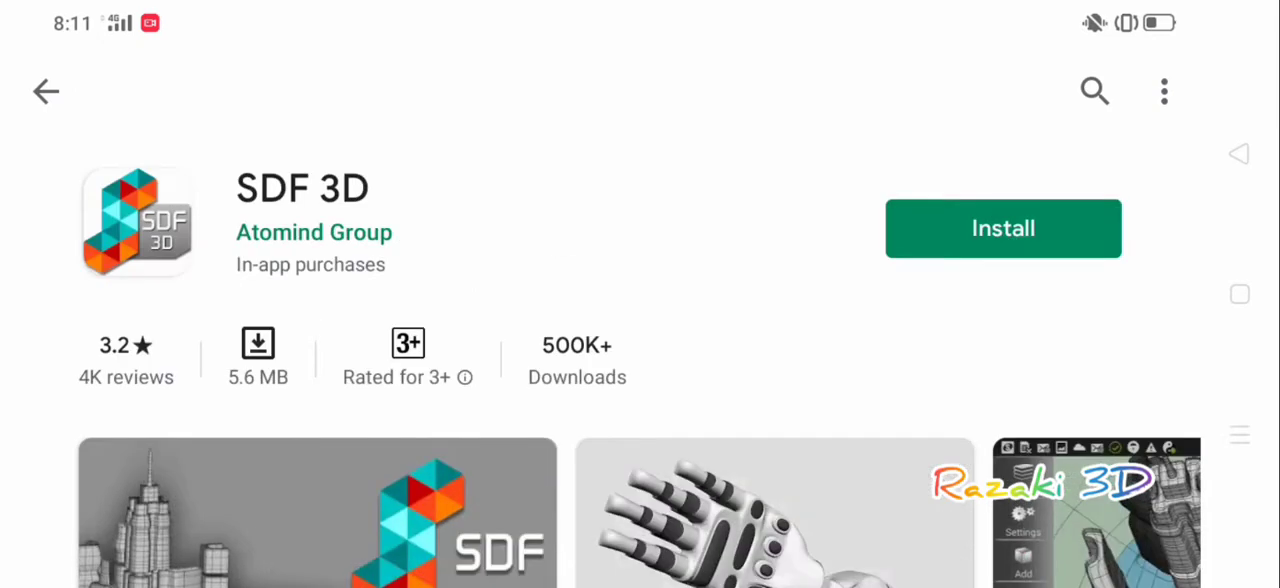
pyautogui.scroll(-3)
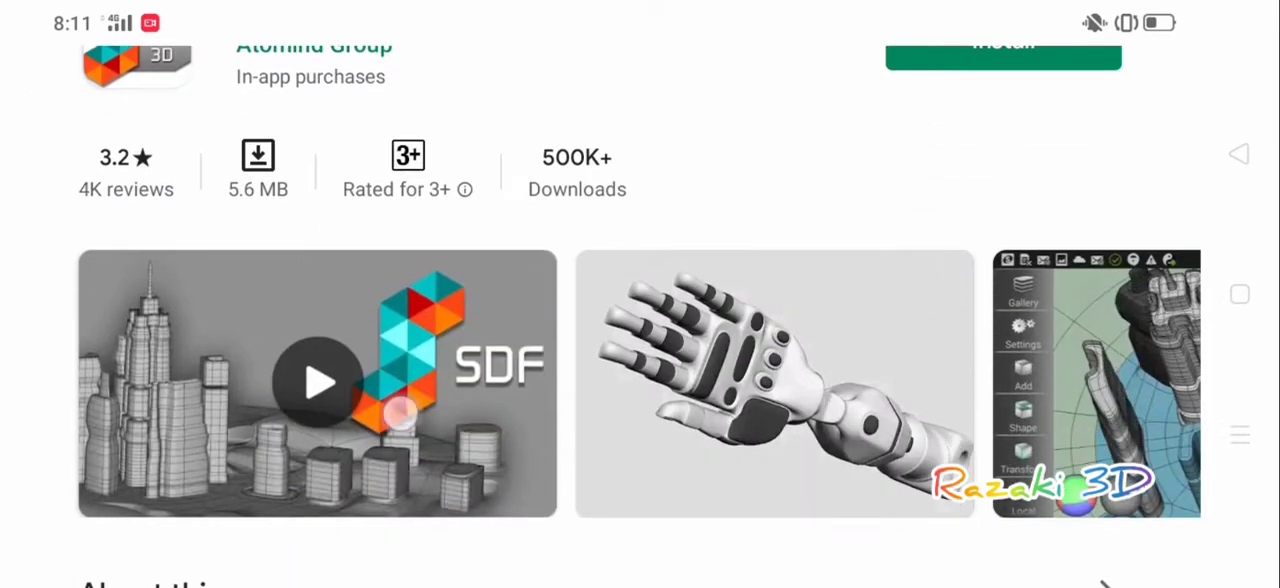
pyautogui.hscroll(-3)
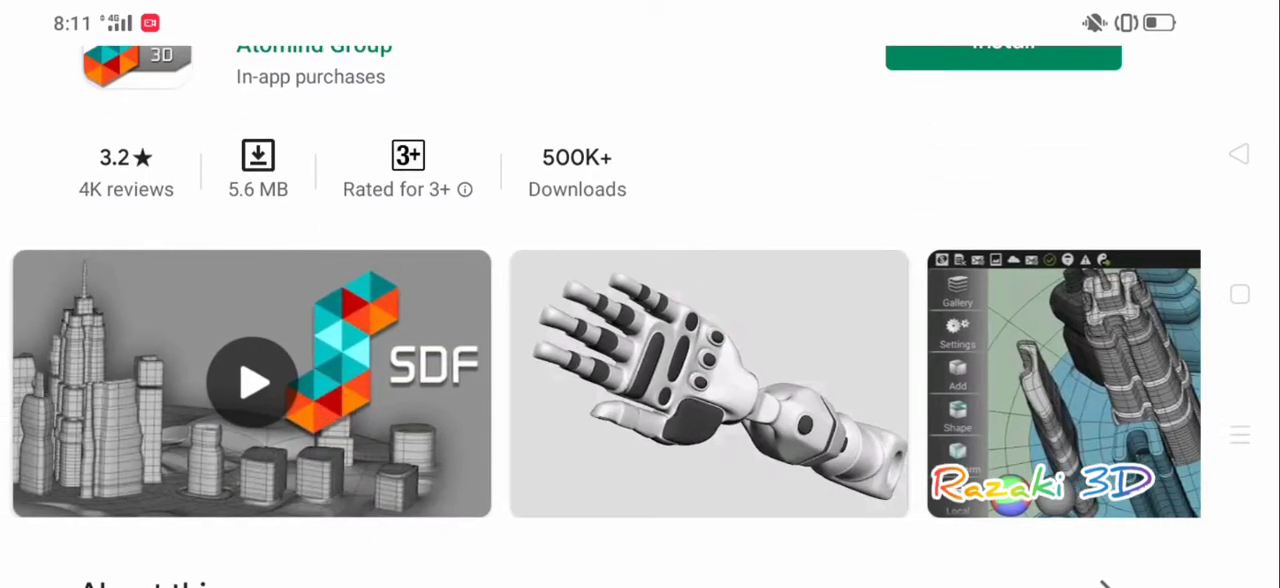
pyautogui.hscroll(-3)
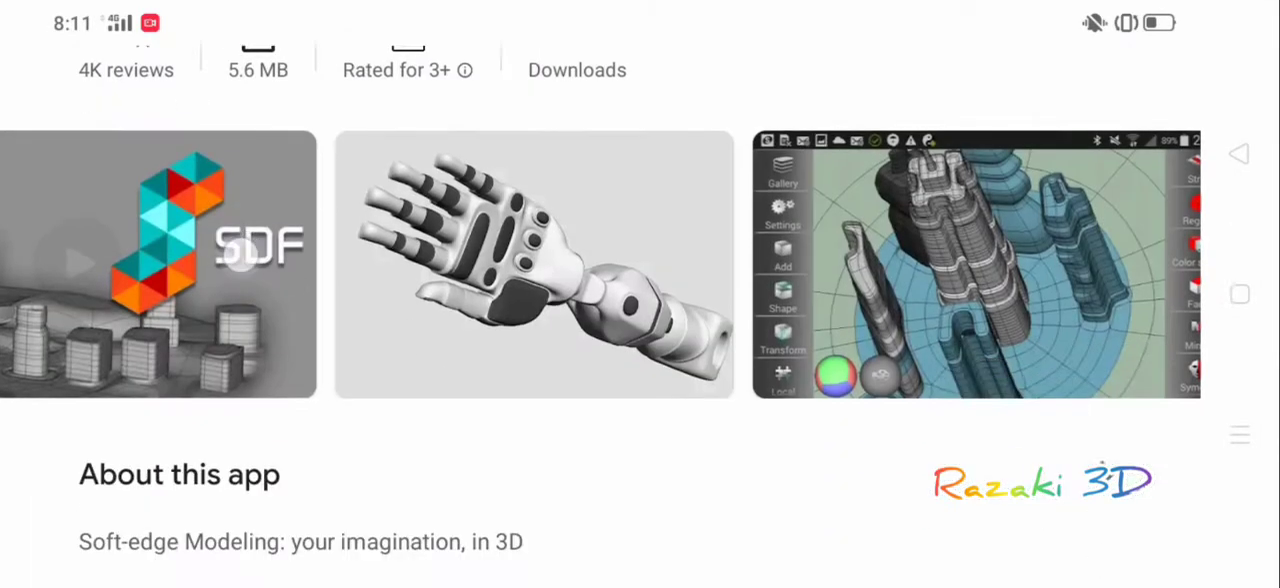
pyautogui.scroll(-3)
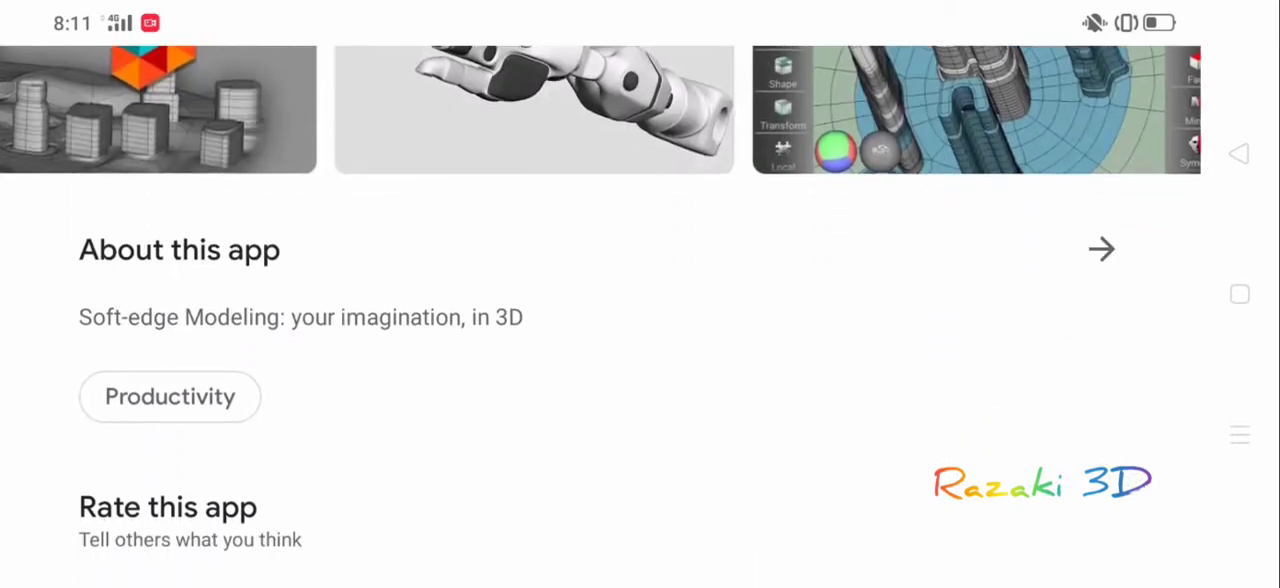
pyautogui.scroll(-3)
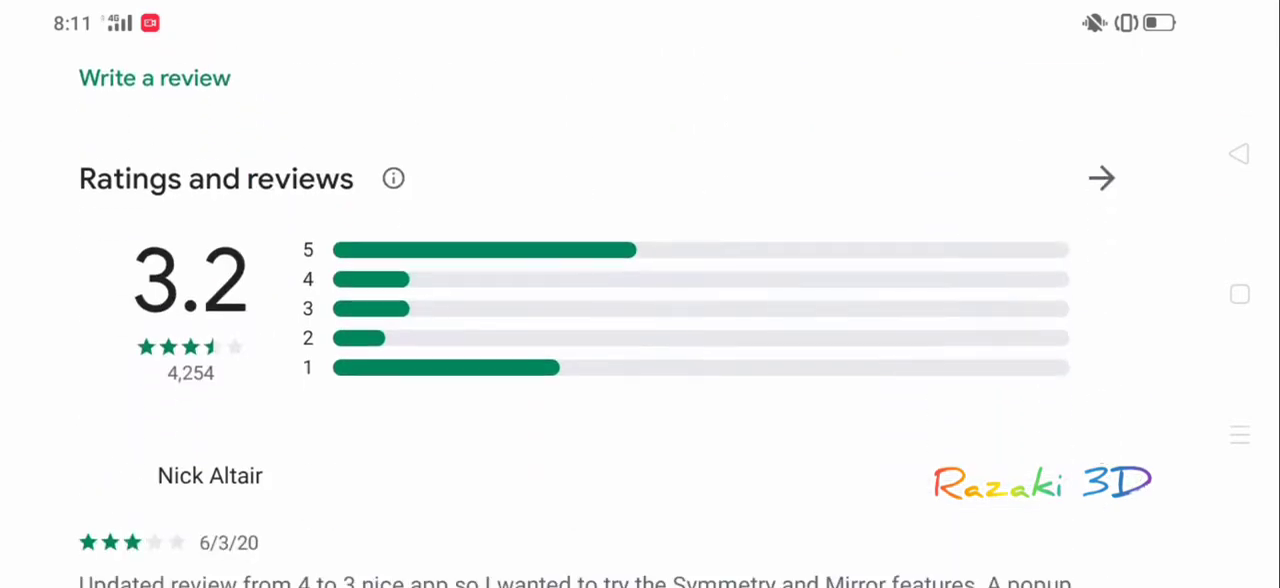
pyautogui.scroll(-3)
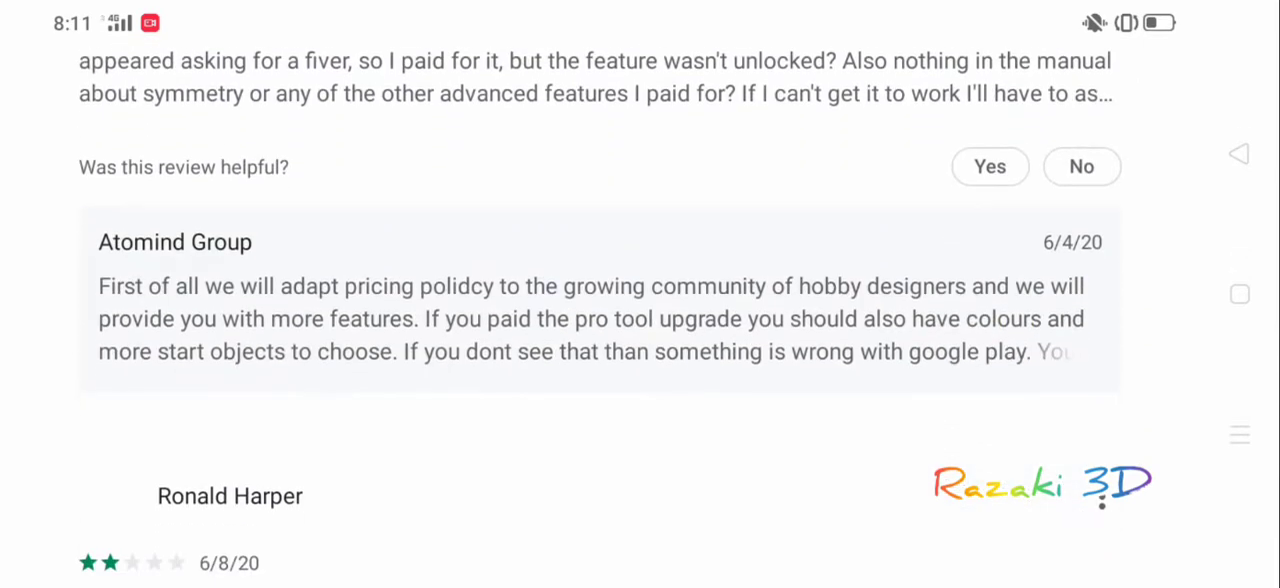
pyautogui.scroll(-3)
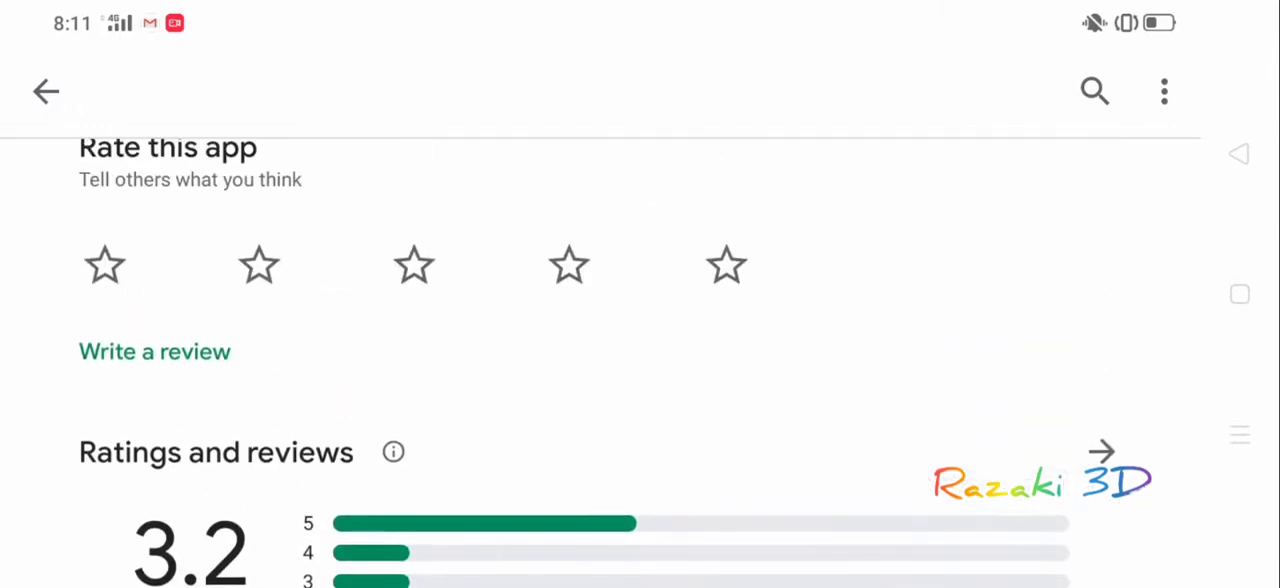
pyautogui.scroll(3)
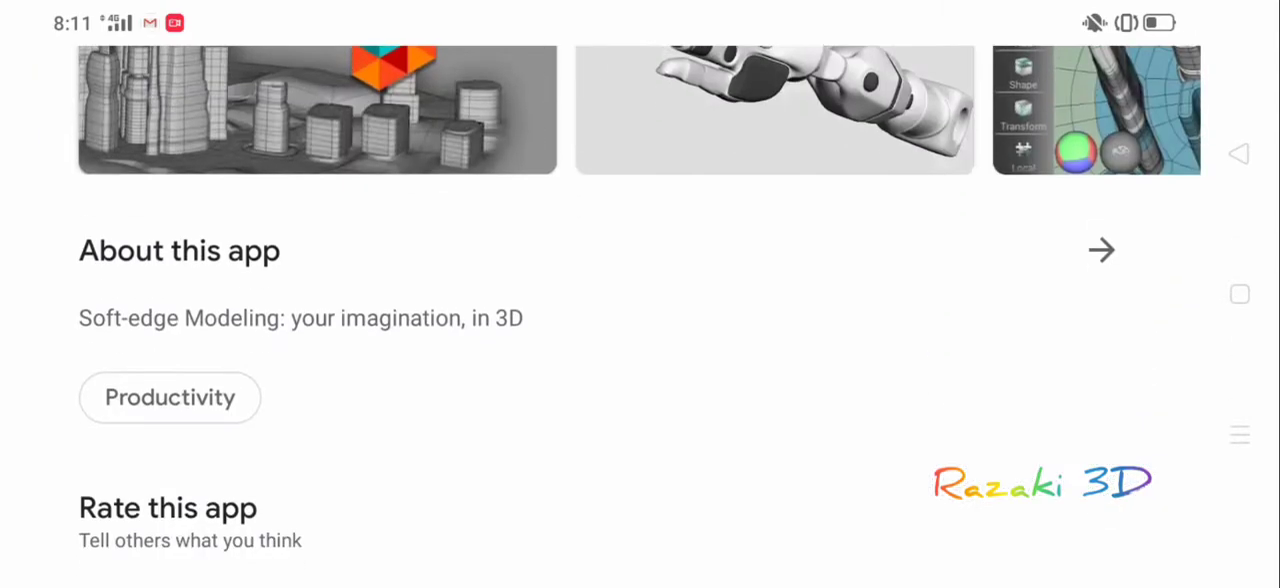
pyautogui.scroll(-3)
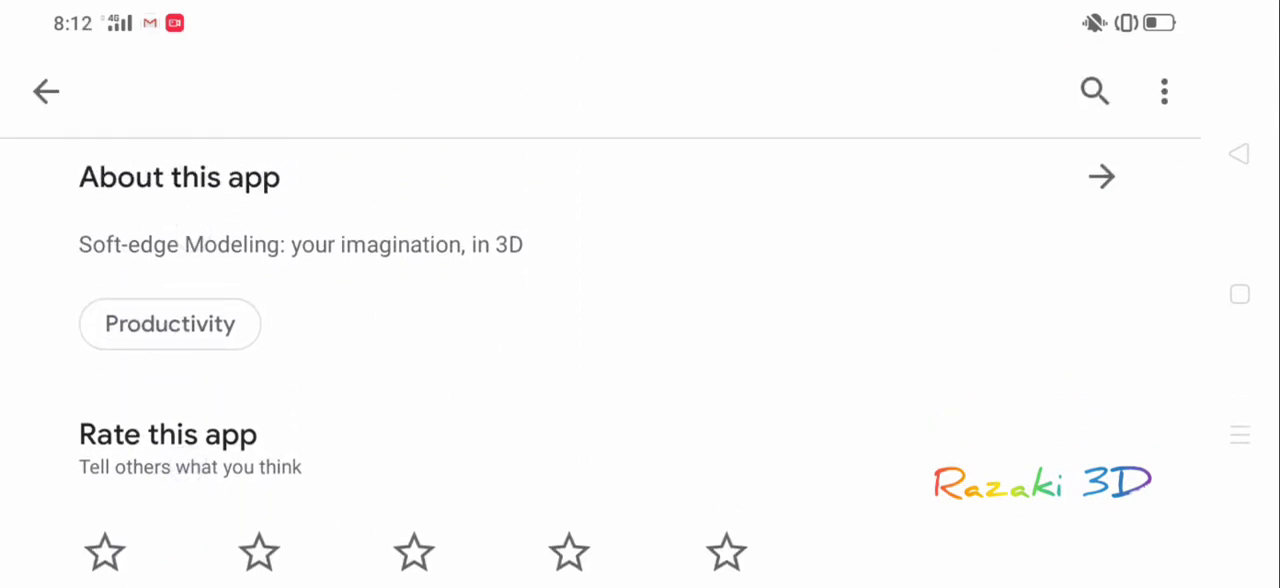
pyautogui.scroll(-3)
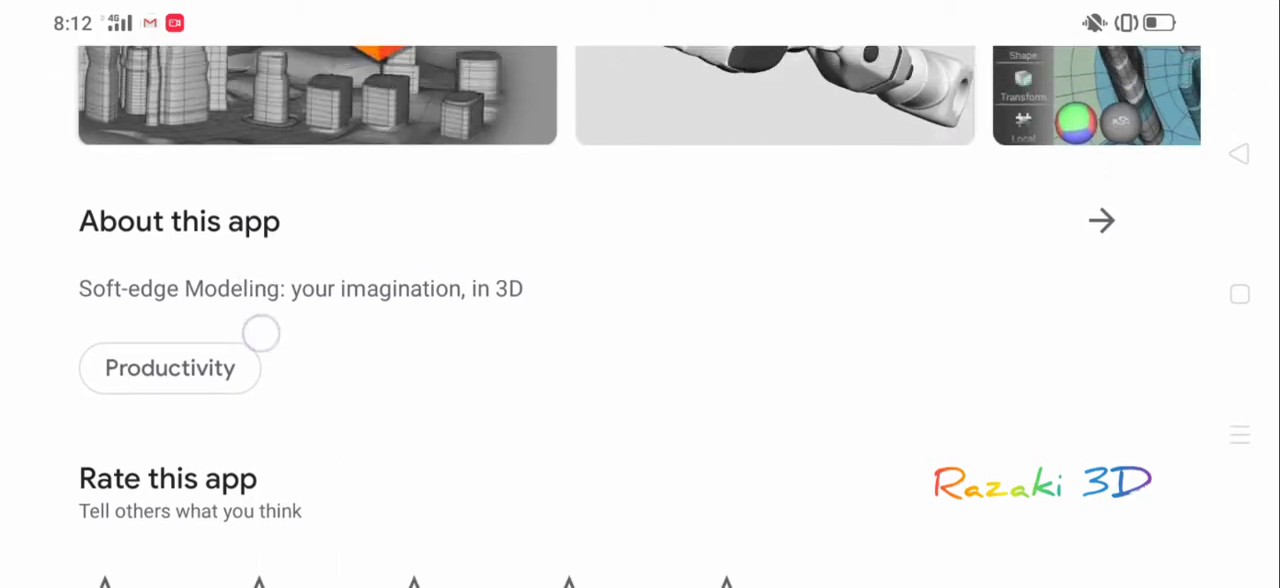
pyautogui.scroll(-3)
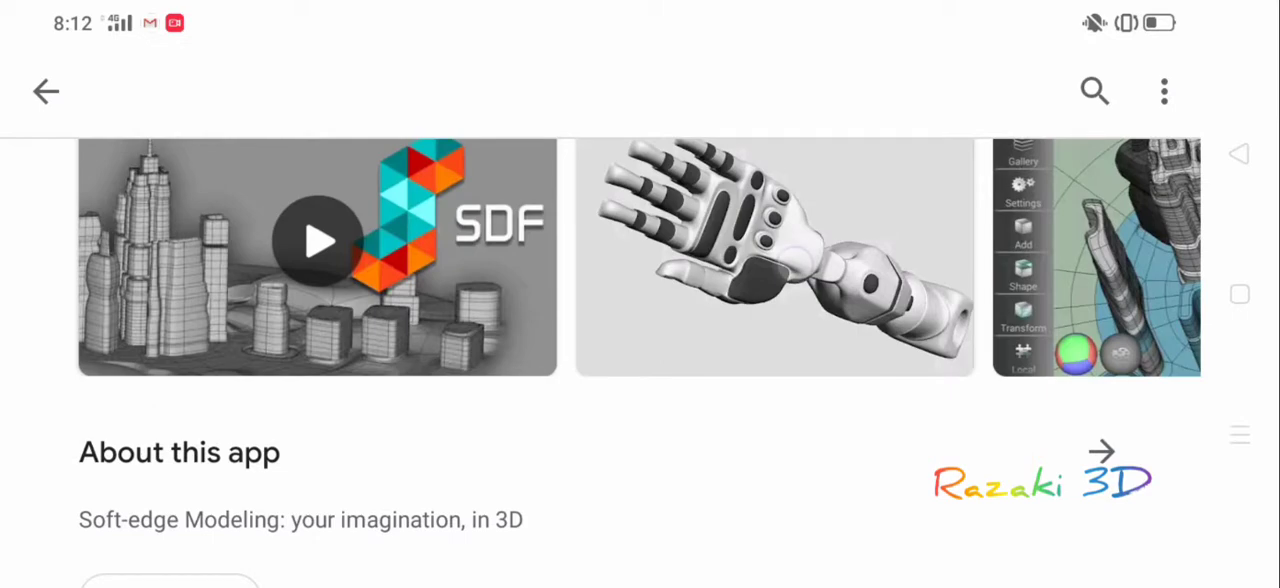
pyautogui.click(783, 260)
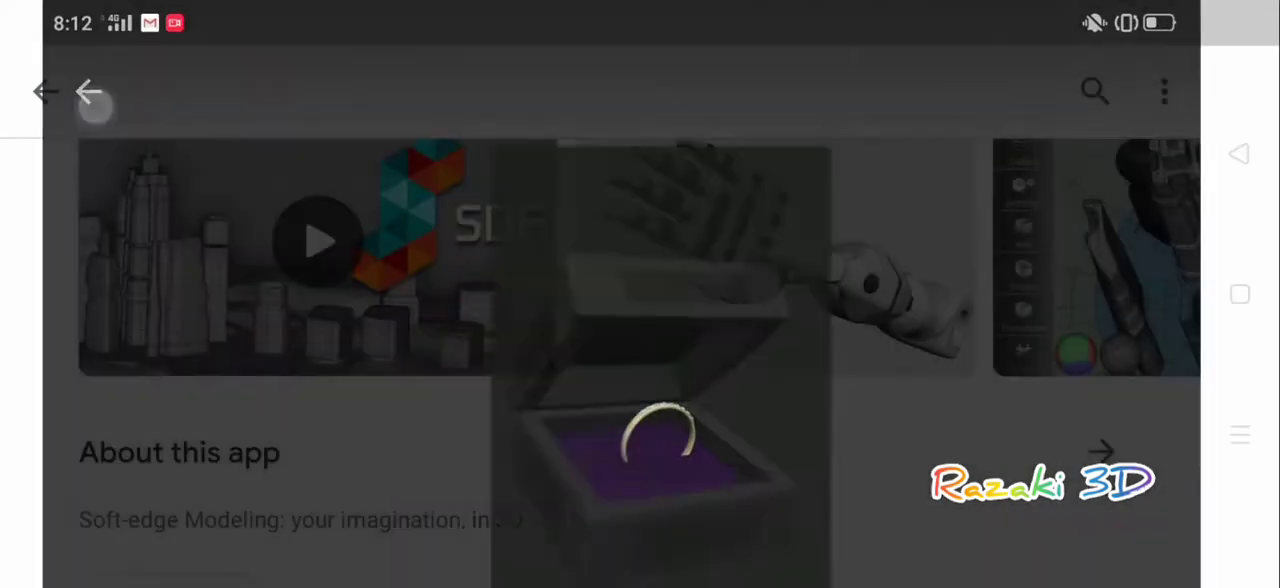
# - Scroll through SDF 3D's reviews and developer replies down to About this app
pyautogui.scroll(-3)
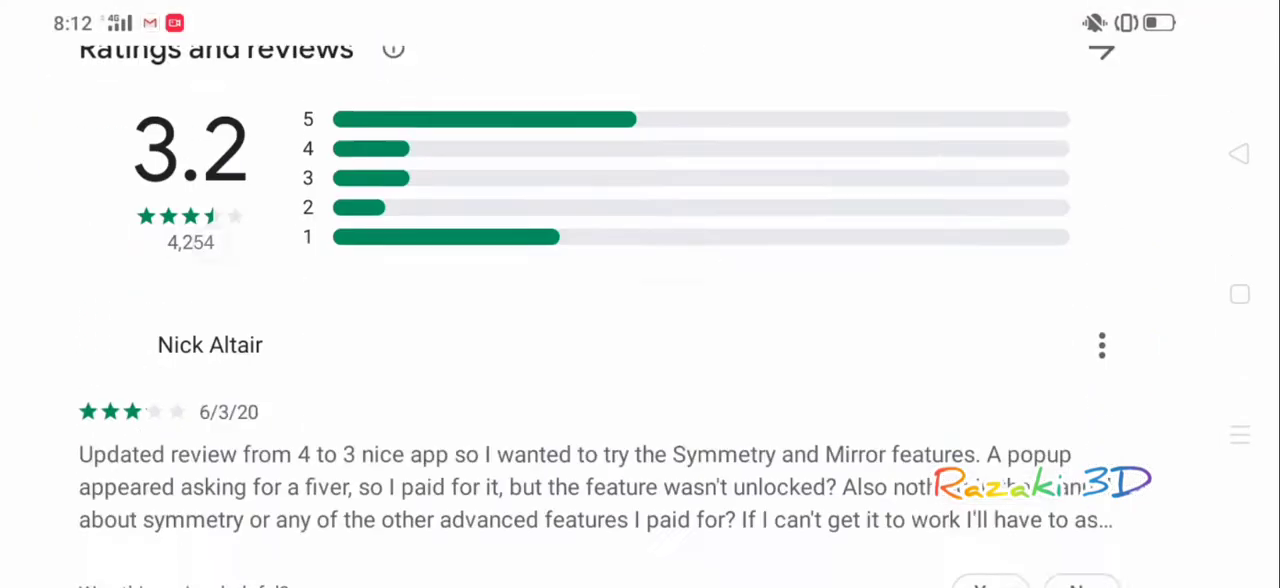
pyautogui.scroll(-3)
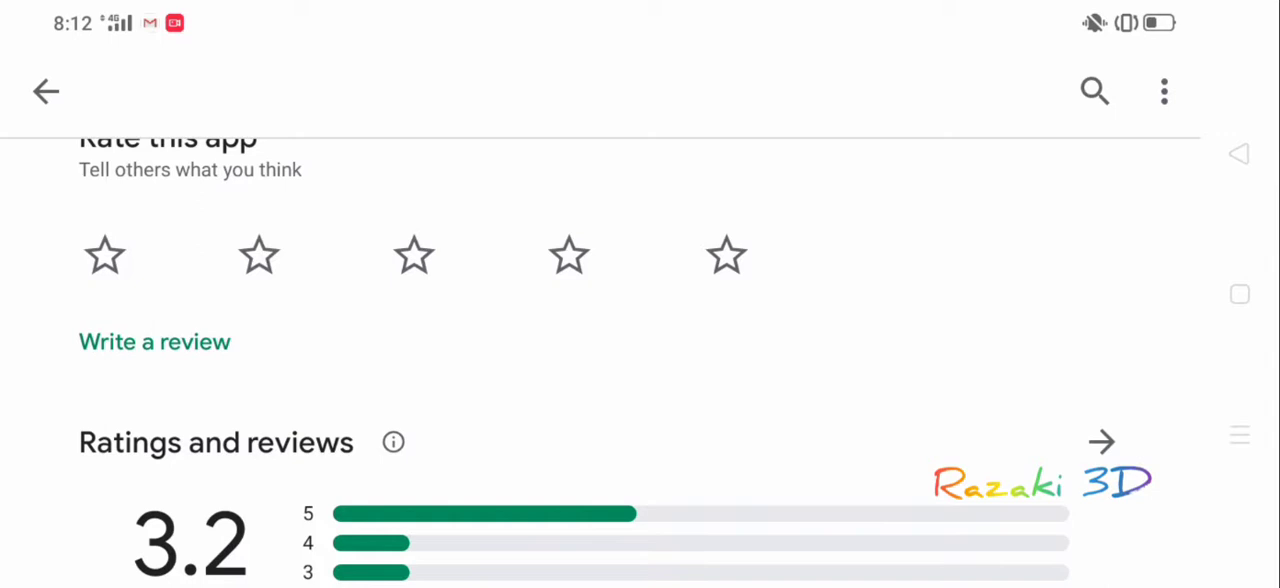
pyautogui.scroll(-3)
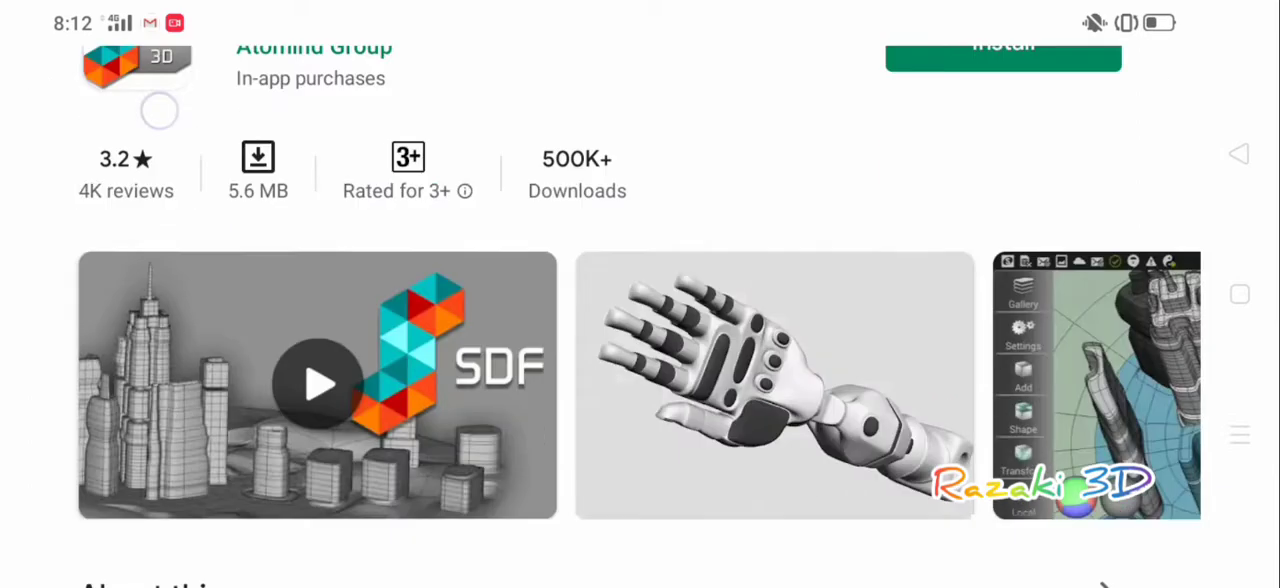
pyautogui.scroll(-3)
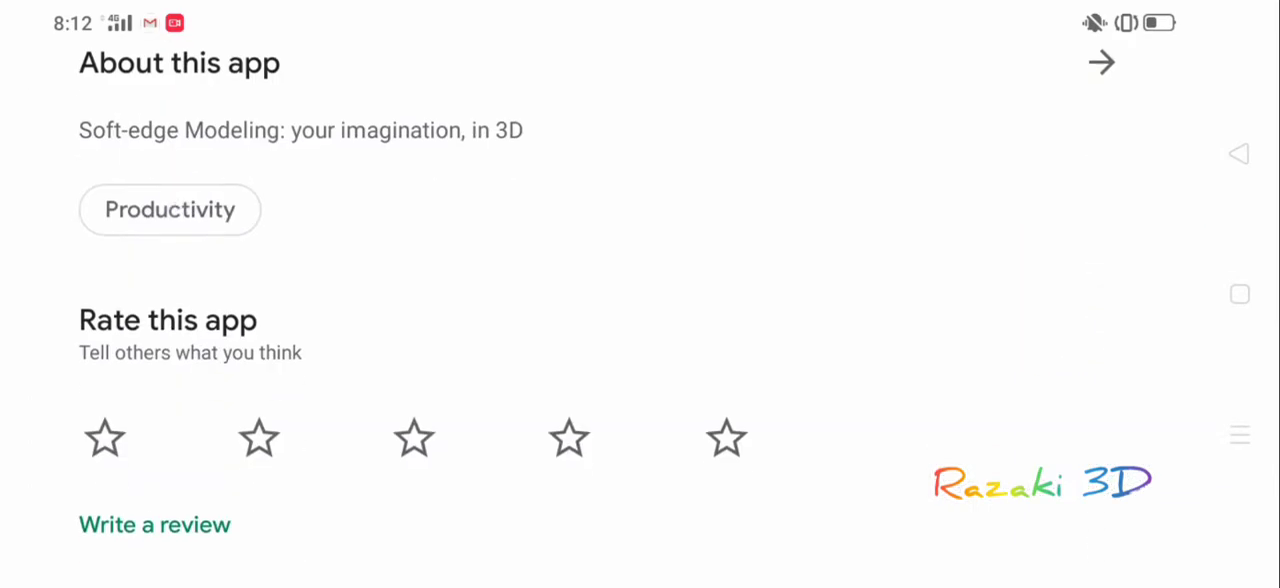
pyautogui.scroll(-3)
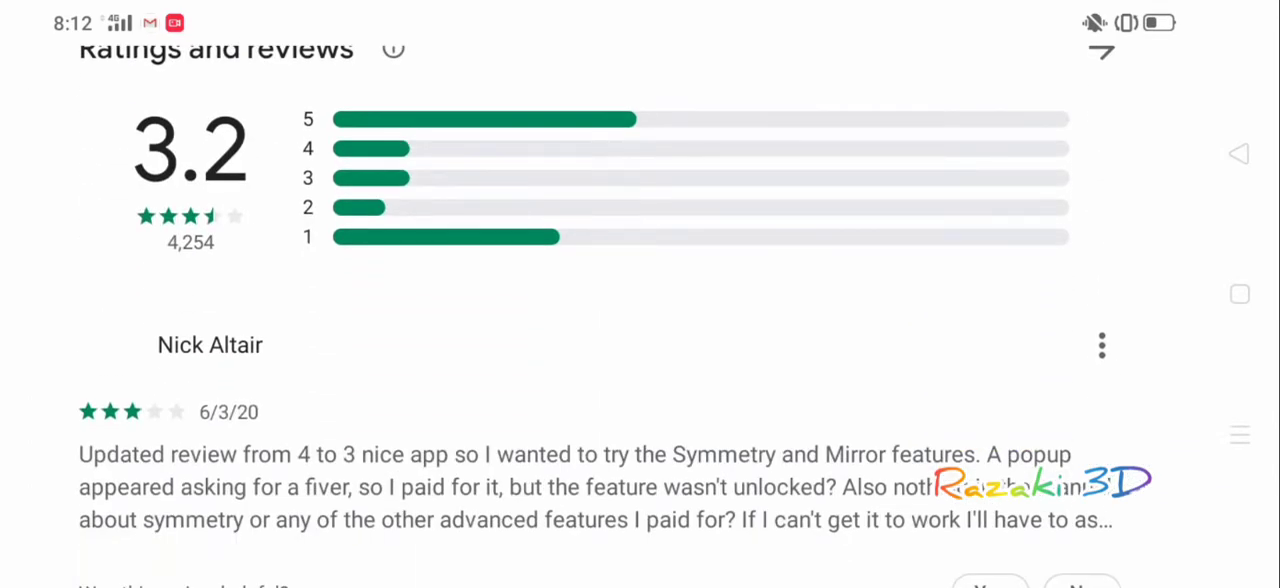
pyautogui.scroll(-3)
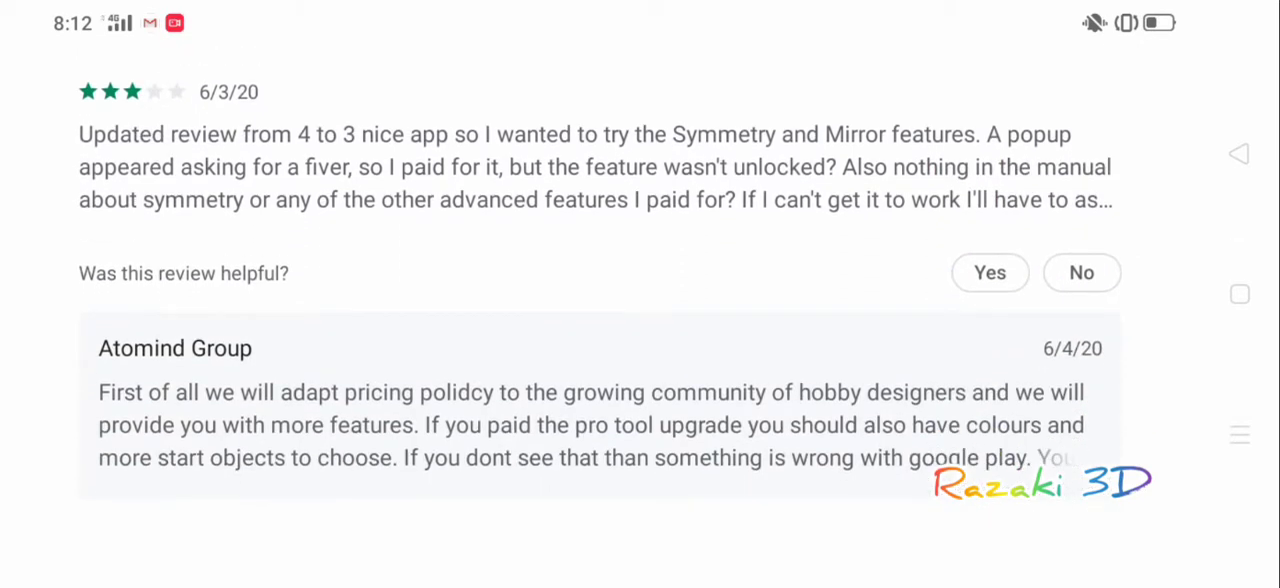
pyautogui.scroll(-3)
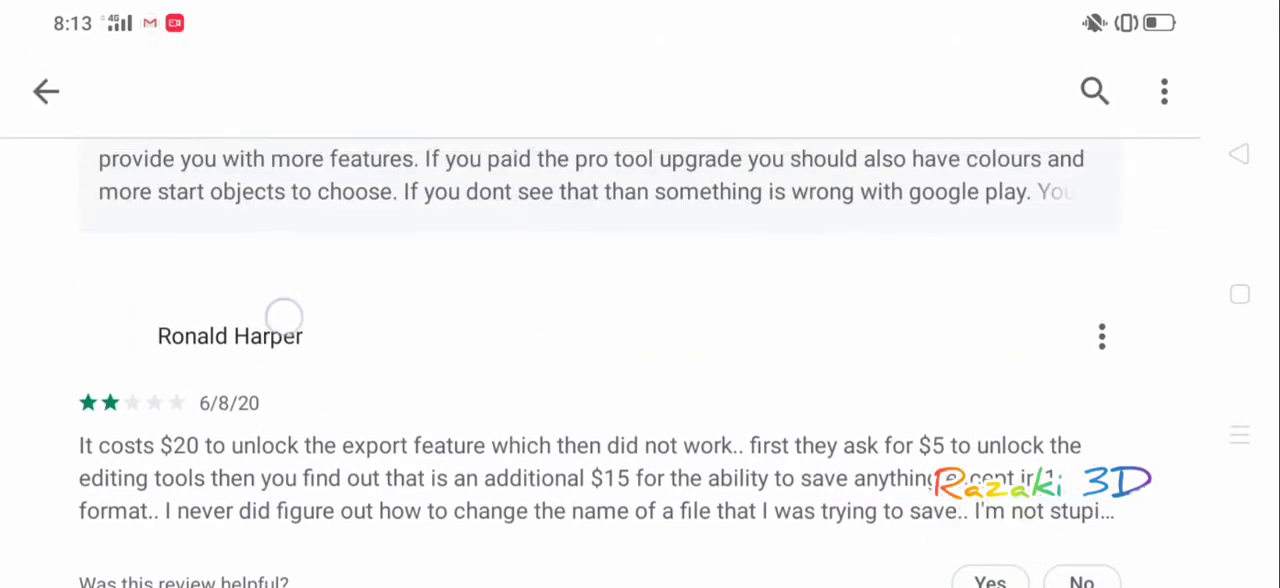
pyautogui.scroll(-3)
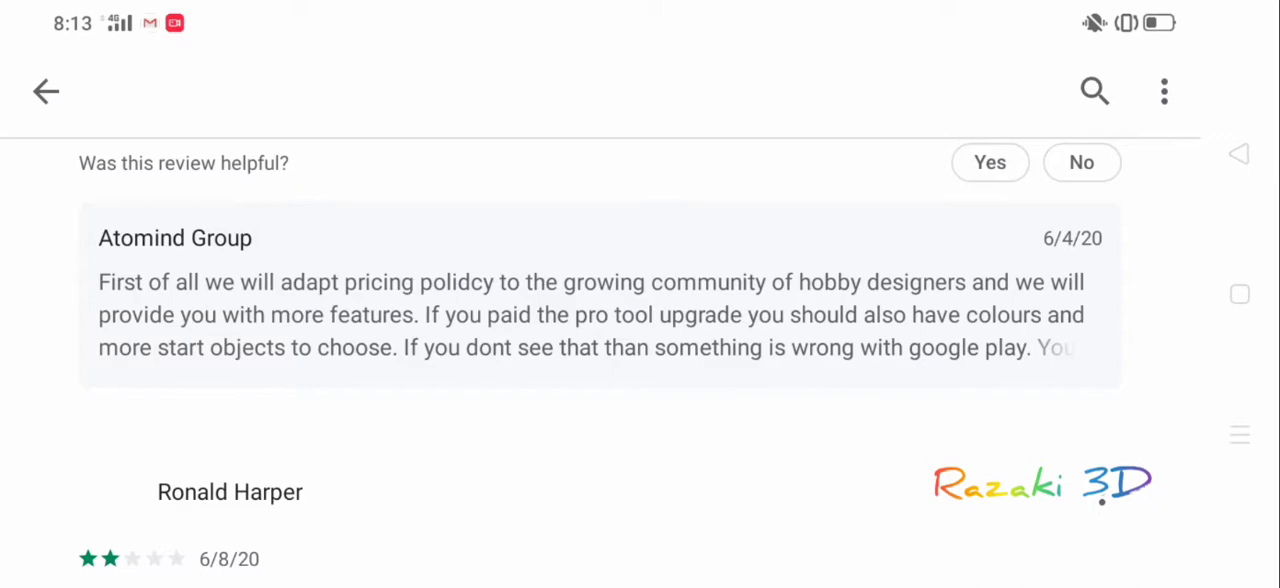
pyautogui.scroll(-3)
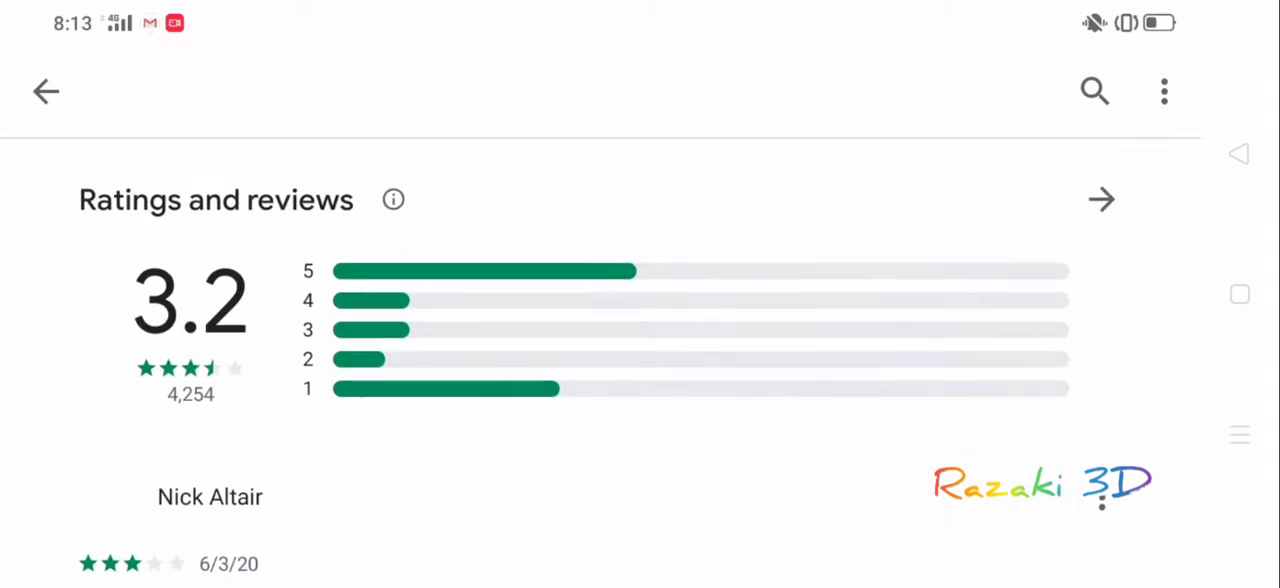
pyautogui.scroll(3)
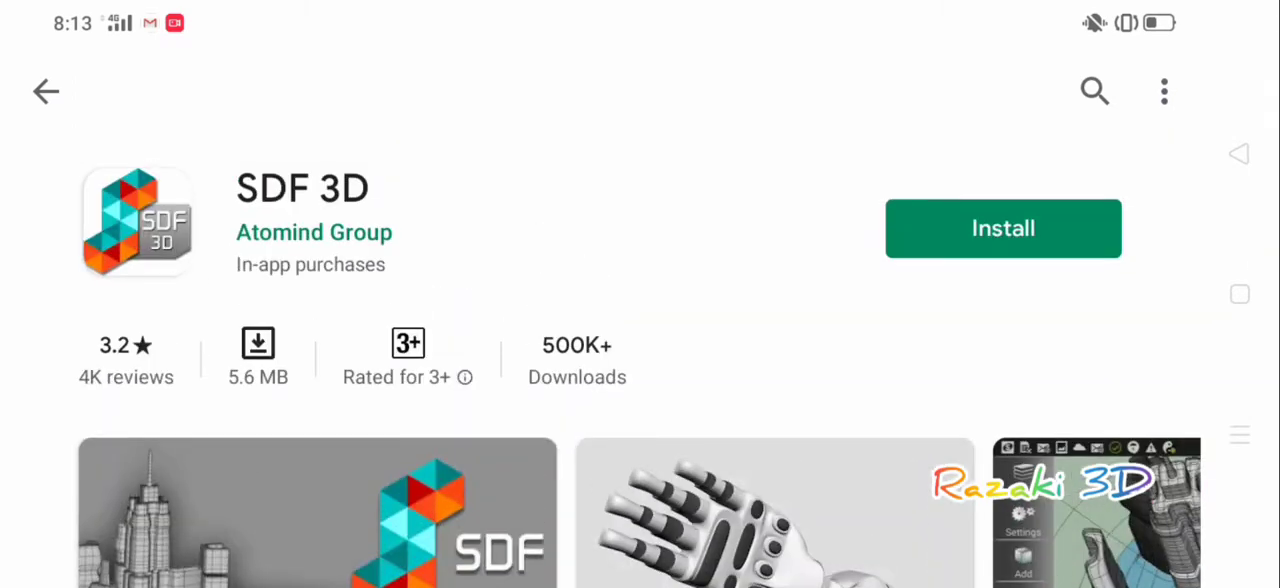
pyautogui.scroll(-3)
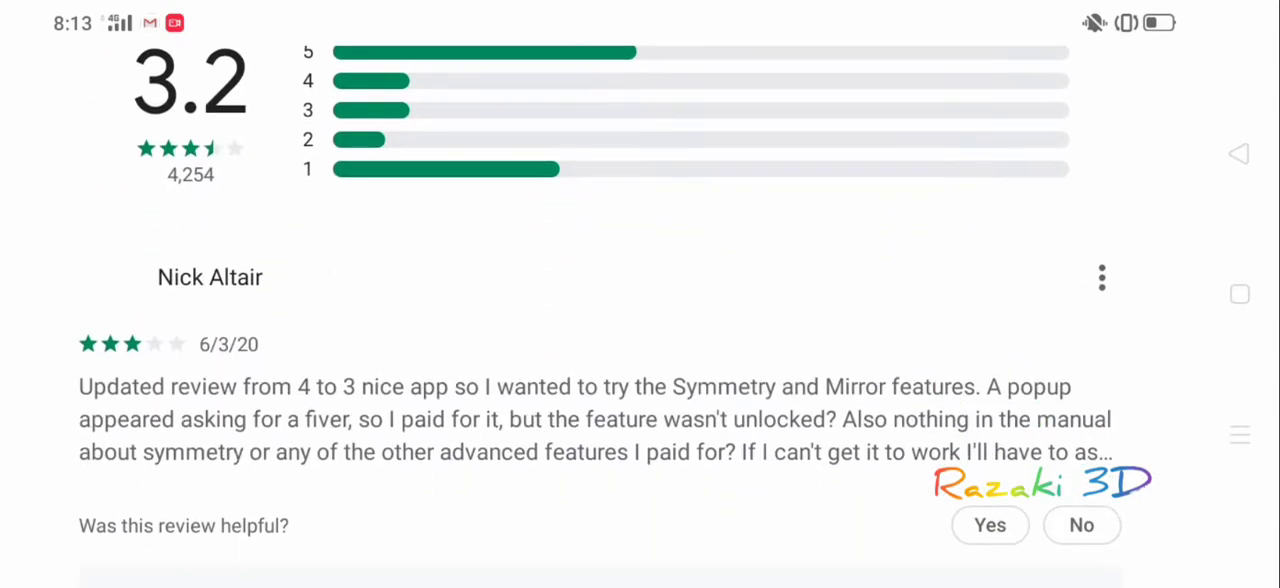
pyautogui.scroll(-3)
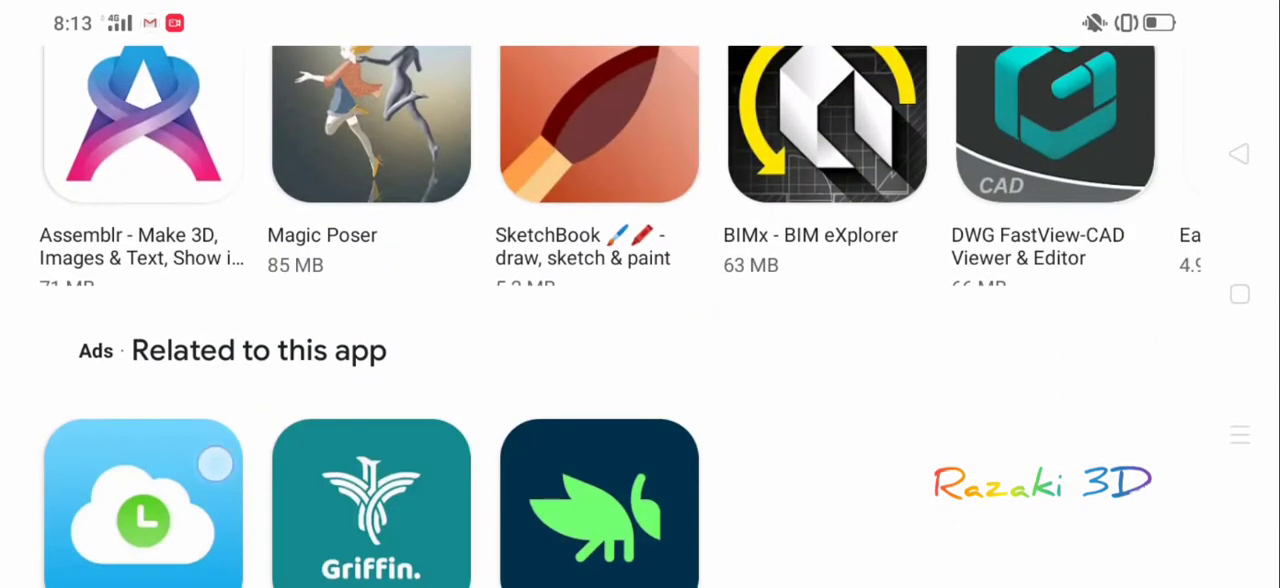
pyautogui.scroll(-3)
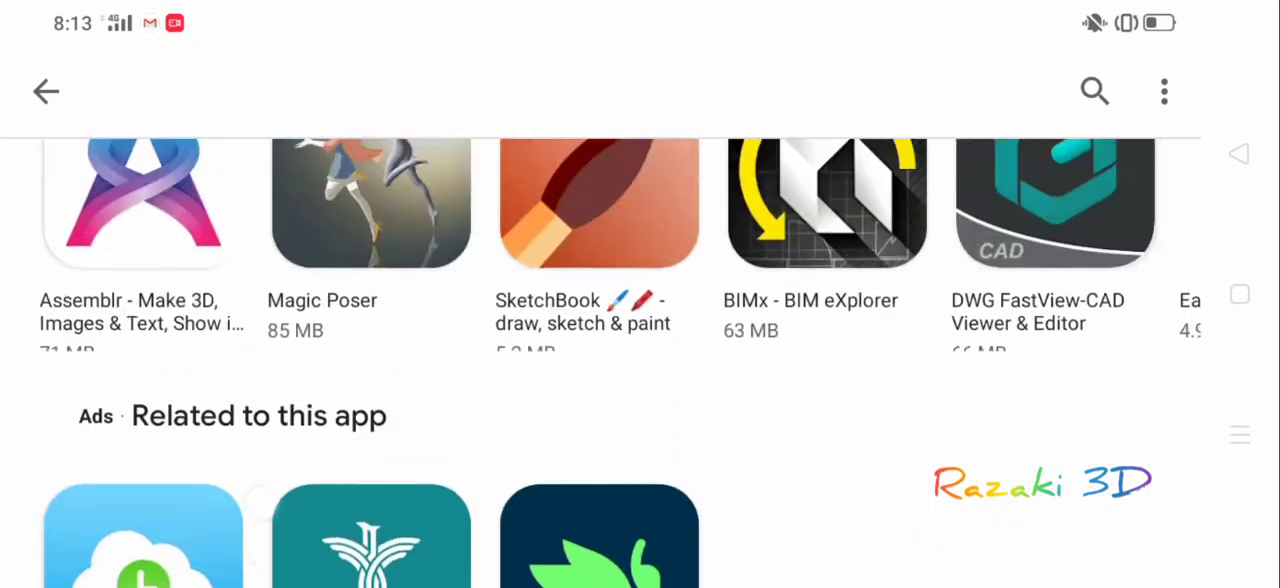
pyautogui.scroll(-3)
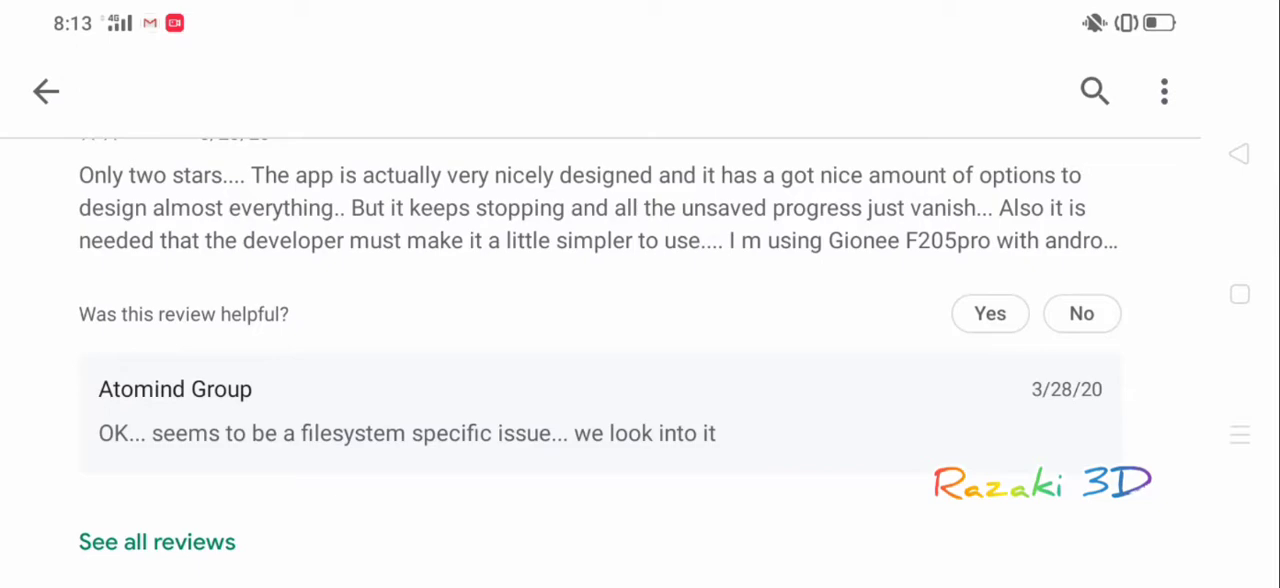
pyautogui.scroll(-3)
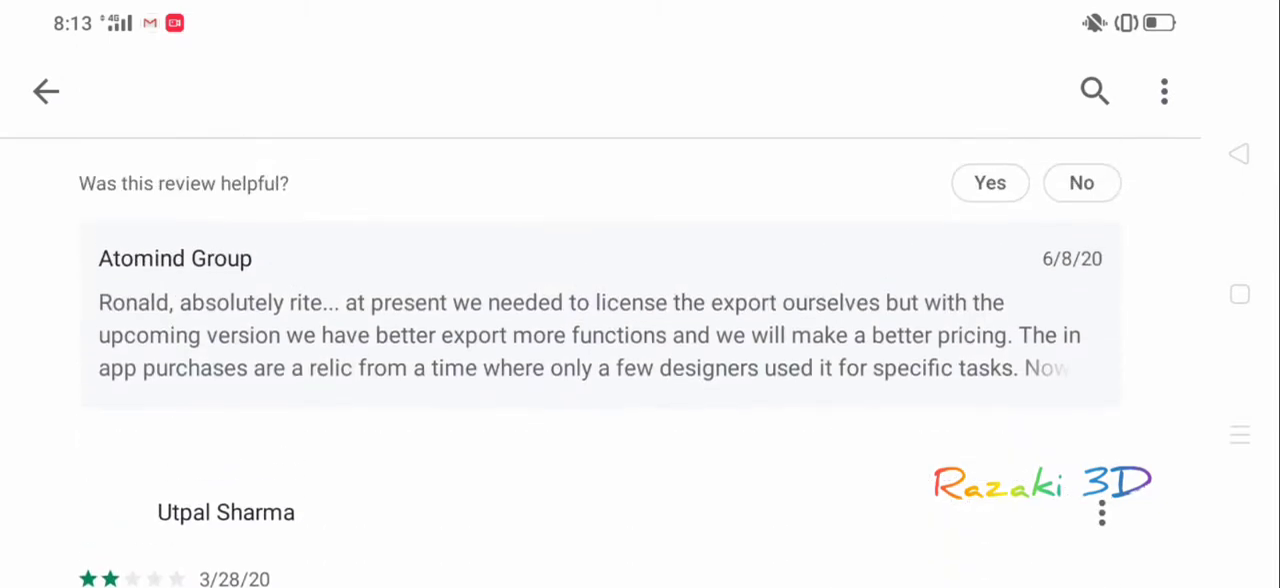
pyautogui.scroll(-3)
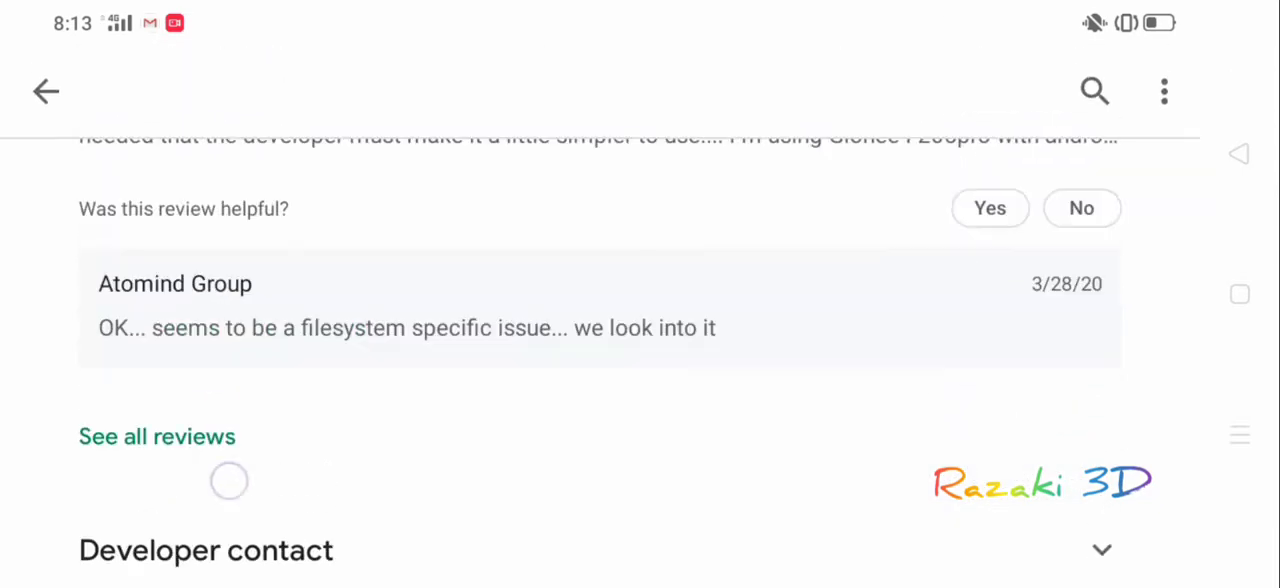
pyautogui.scroll(-3)
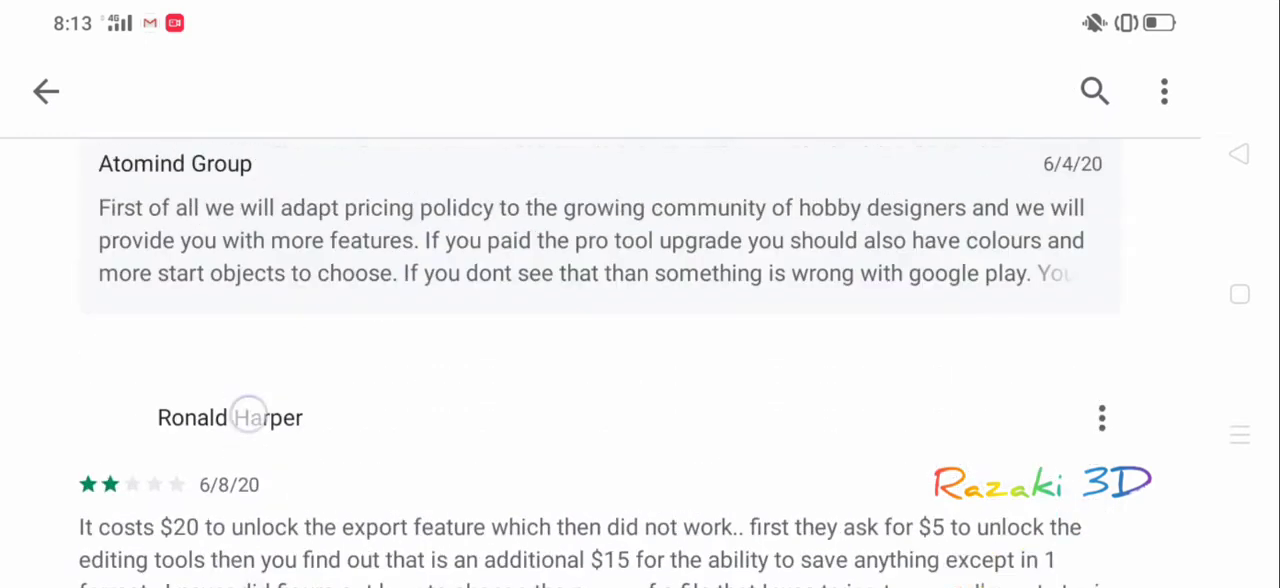
pyautogui.scroll(-3)
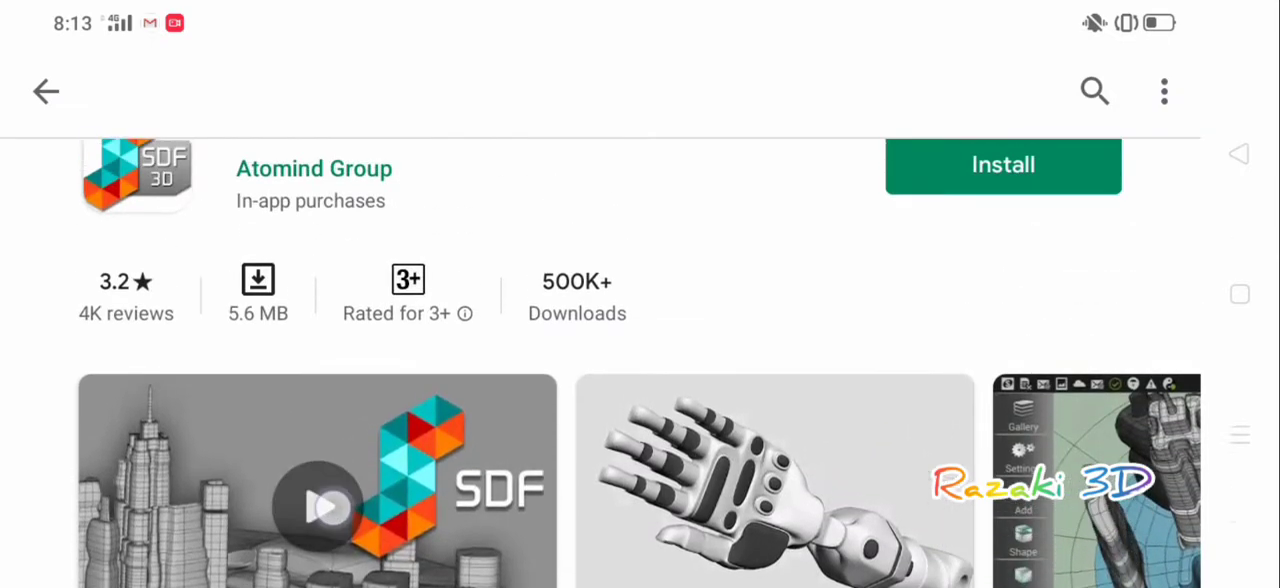
pyautogui.scroll(-3)
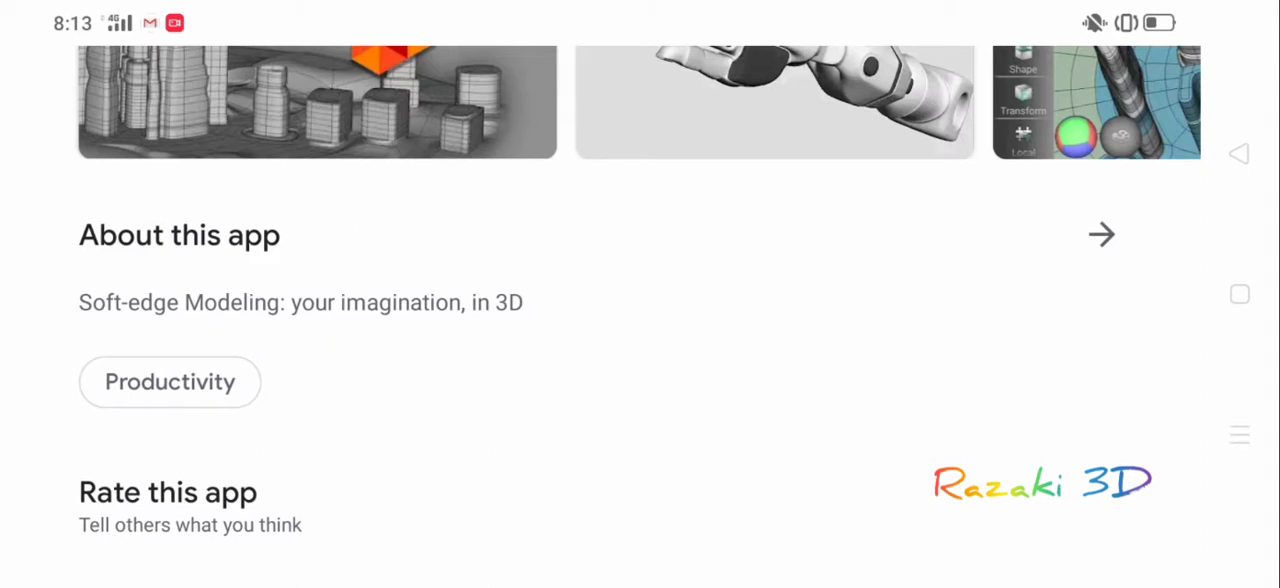
pyautogui.scroll(-3)
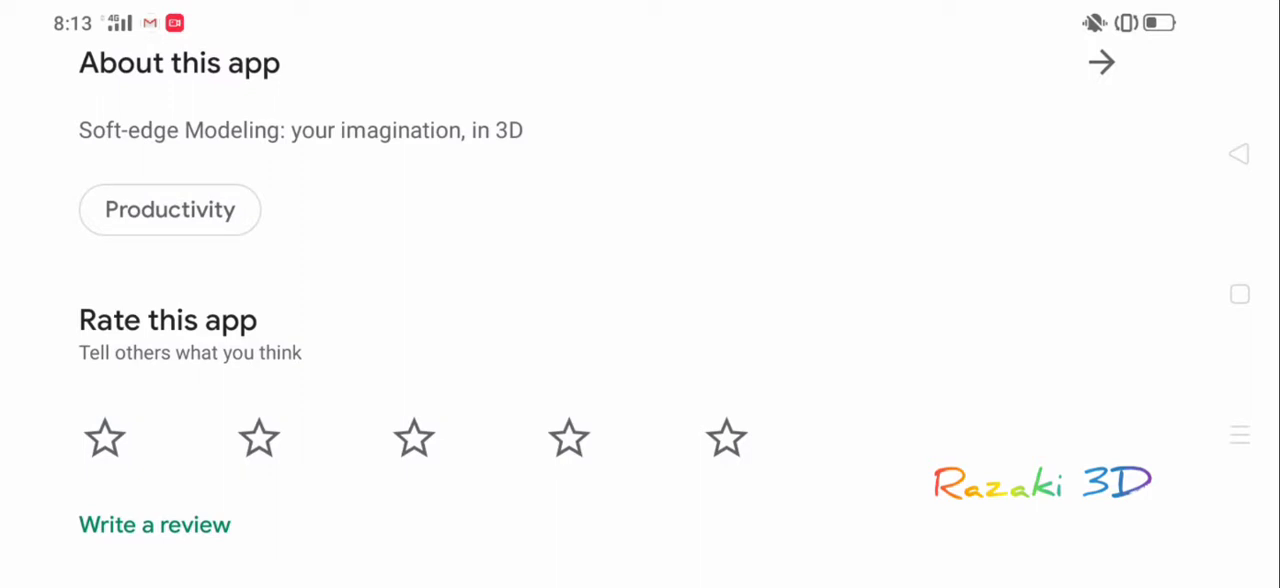
# - Expand the SDF 3D description and read premium features, version 4.0.1 notes and More info
pyautogui.click(170, 210)
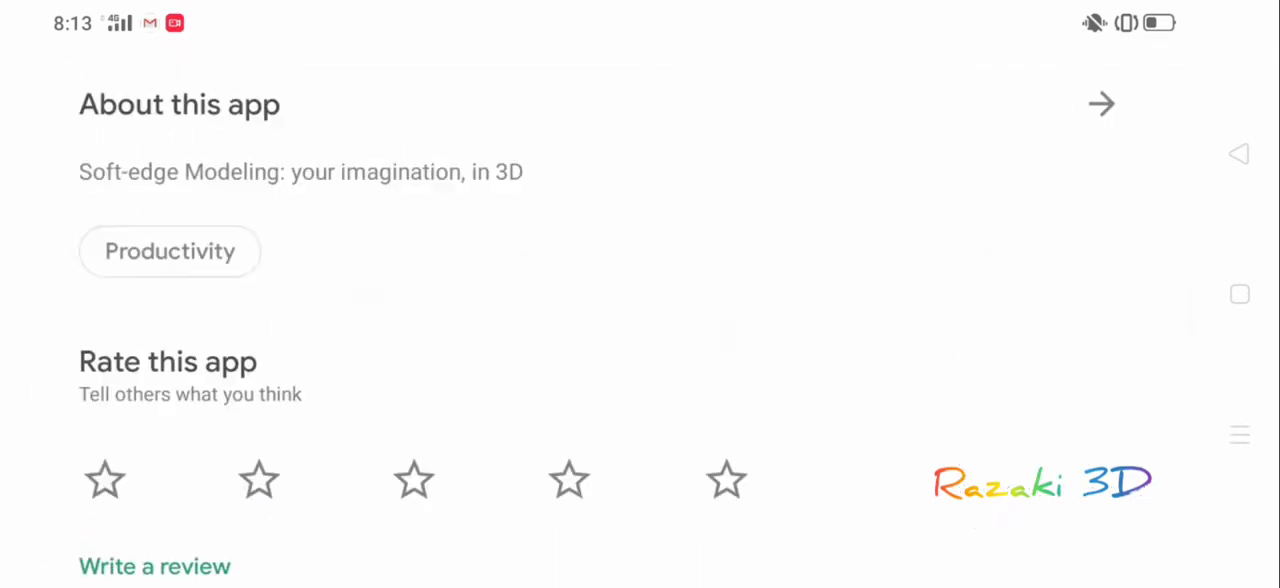
pyautogui.scroll(-3)
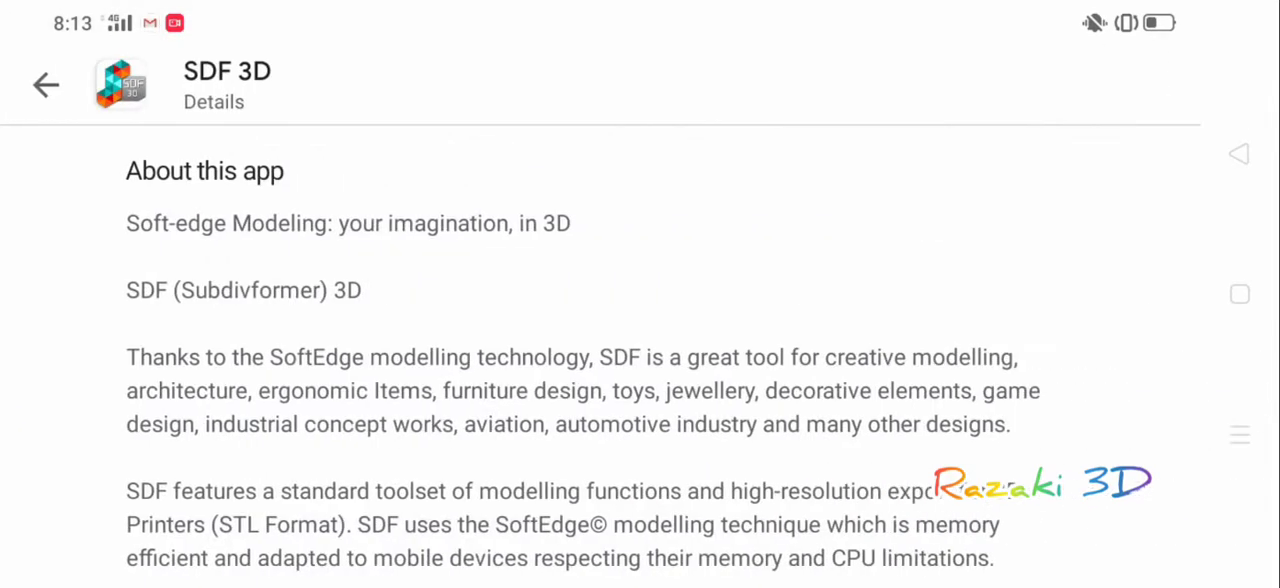
pyautogui.scroll(-3)
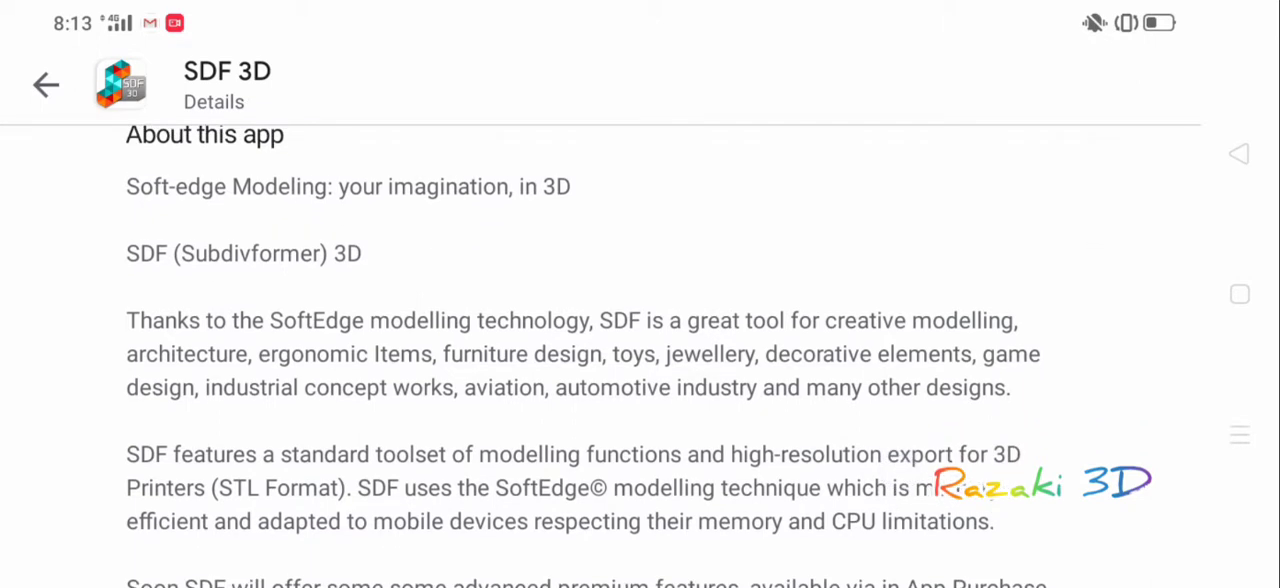
pyautogui.scroll(-3)
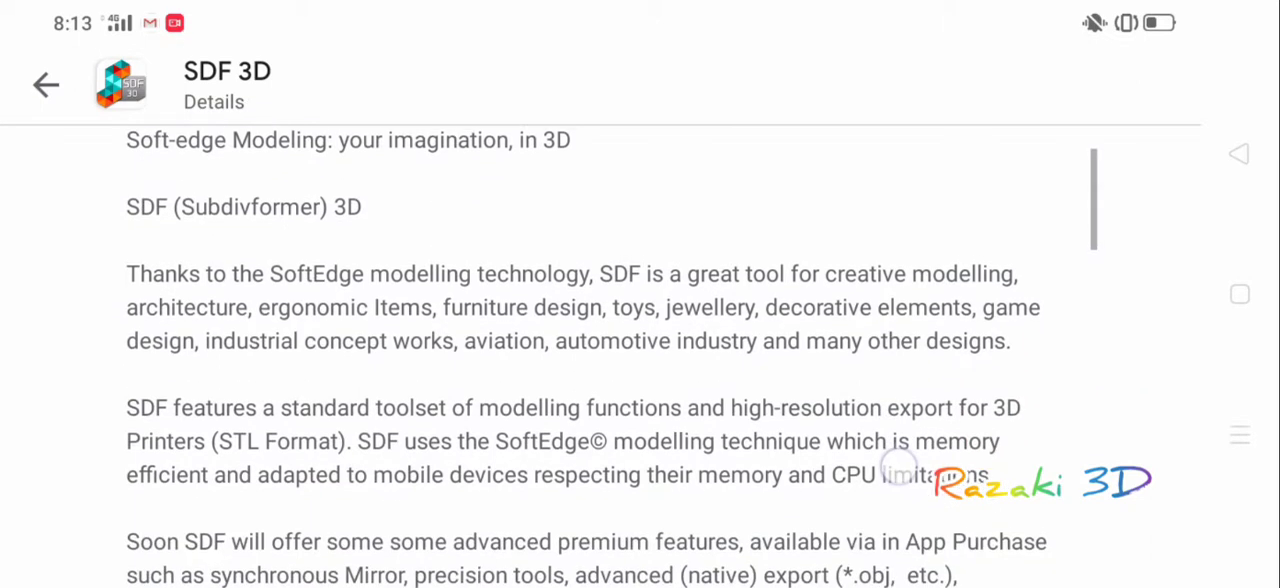
pyautogui.scroll(3)
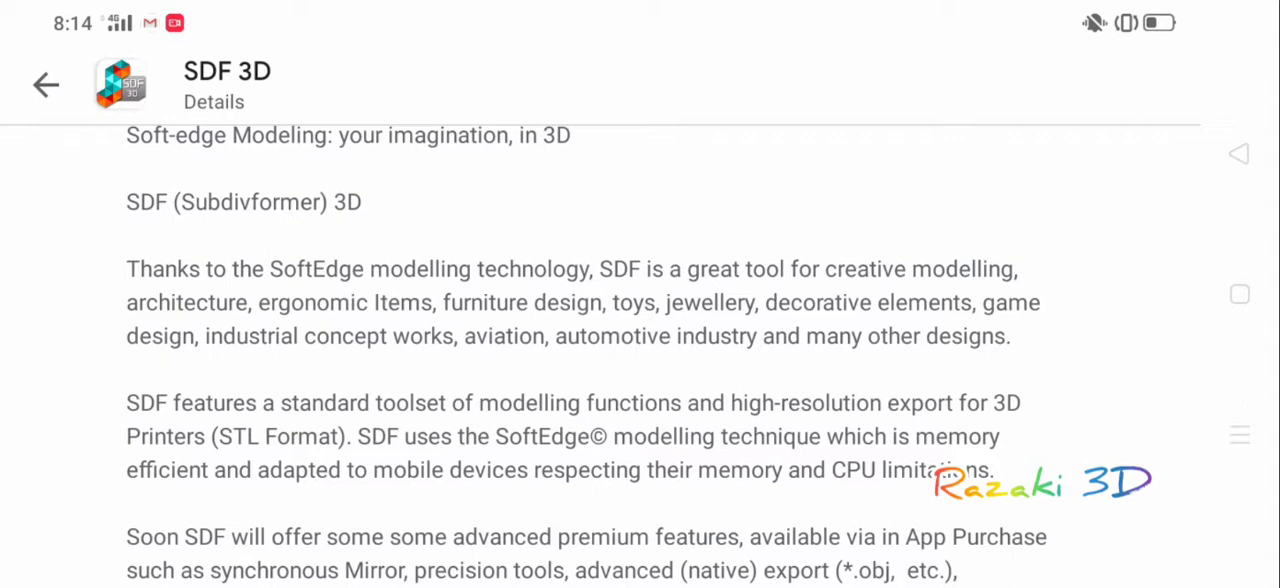
pyautogui.scroll(-3)
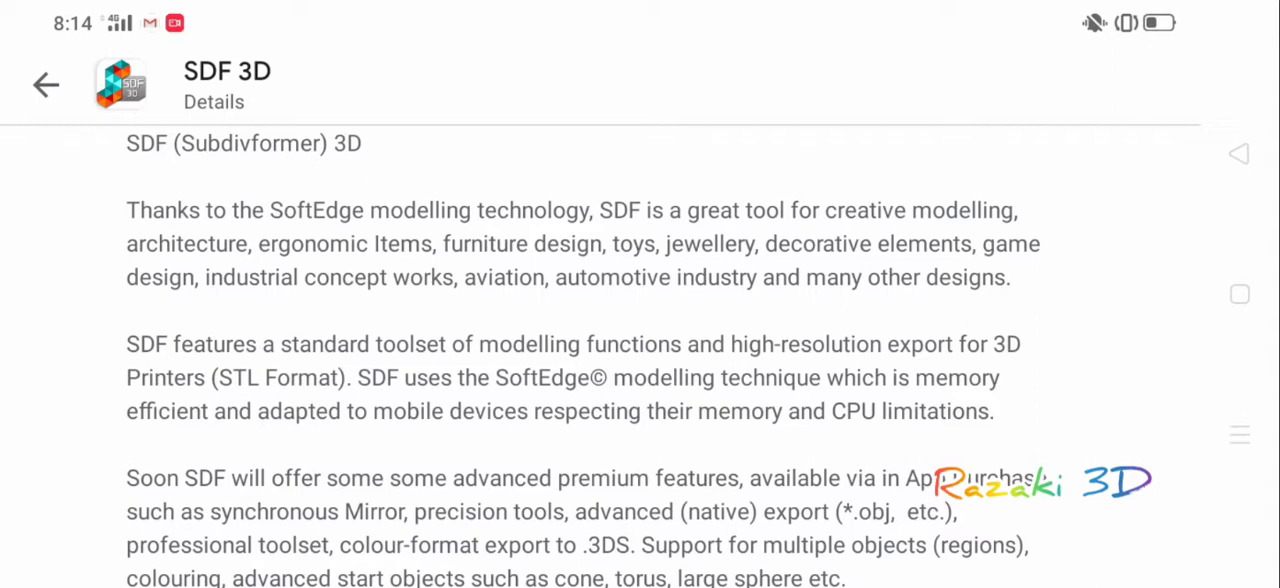
pyautogui.scroll(-3)
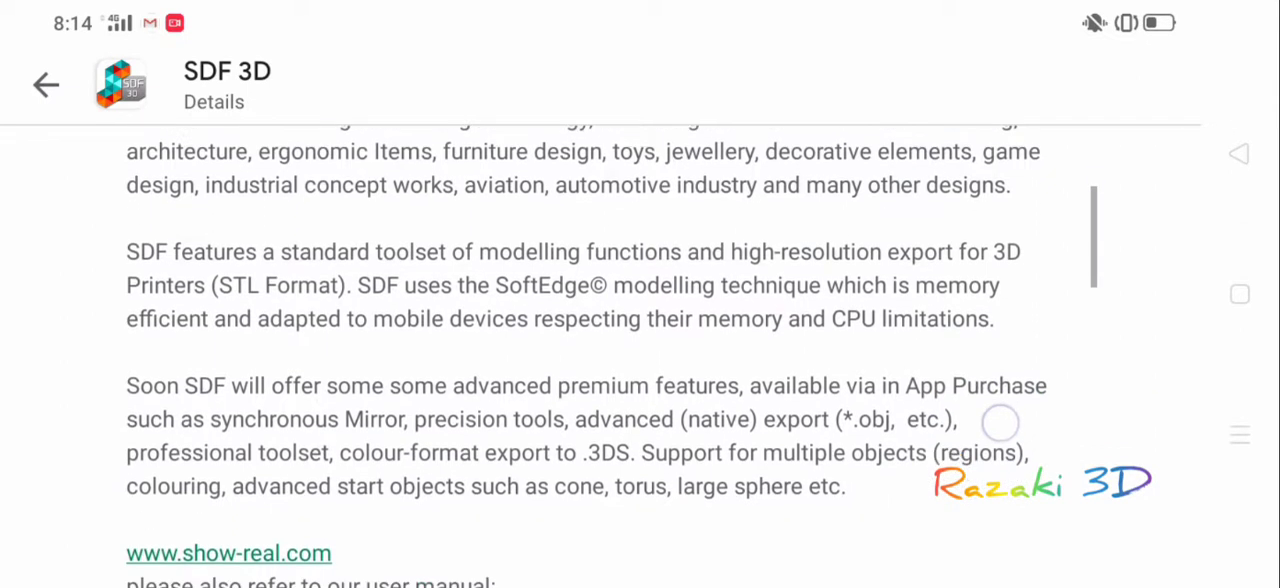
pyautogui.scroll(-3)
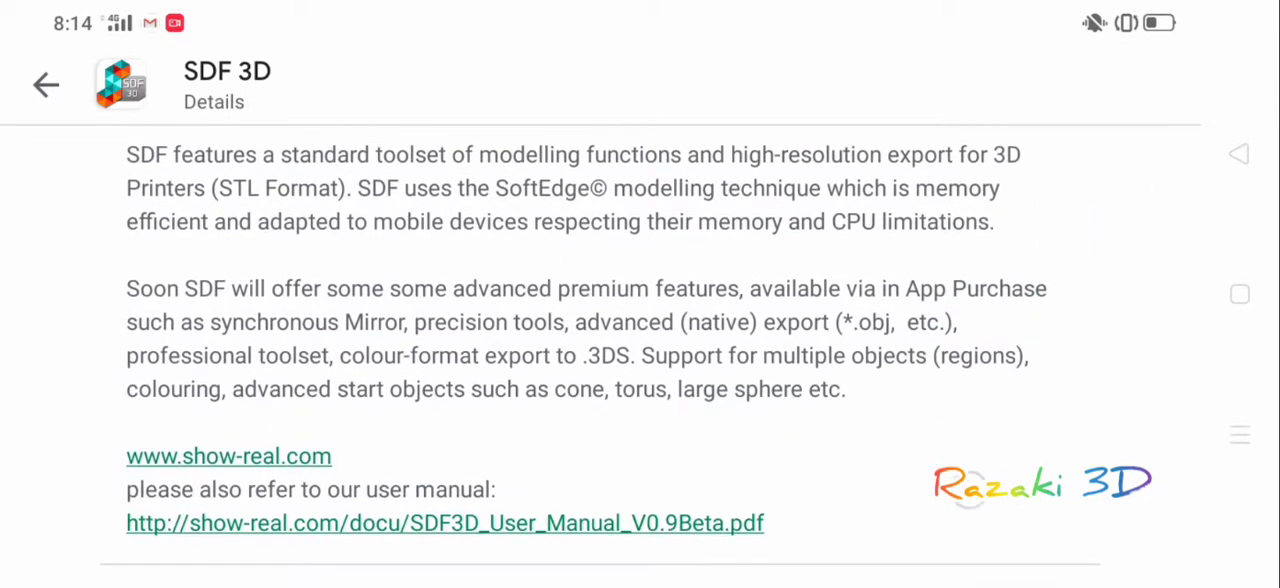
pyautogui.scroll(-3)
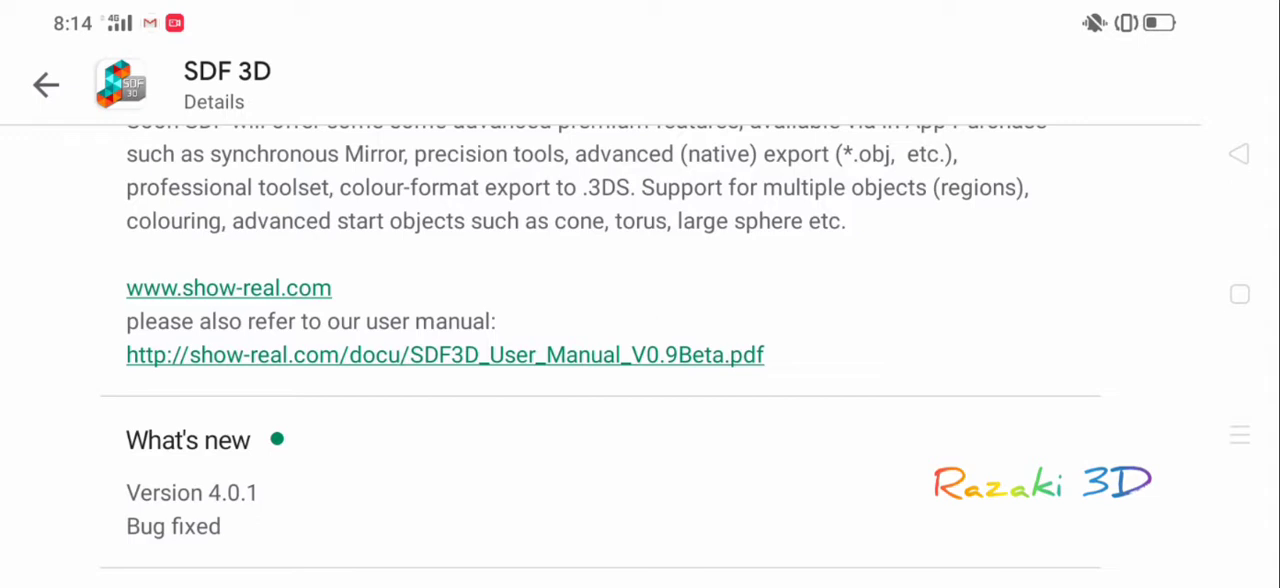
pyautogui.scroll(-3)
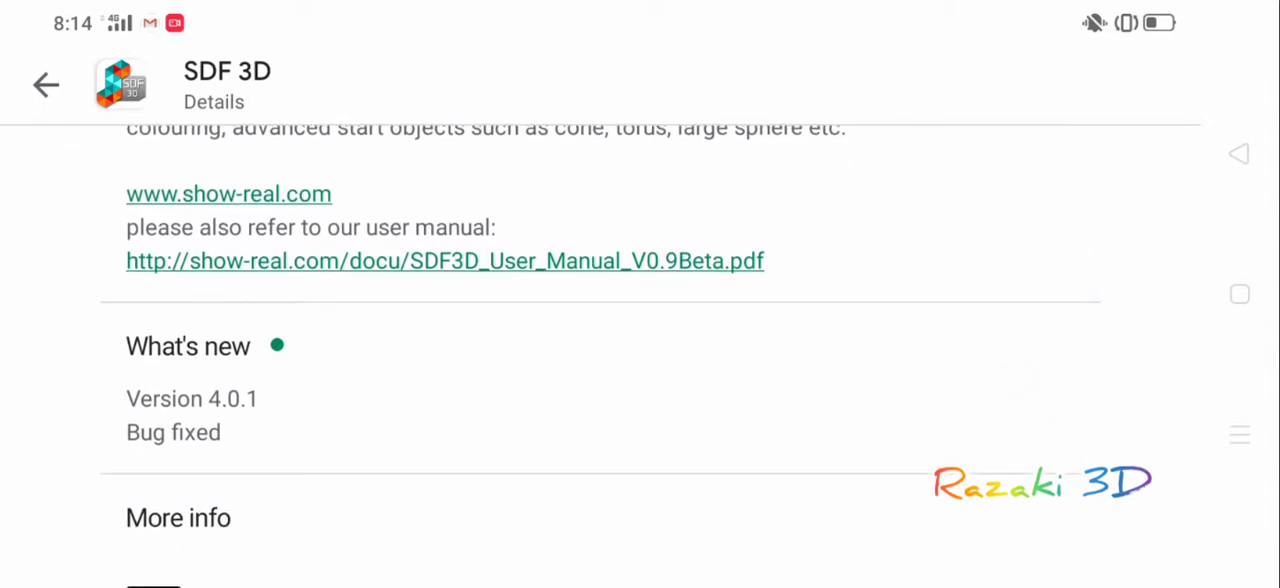
pyautogui.scroll(-3)
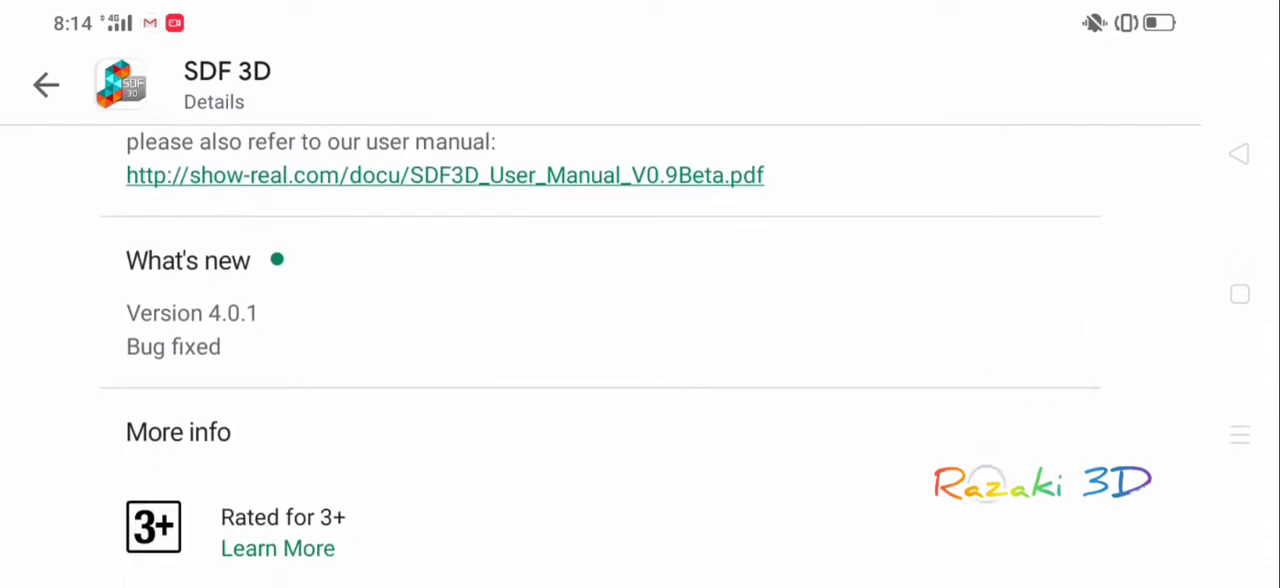
pyautogui.scroll(-3)
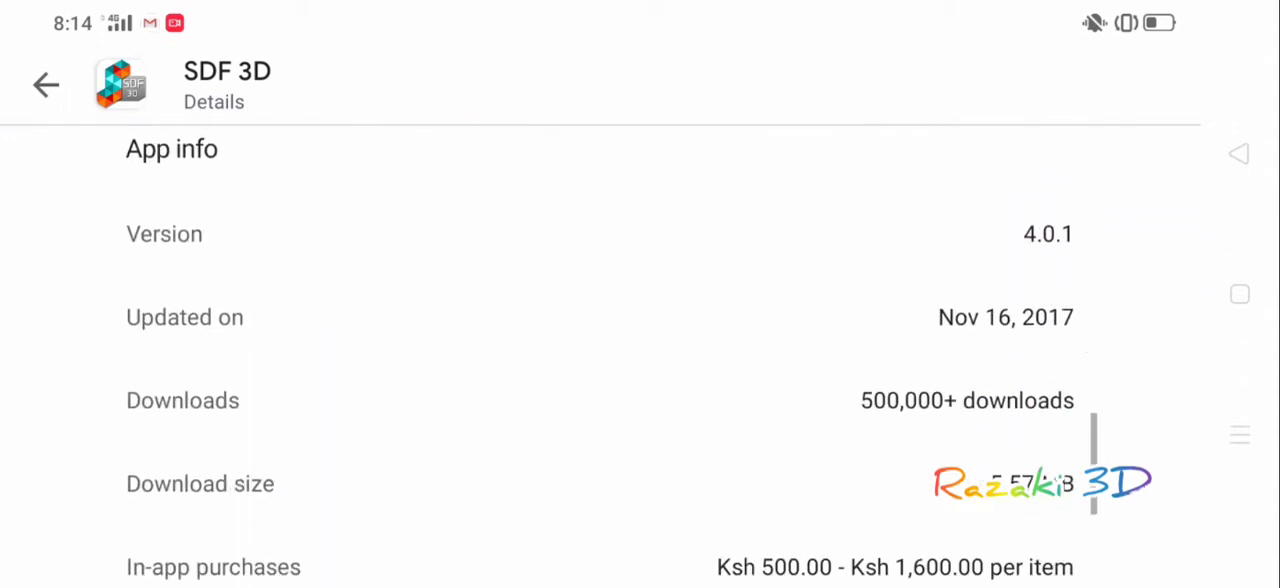
pyautogui.scroll(-3)
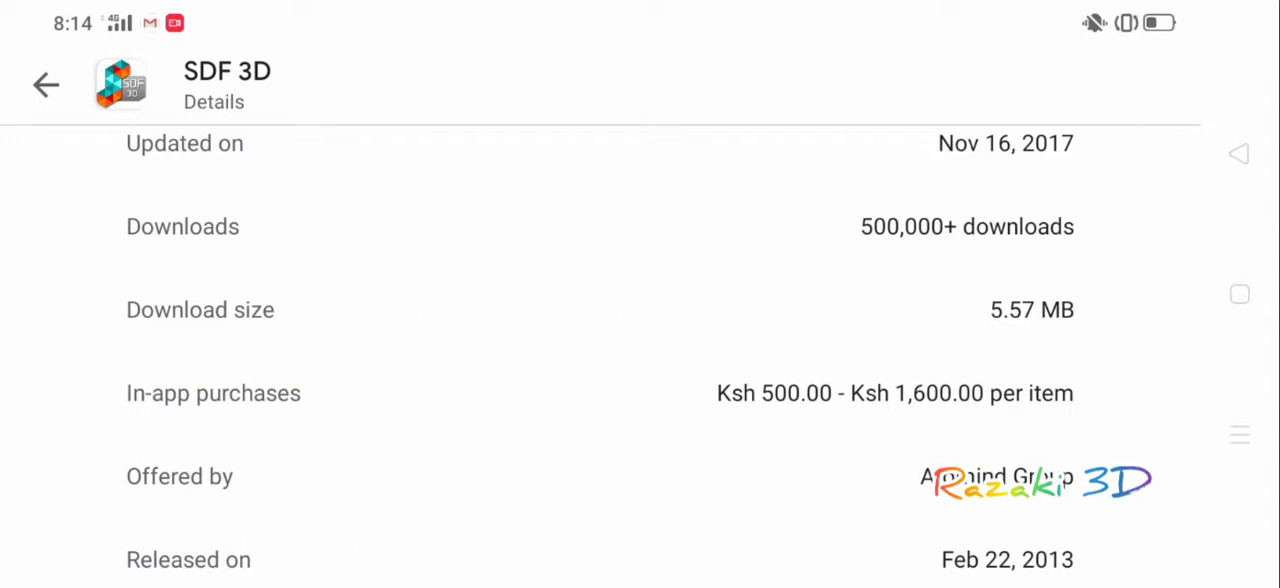
pyautogui.scroll(-3)
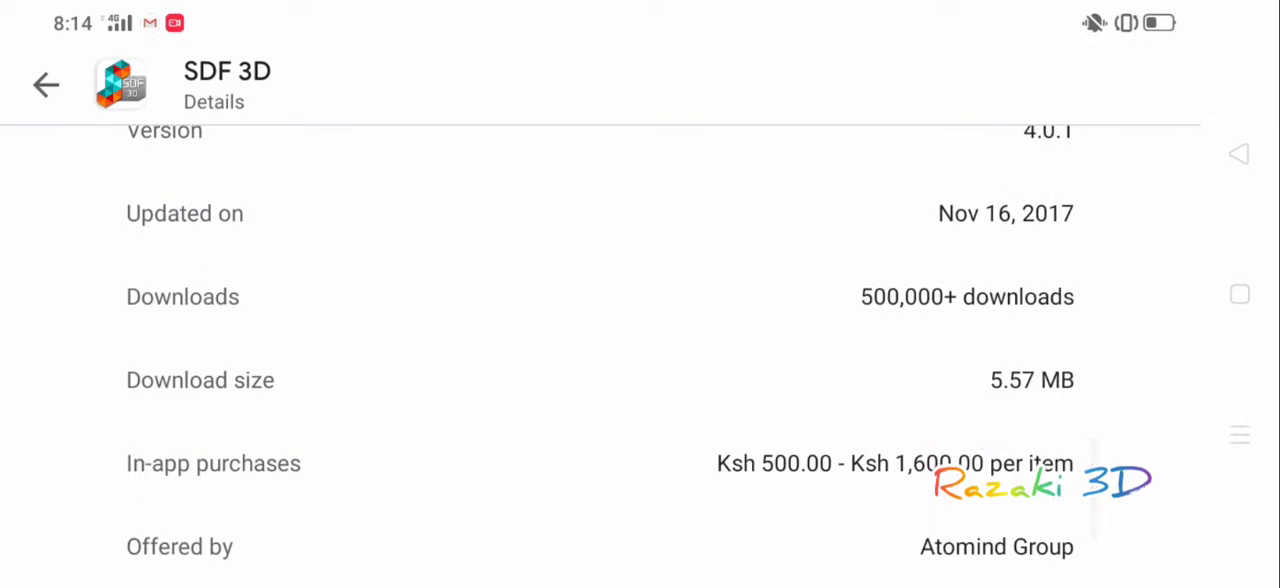
pyautogui.scroll(-3)
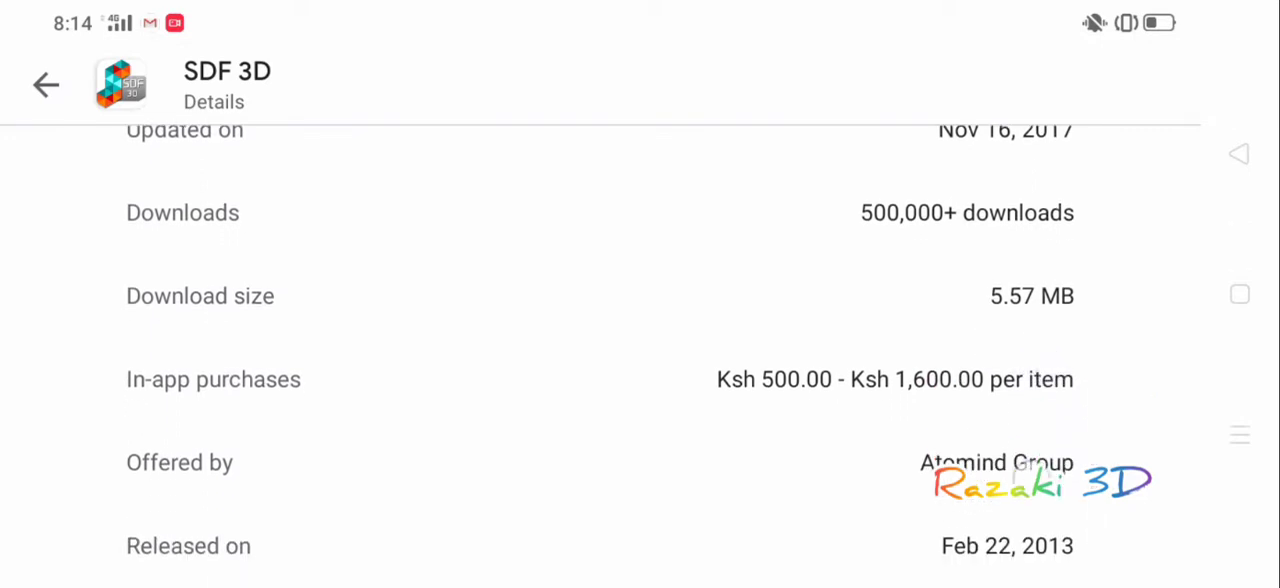
pyautogui.scroll(-3)
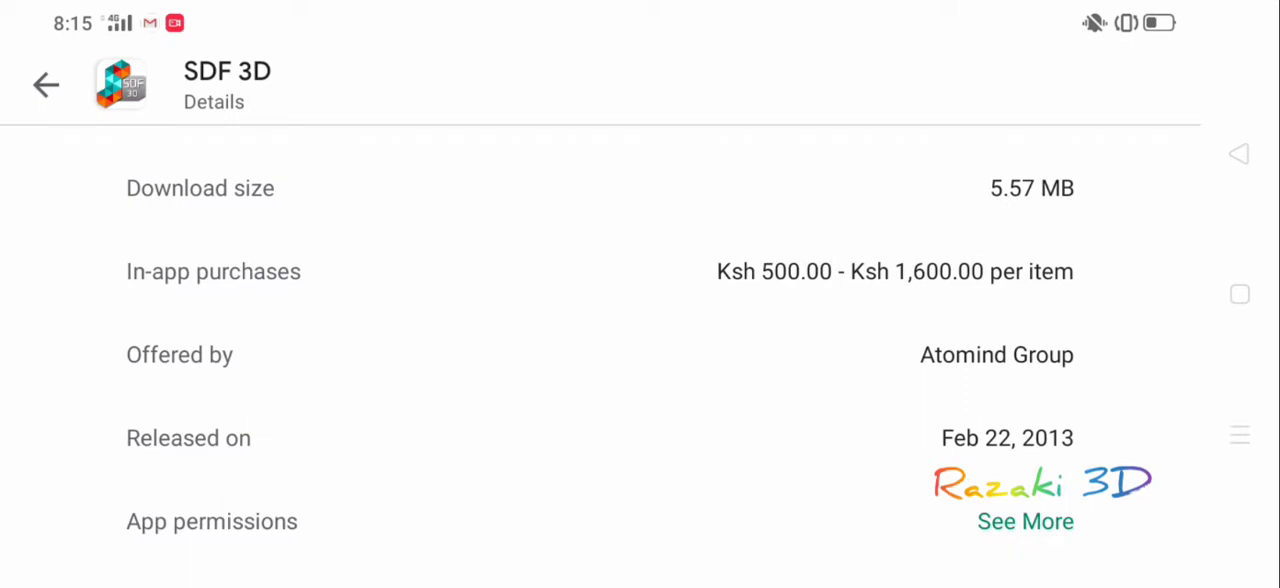
pyautogui.click(210, 521)
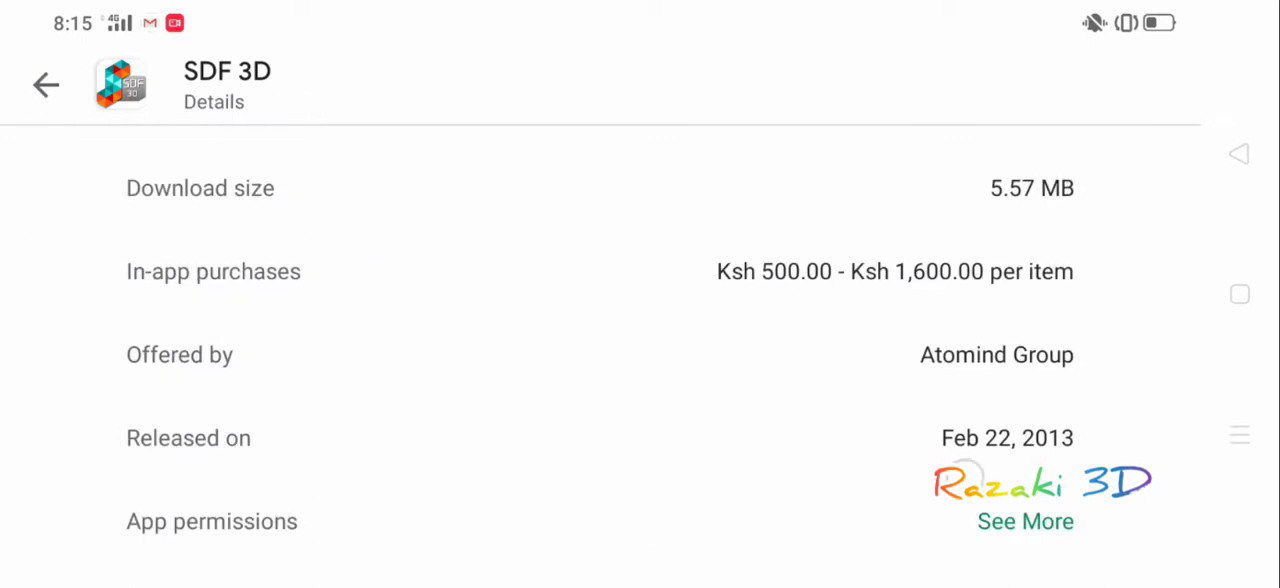
pyautogui.scroll(-3)
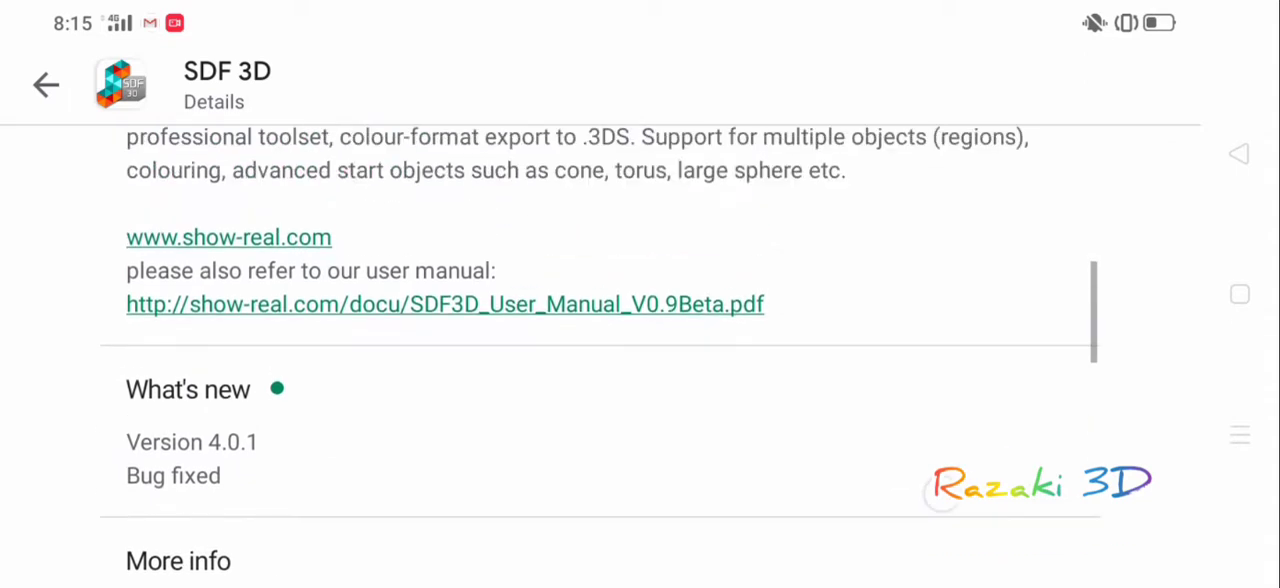
pyautogui.scroll(-3)
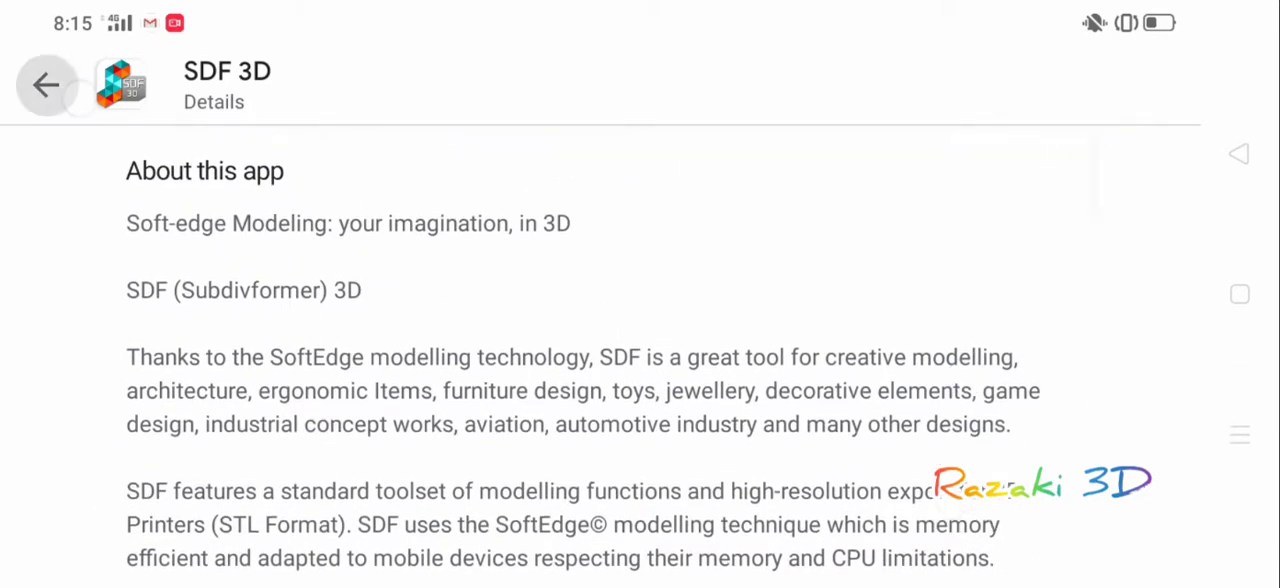
# - Install SDF 3D, accepting its in-app purchase and photos/media/files permissions
pyautogui.click(47, 84)
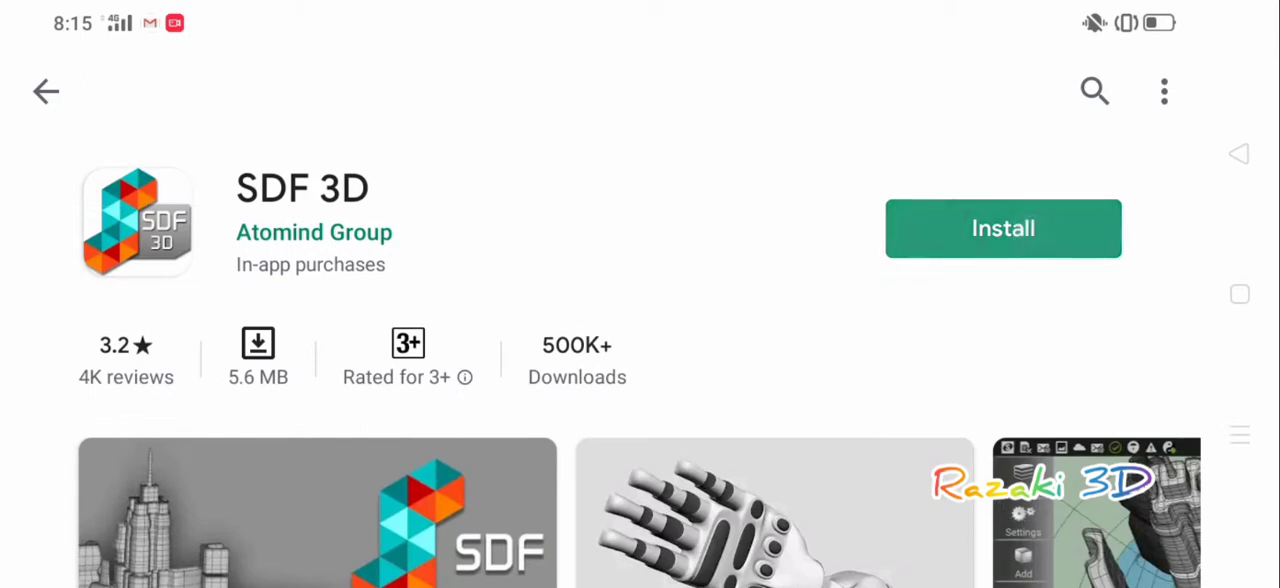
pyautogui.click(1003, 228)
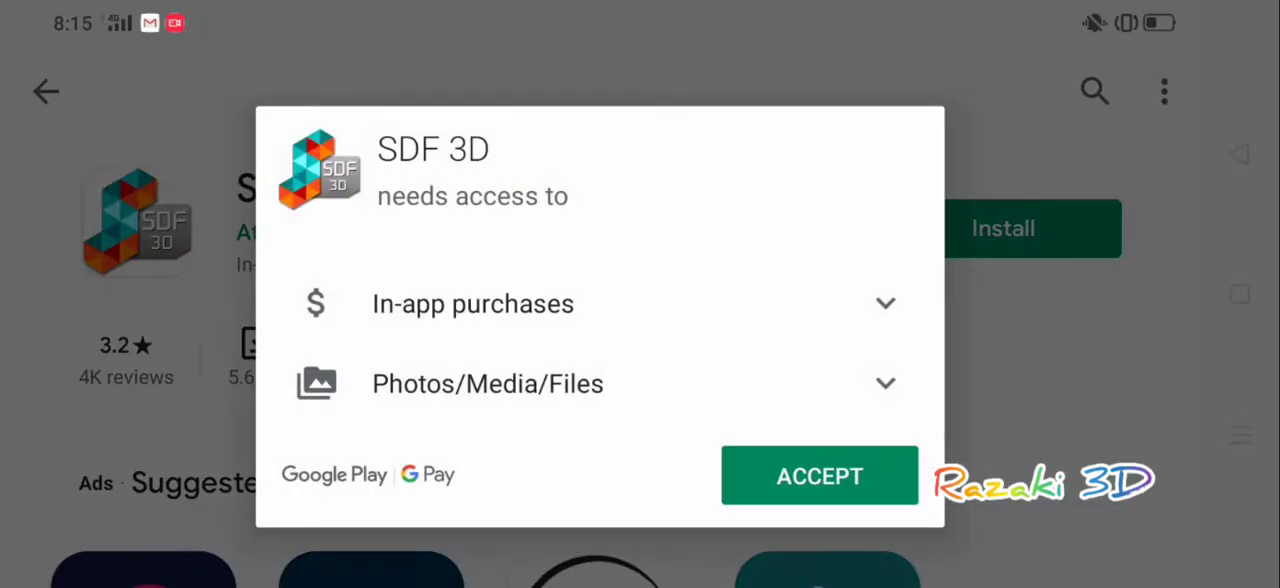
pyautogui.click(819, 476)
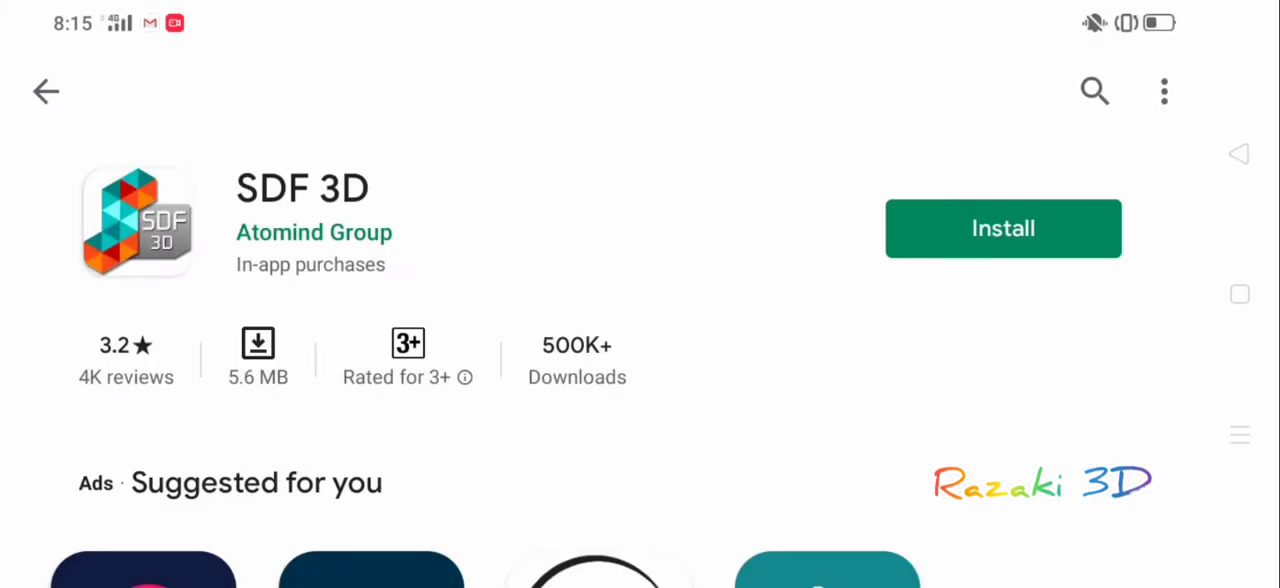
pyautogui.click(1003, 228)
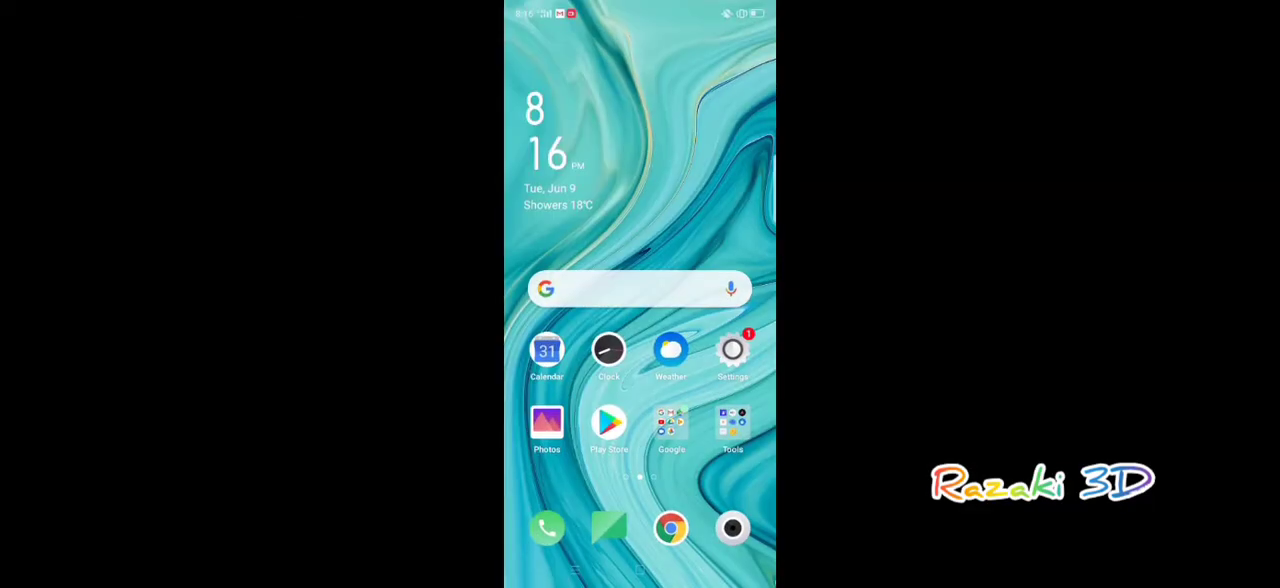
# - Return to SDF 3D's store listing and scroll down to its Rate this app section
pyautogui.hscroll(-3)
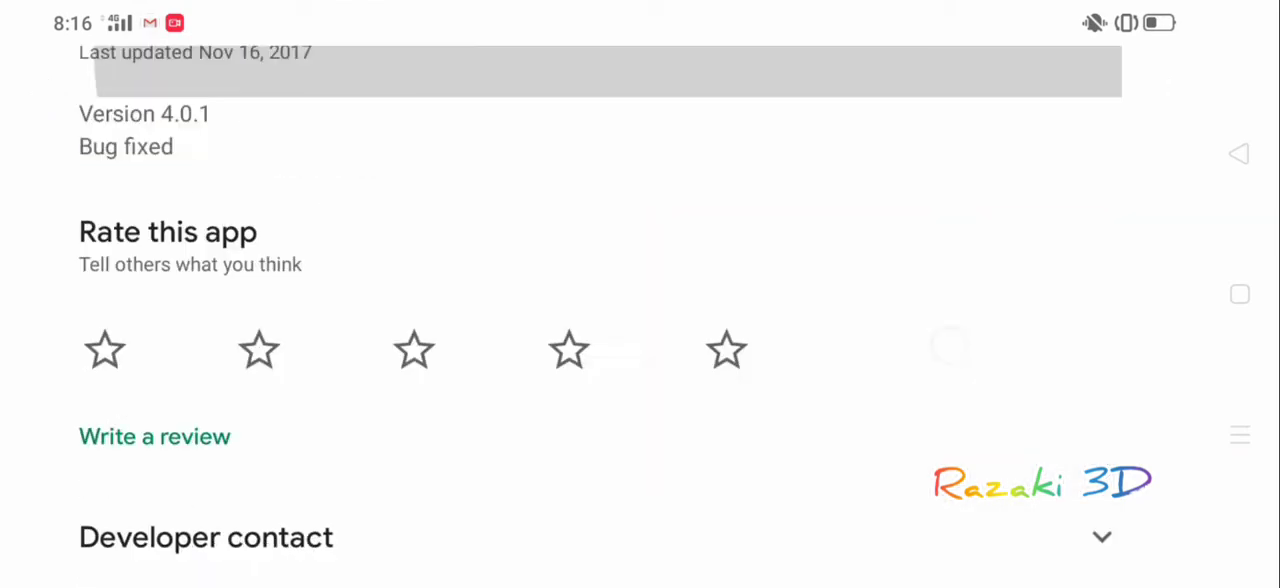
pyautogui.scroll(-3)
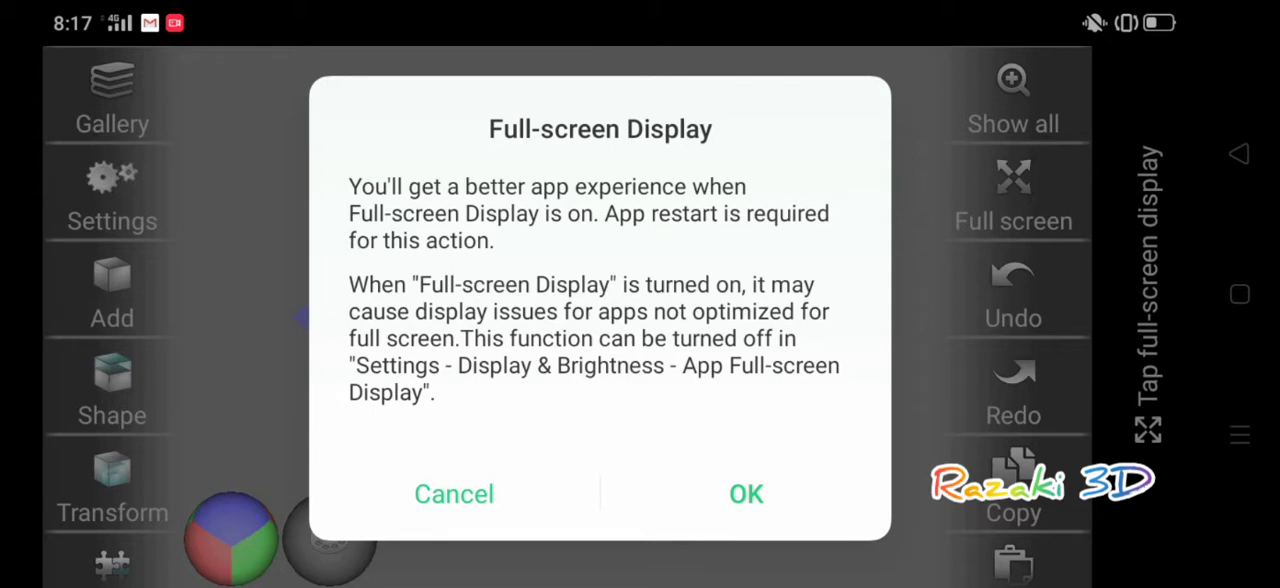
# - Dismiss the Full-screen Display and older-Android warning dialogs to reveal the default sphere
pyautogui.click(745, 494)
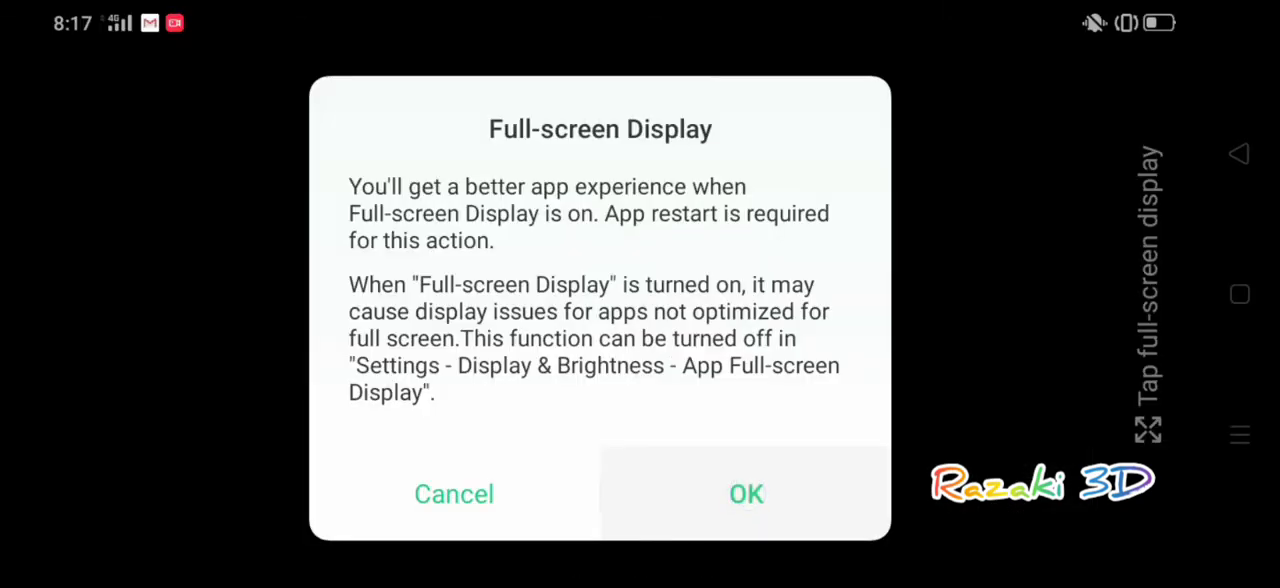
pyautogui.click(746, 494)
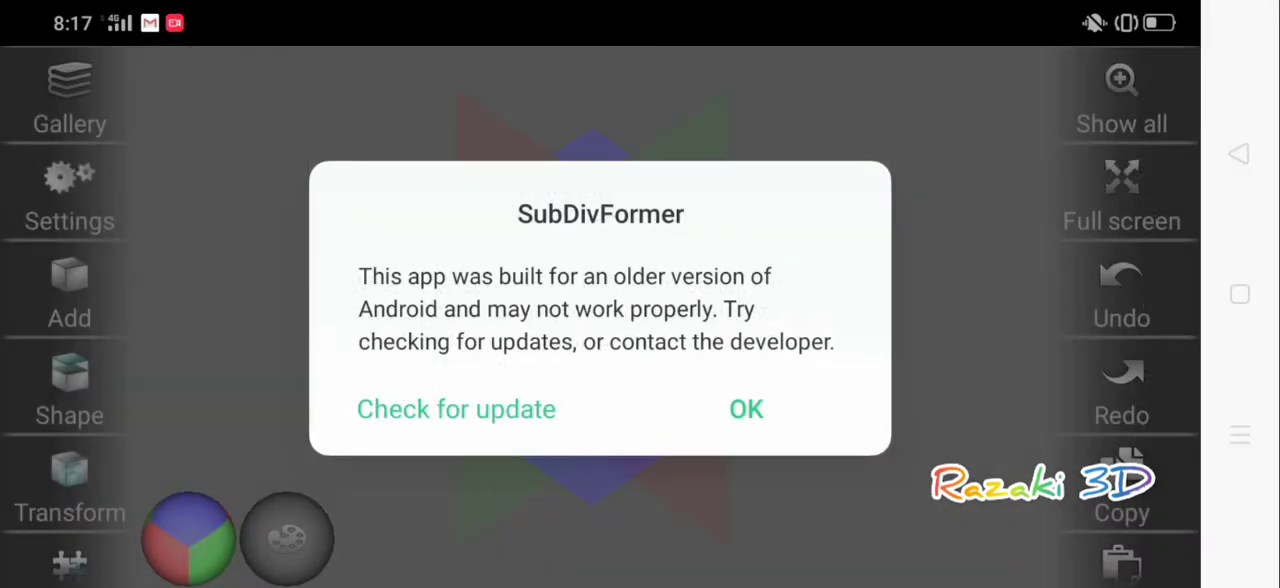
pyautogui.click(746, 409)
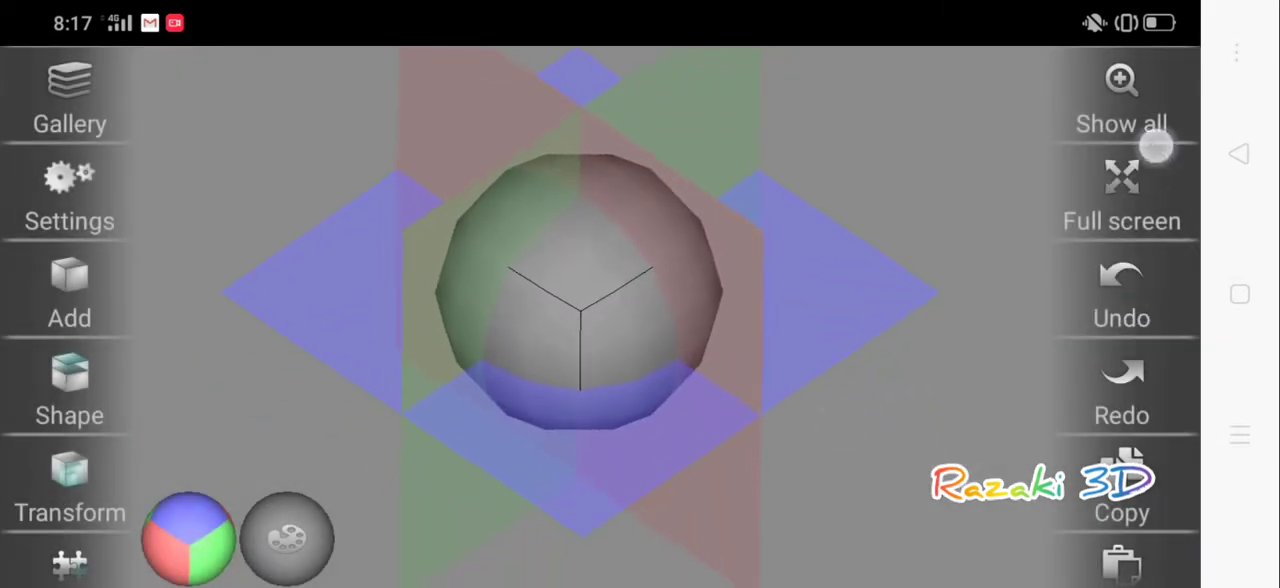
pyautogui.scroll(-3)
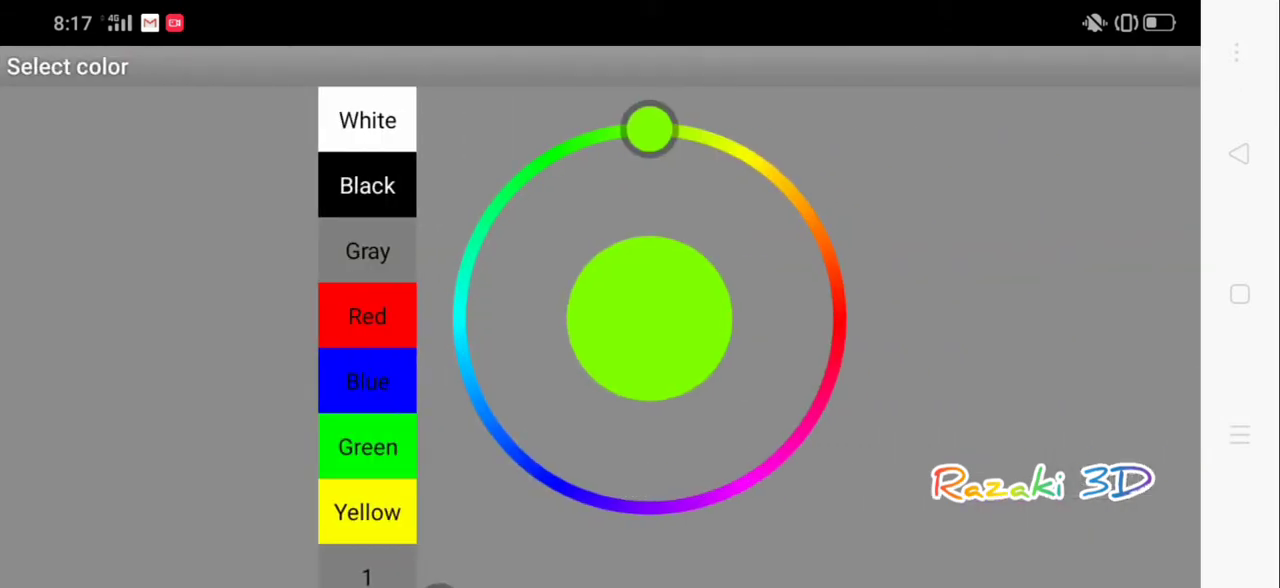
# - Pick red on the color wheel and paint sphere faces red and green
pyautogui.moveTo(650, 128); pyautogui.dragTo(840, 318)
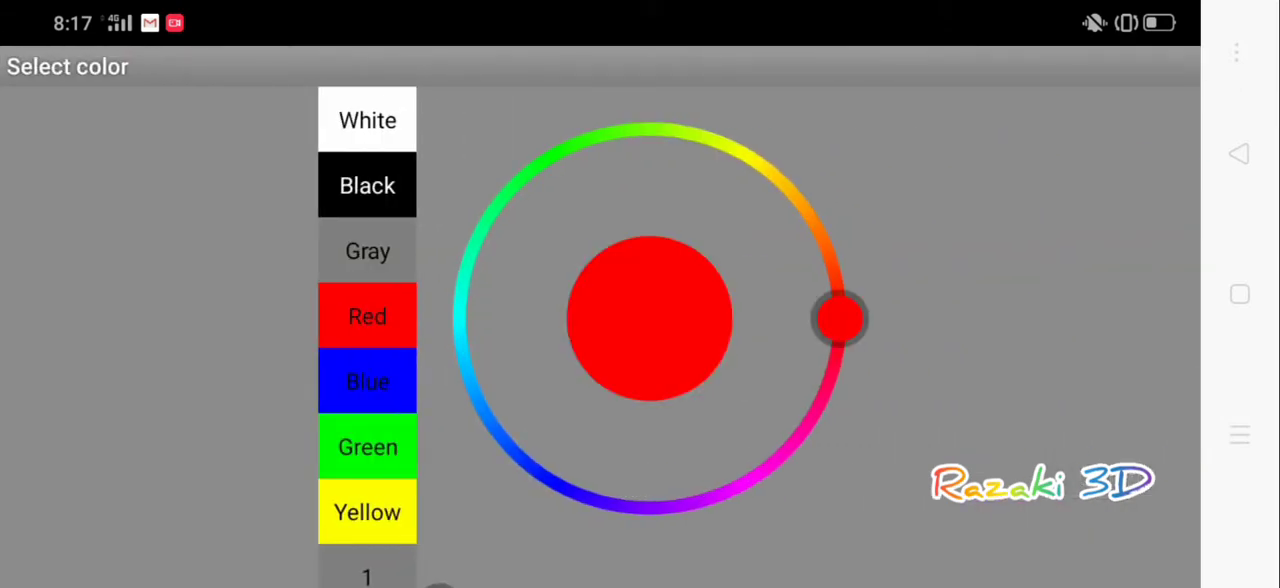
pyautogui.moveTo(840, 318); pyautogui.dragTo(553, 152)
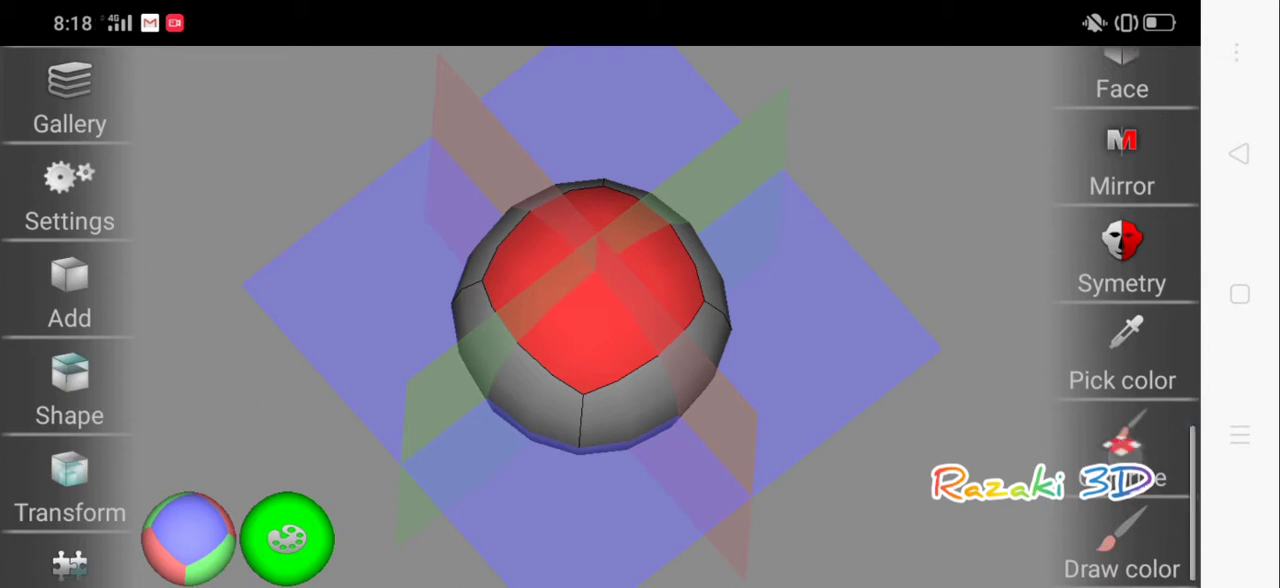
pyautogui.scroll(-3)
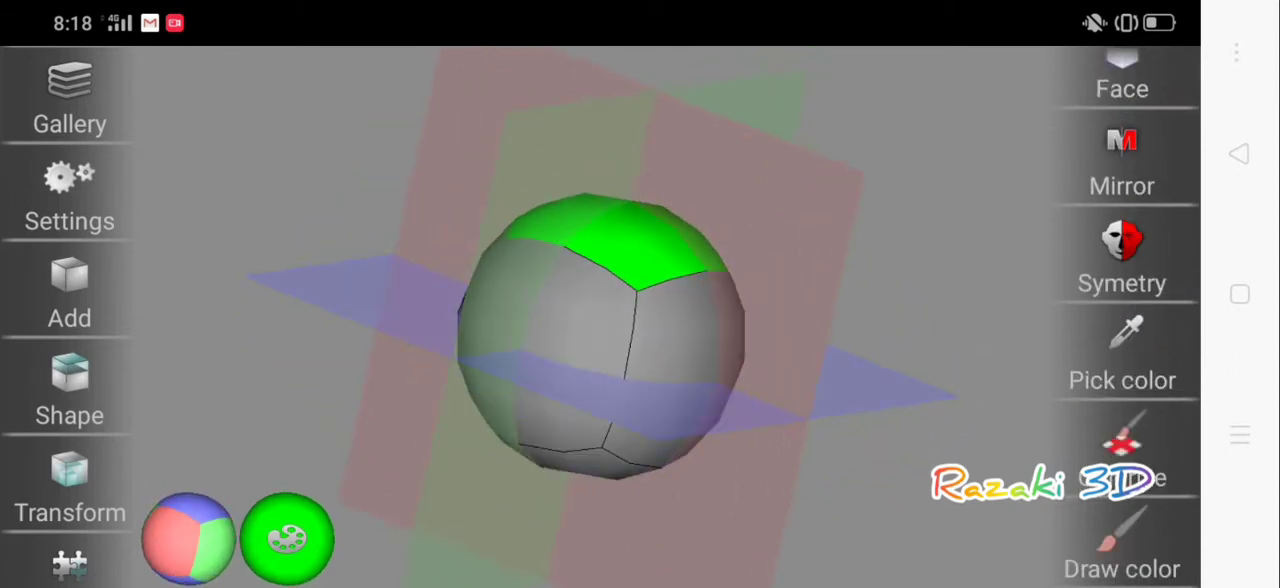
pyautogui.scroll(-3)
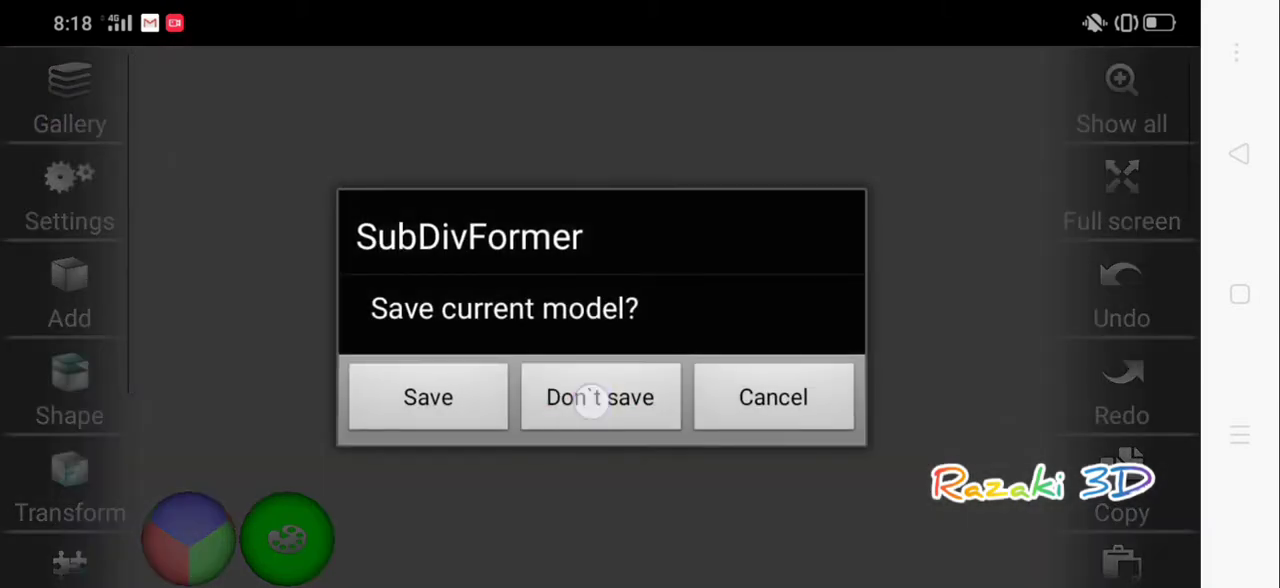
# - Discard the painted changes and reopen the sphere model from the Gallery
pyautogui.click(600, 397)
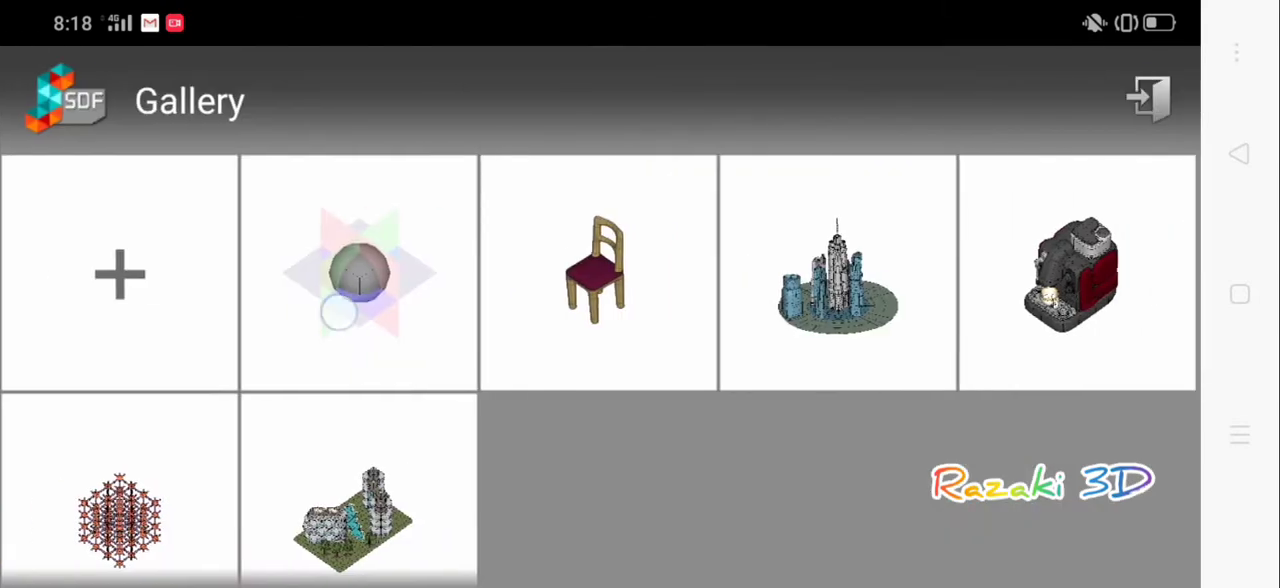
pyautogui.click(358, 275)
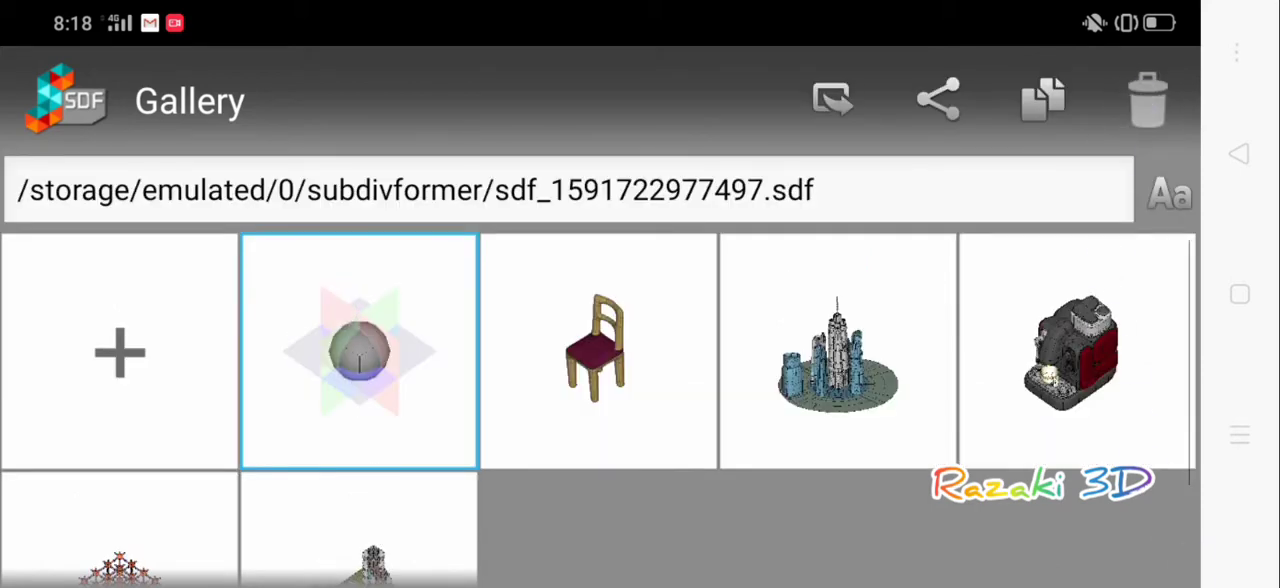
pyautogui.doubleClick(359, 351)
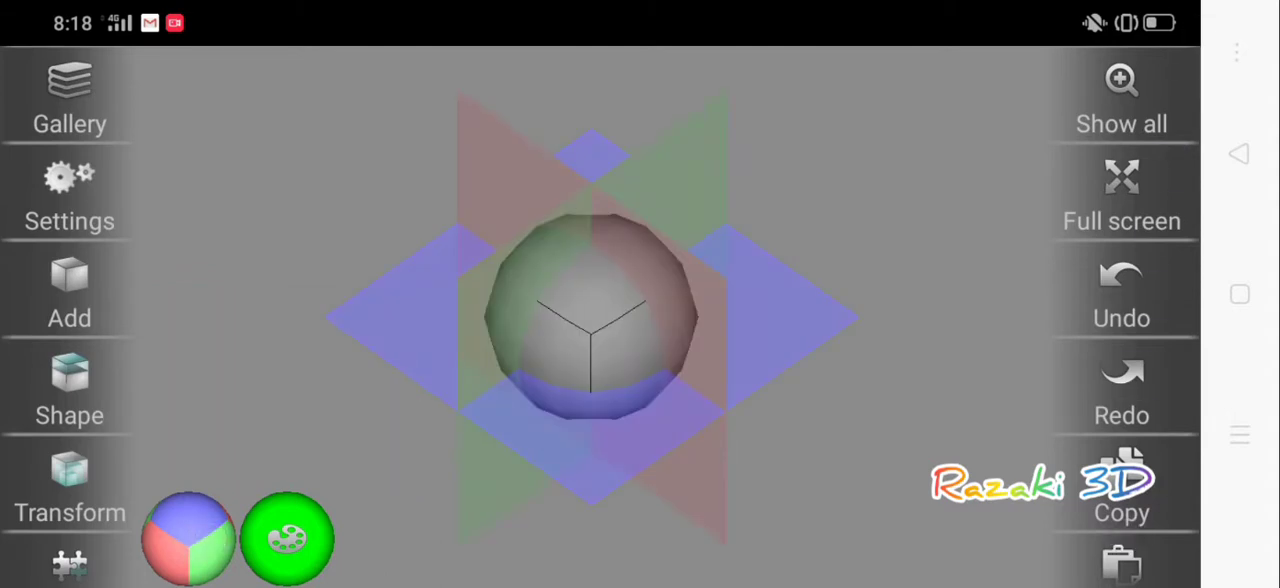
pyautogui.scroll(-3)
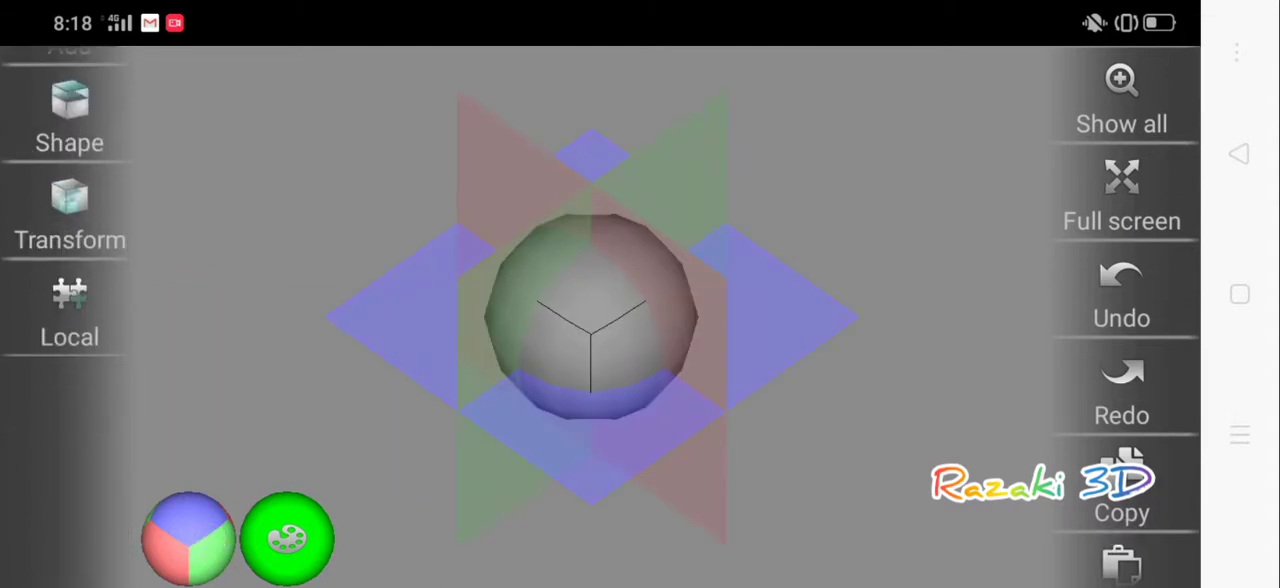
pyautogui.scroll(-3)
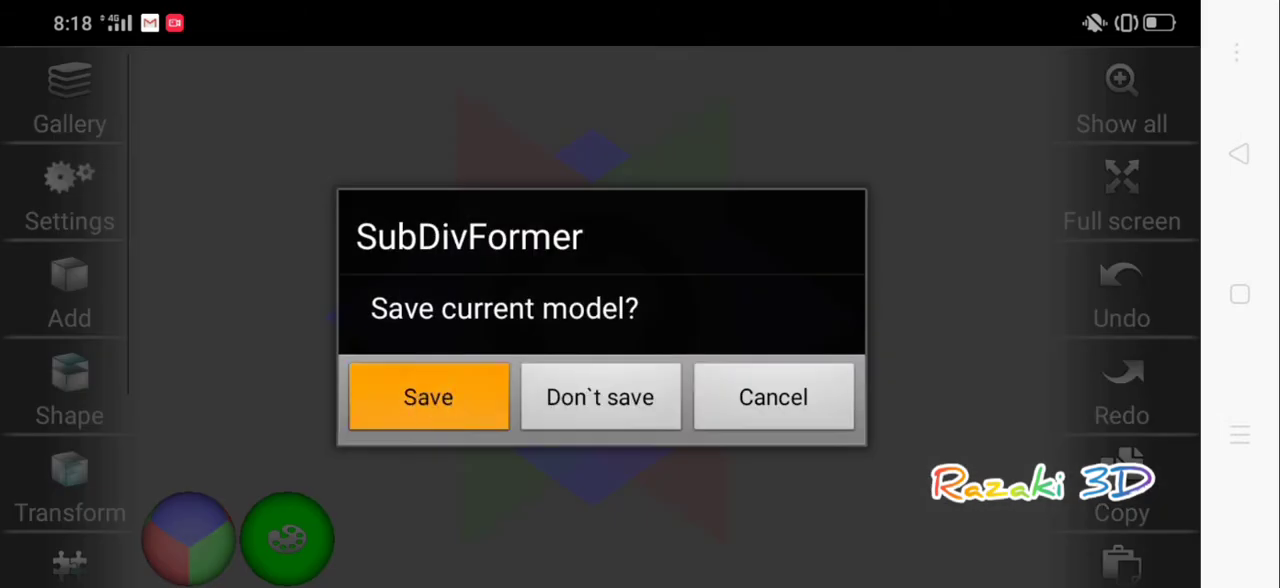
# - Save the sphere as a new model file in the Gallery
pyautogui.click(428, 396)
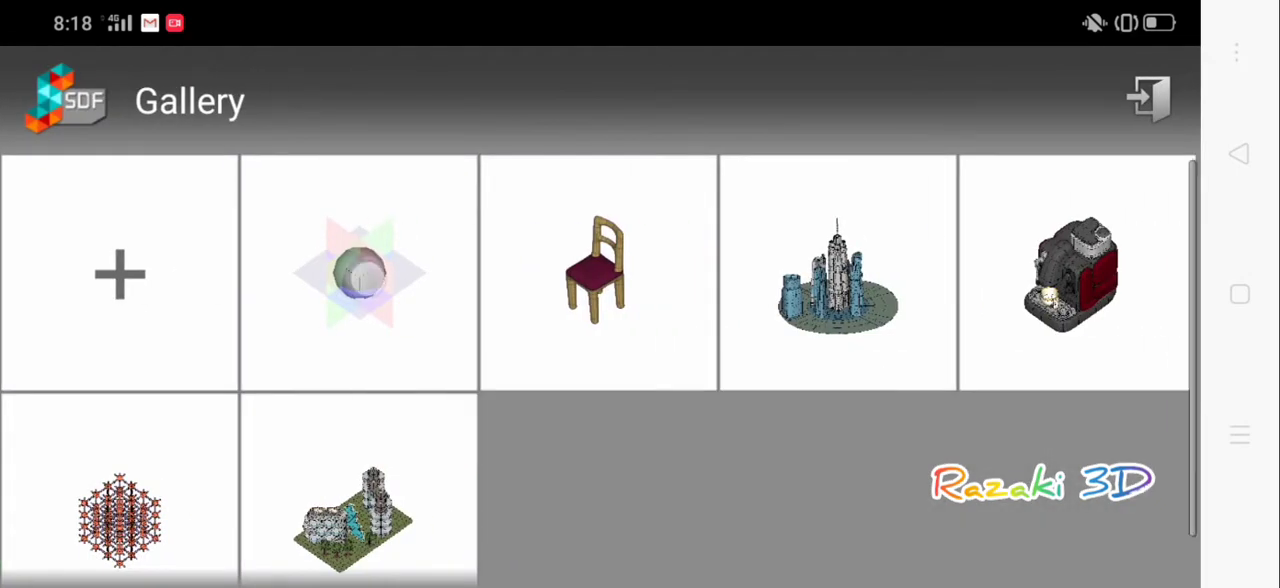
pyautogui.click(360, 273)
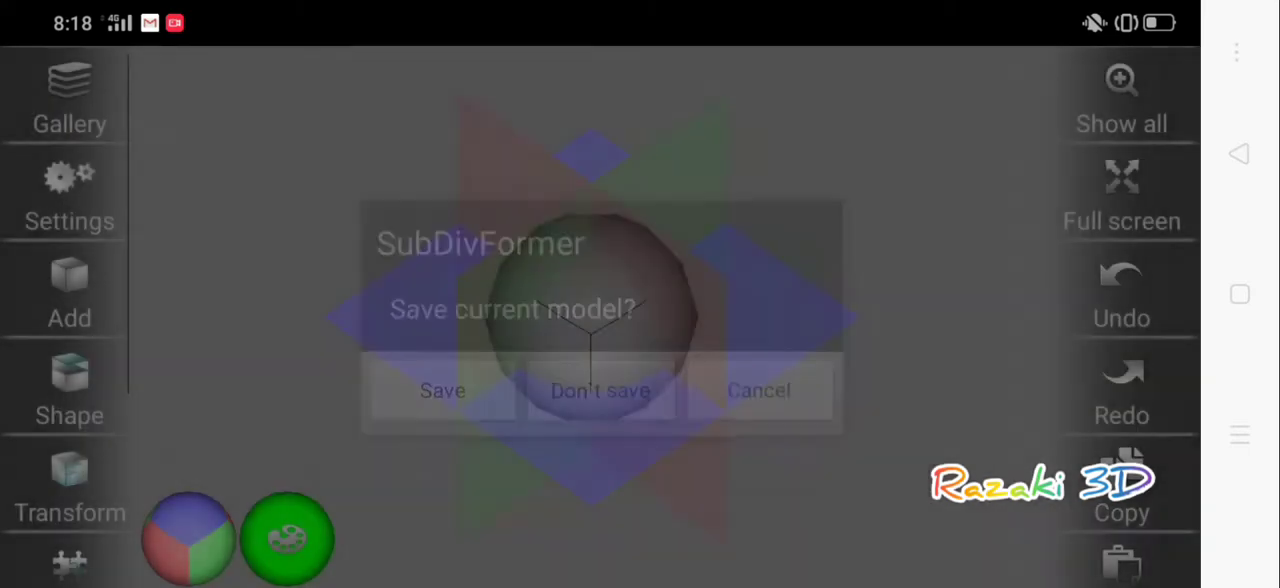
pyautogui.click(597, 390)
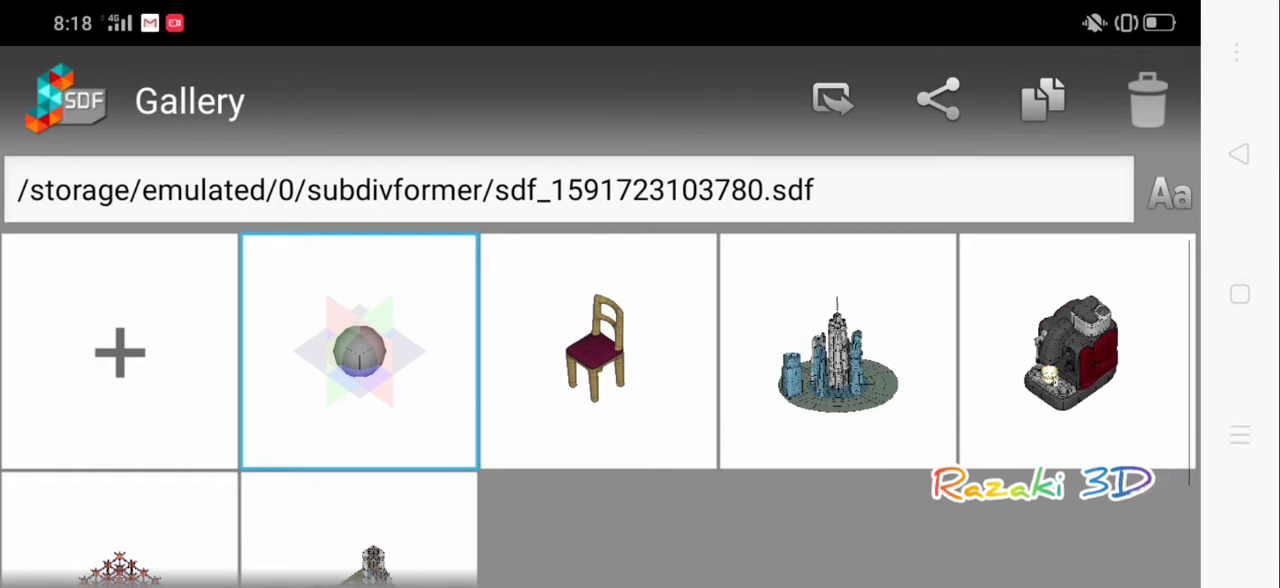
pyautogui.click(829, 98)
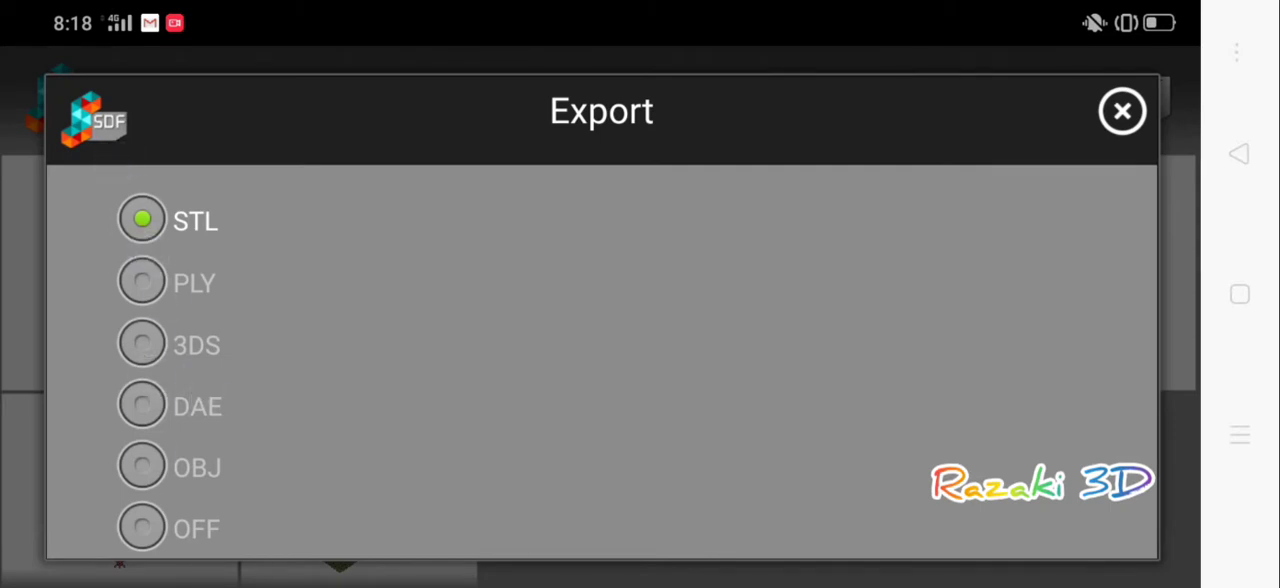
# - Export the sphere as an STL file, then close the Export dialog back to the Gallery
pyautogui.click(1122, 110)
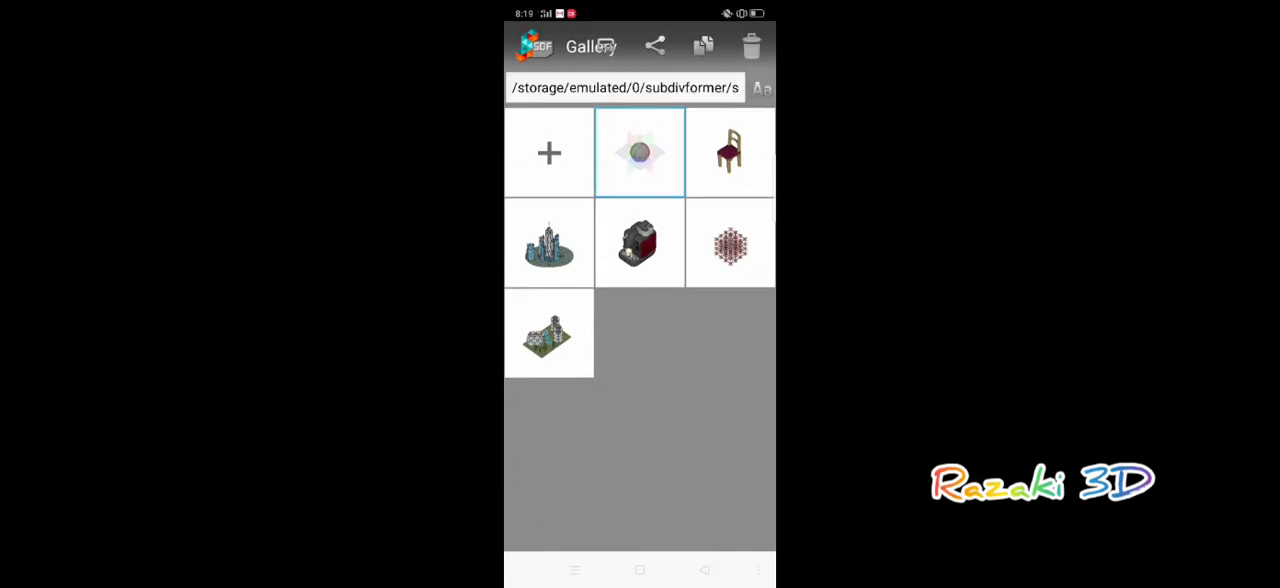
pyautogui.click(655, 46)
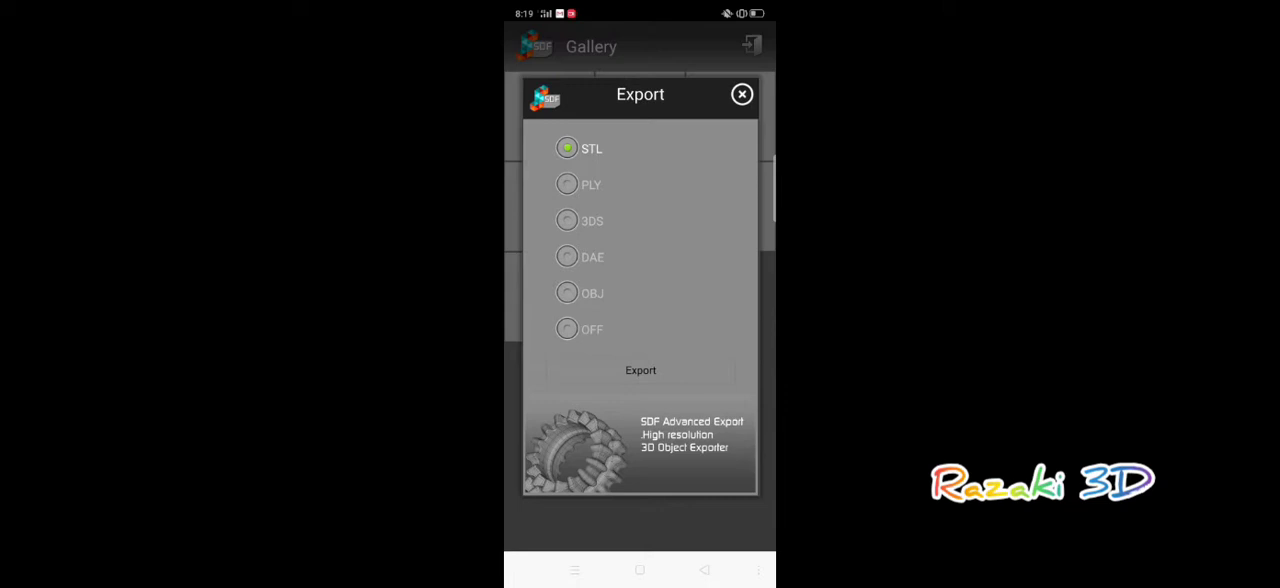
pyautogui.click(640, 370)
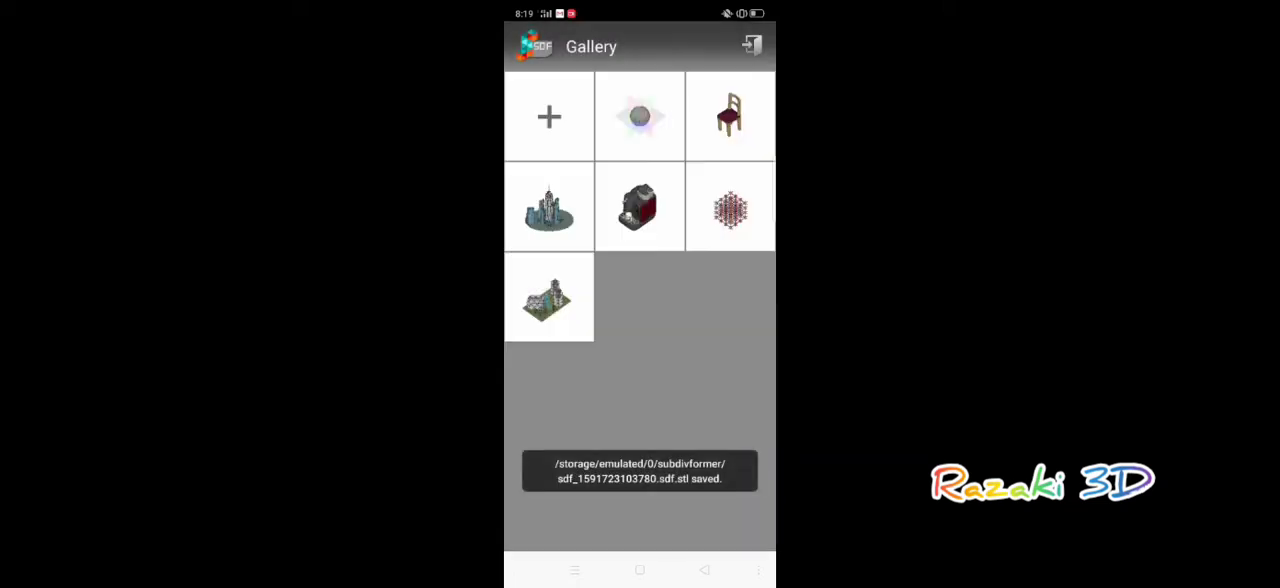
pyautogui.click(639, 116)
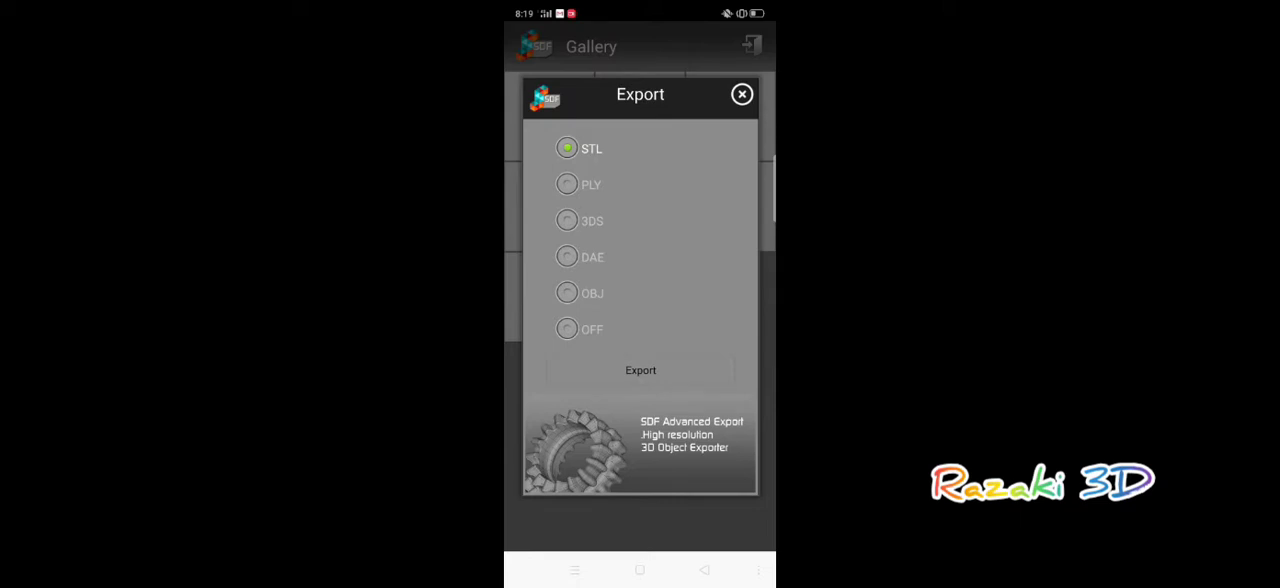
pyautogui.click(741, 94)
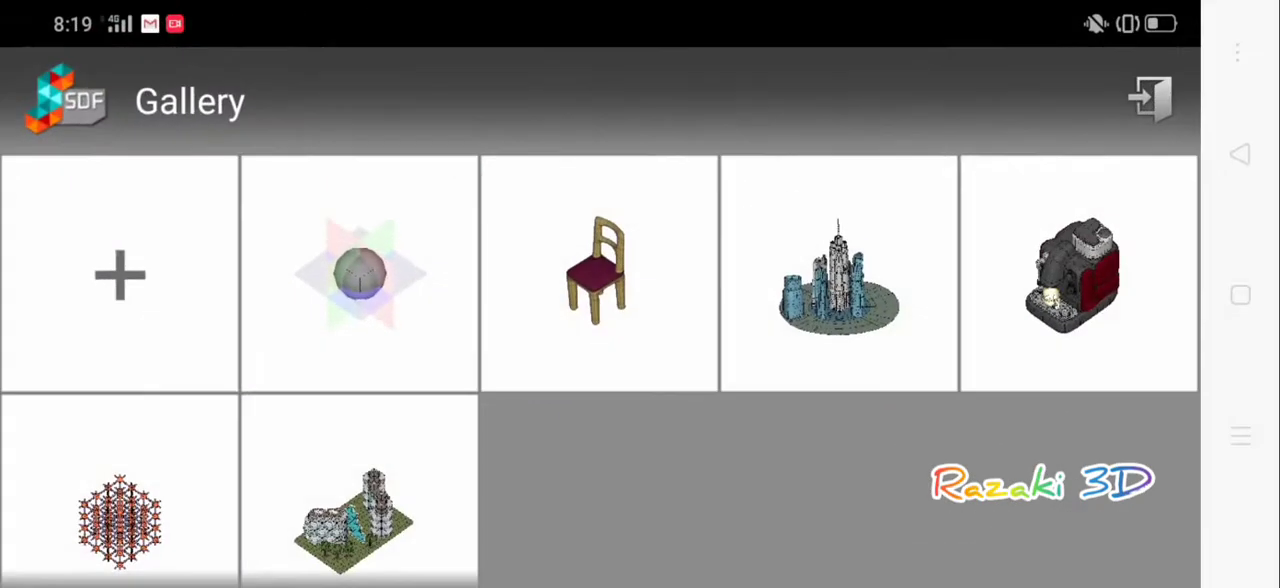
pyautogui.click(360, 272)
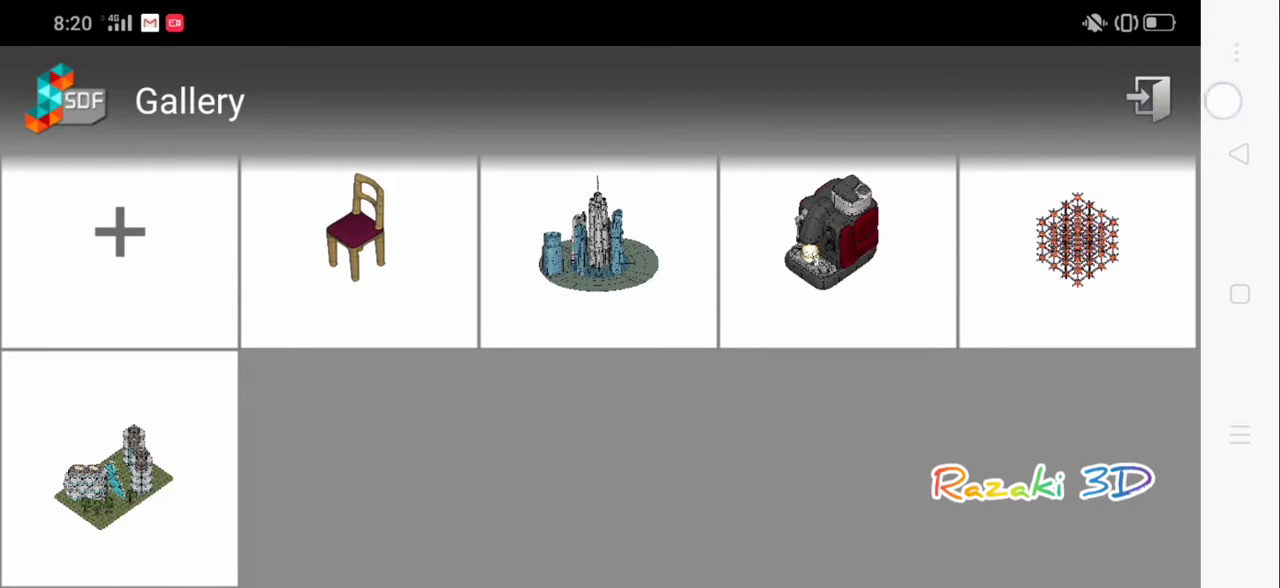
# - Open the sphere model from the Gallery and paint it red
pyautogui.click(118, 231)
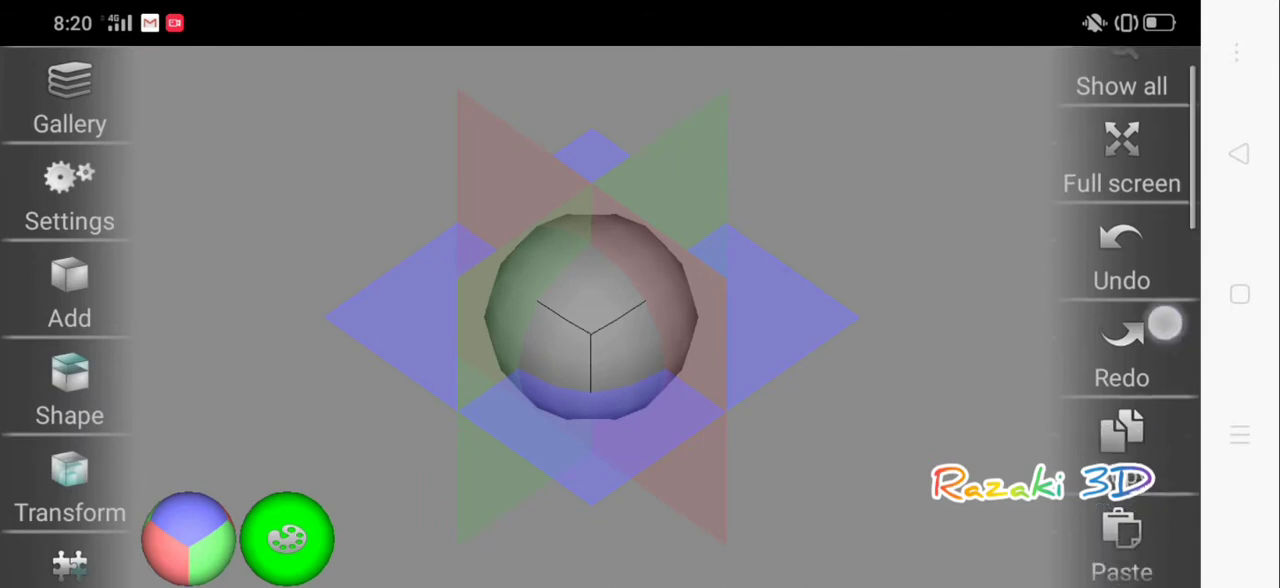
pyautogui.scroll(-3)
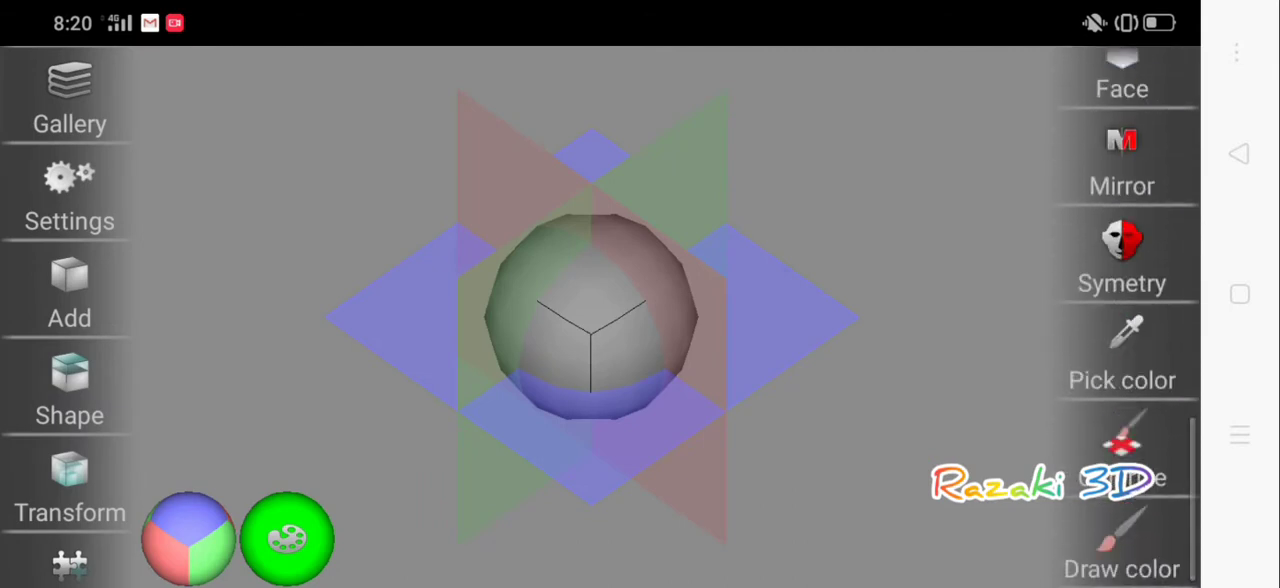
pyautogui.click(1122, 255)
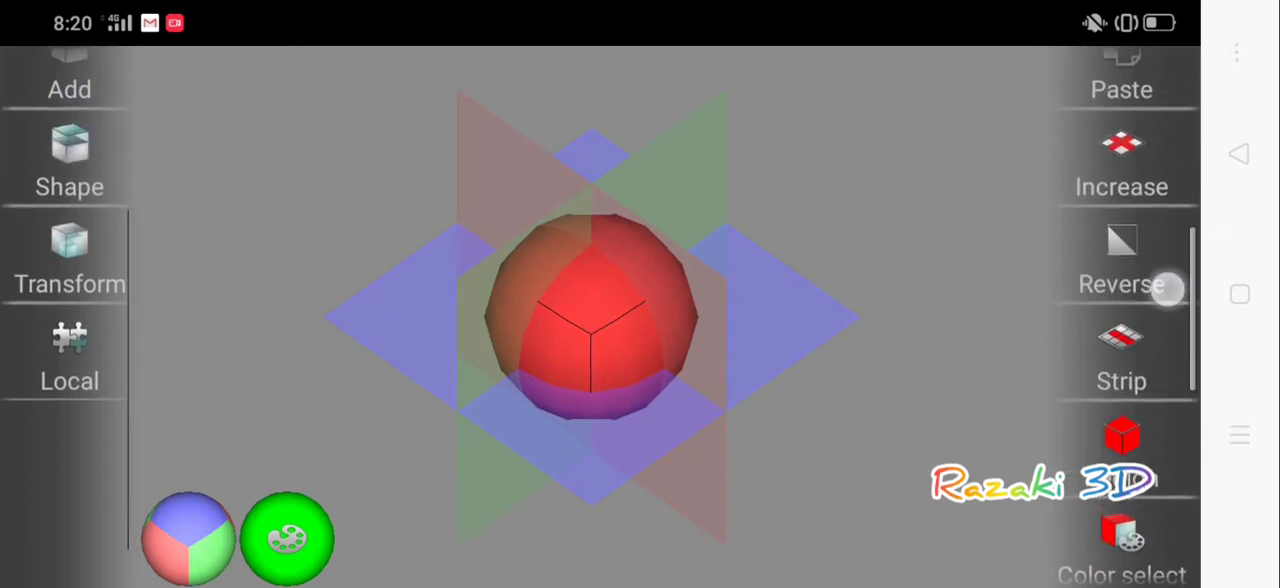
# - Switch to individual face colouring and open the colour chooser
pyautogui.scroll(-3)
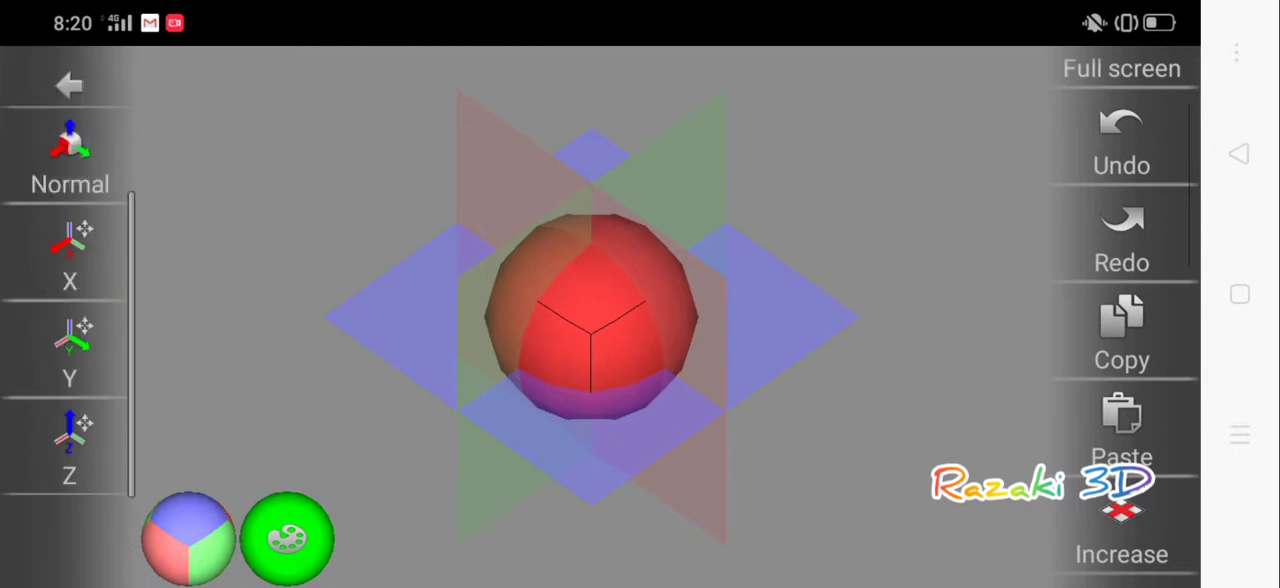
pyautogui.click(68, 250)
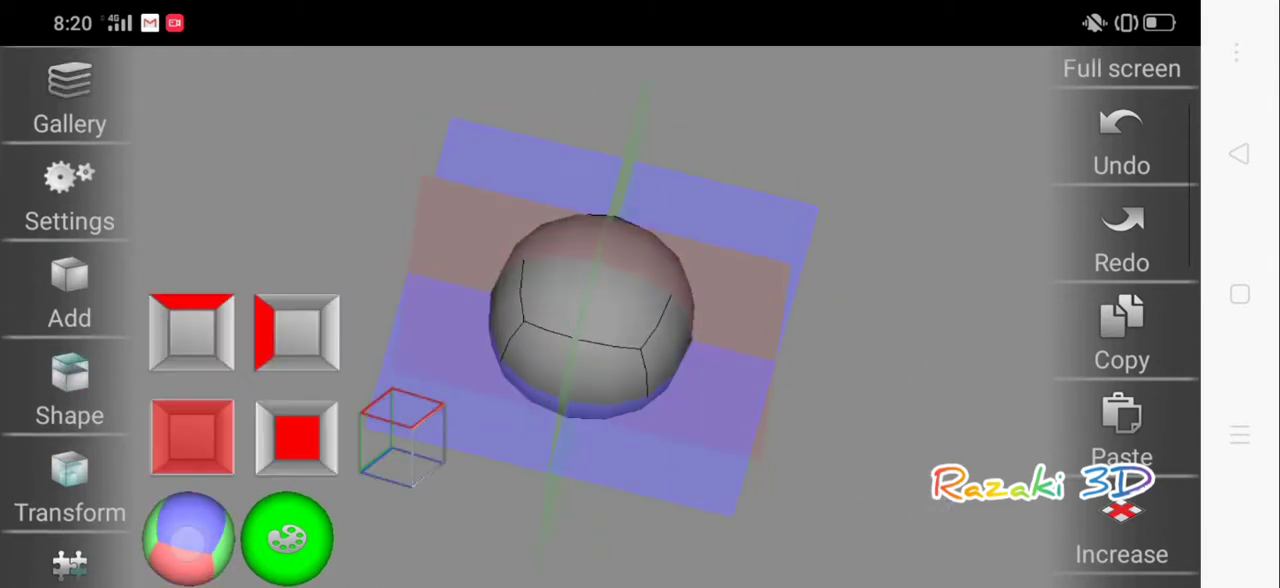
pyautogui.click(291, 535)
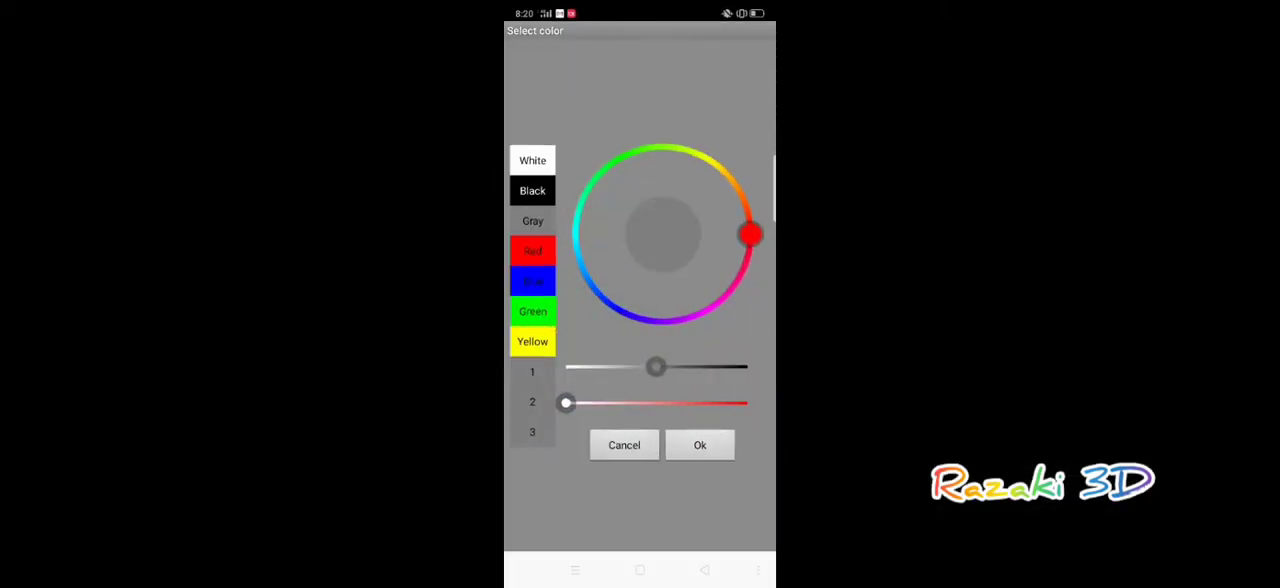
# - Confirm gray as the paint colour, then scroll the right toolbar back to the colour tools
pyautogui.click(699, 445)
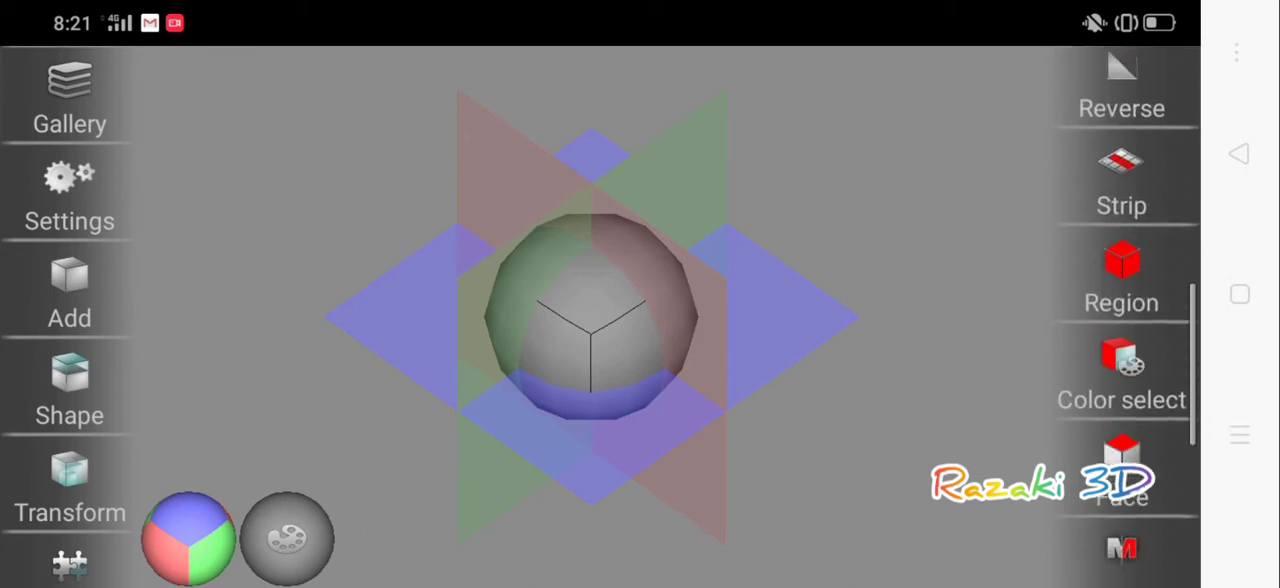
pyautogui.scroll(-3)
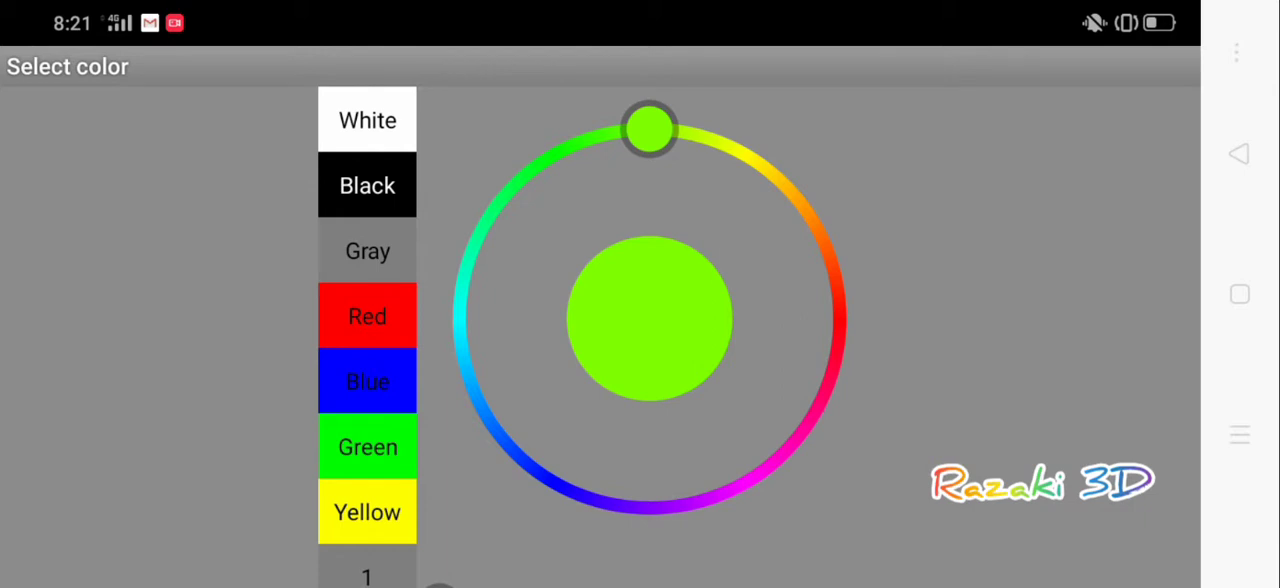
# - Shift the hue ring from green to yellow and confirm it in Select color
pyautogui.moveTo(649, 128); pyautogui.dragTo(745, 155)
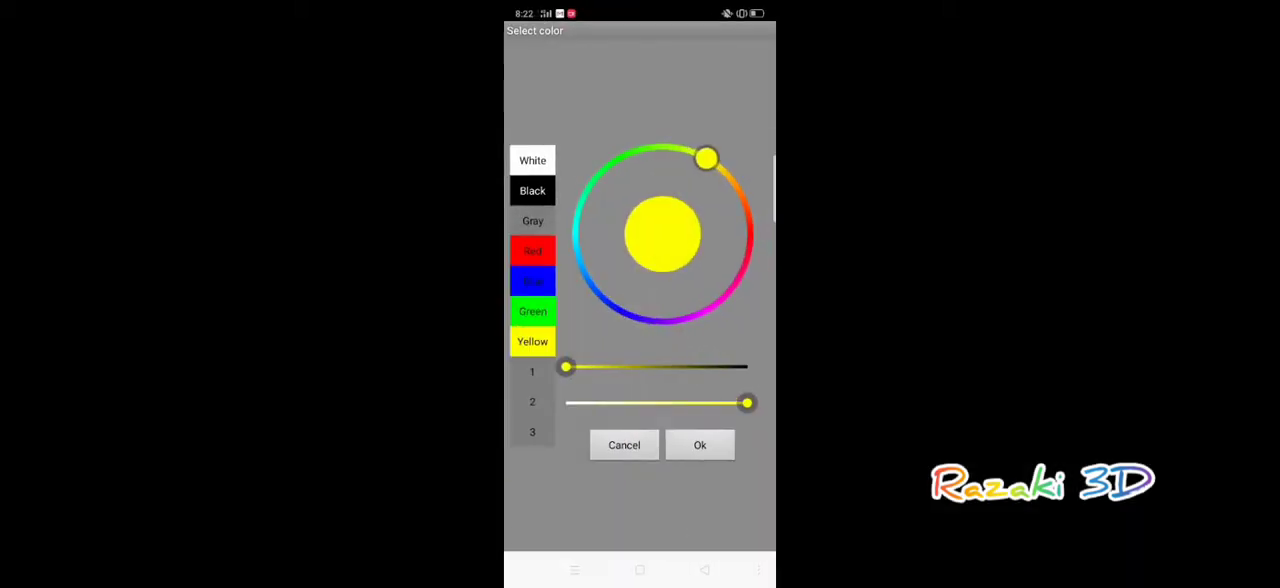
pyautogui.click(699, 445)
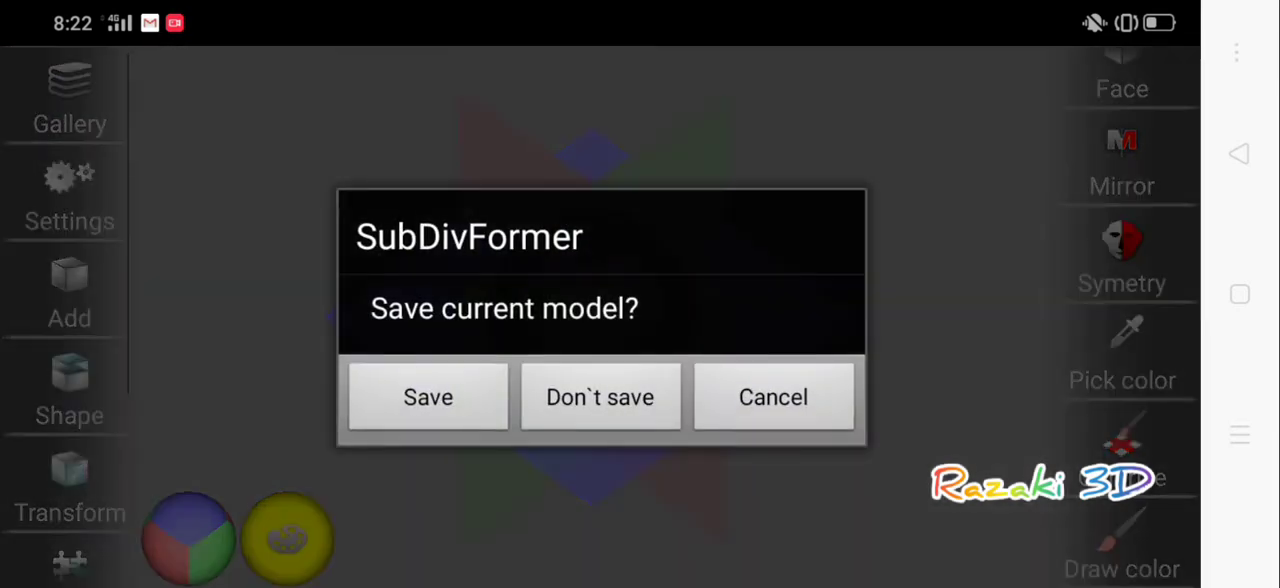
# - Save the sphere to the Gallery, then open and close its Export options
pyautogui.click(427, 395)
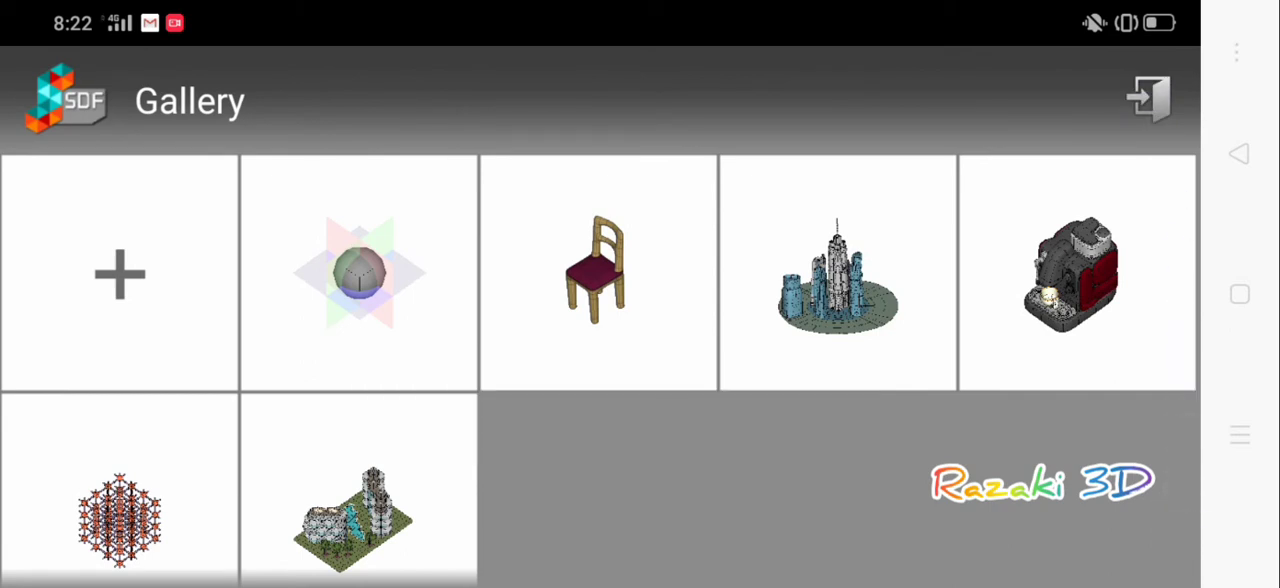
pyautogui.click(359, 273)
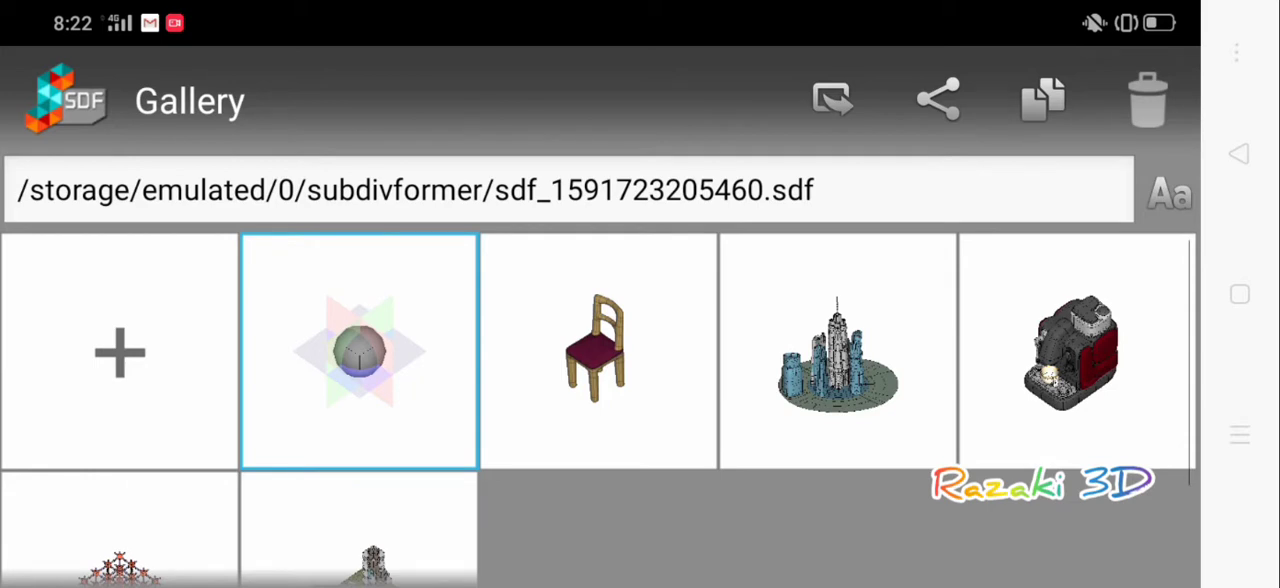
pyautogui.click(832, 98)
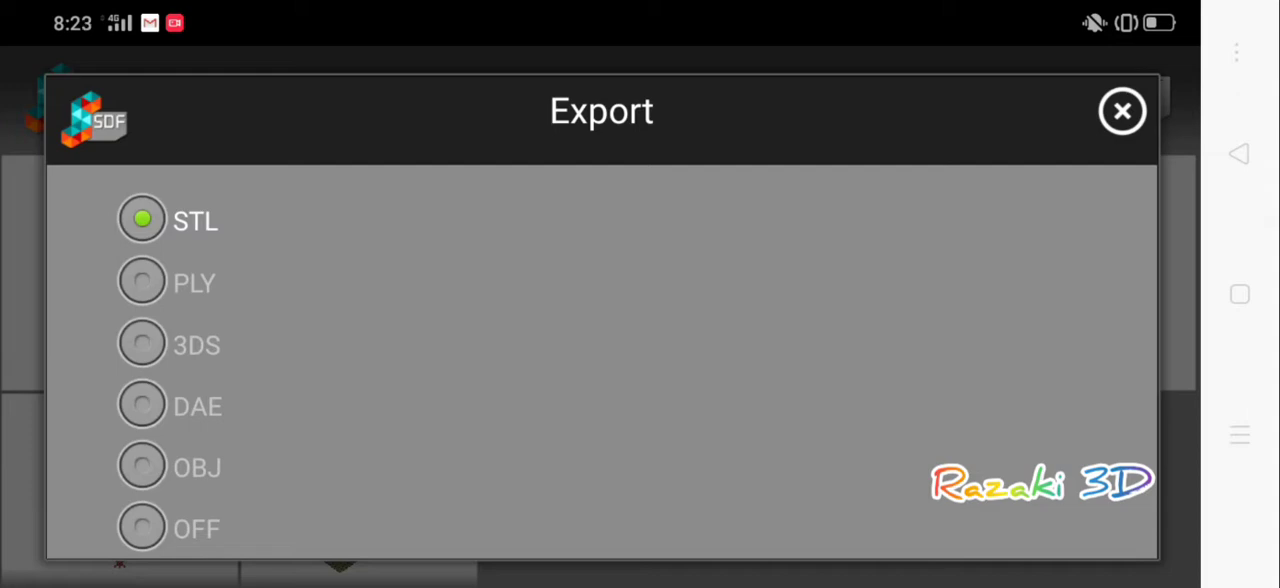
pyautogui.click(1122, 110)
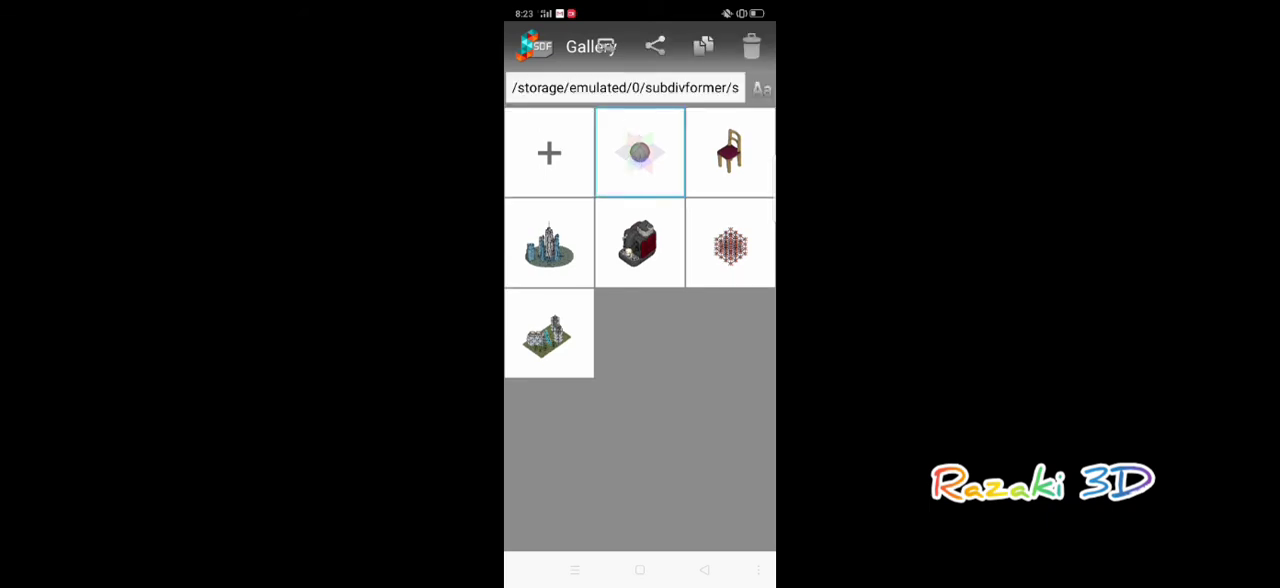
# - Reopen the sphere model, then leave SDF 3D for the home screen
pyautogui.click(655, 45)
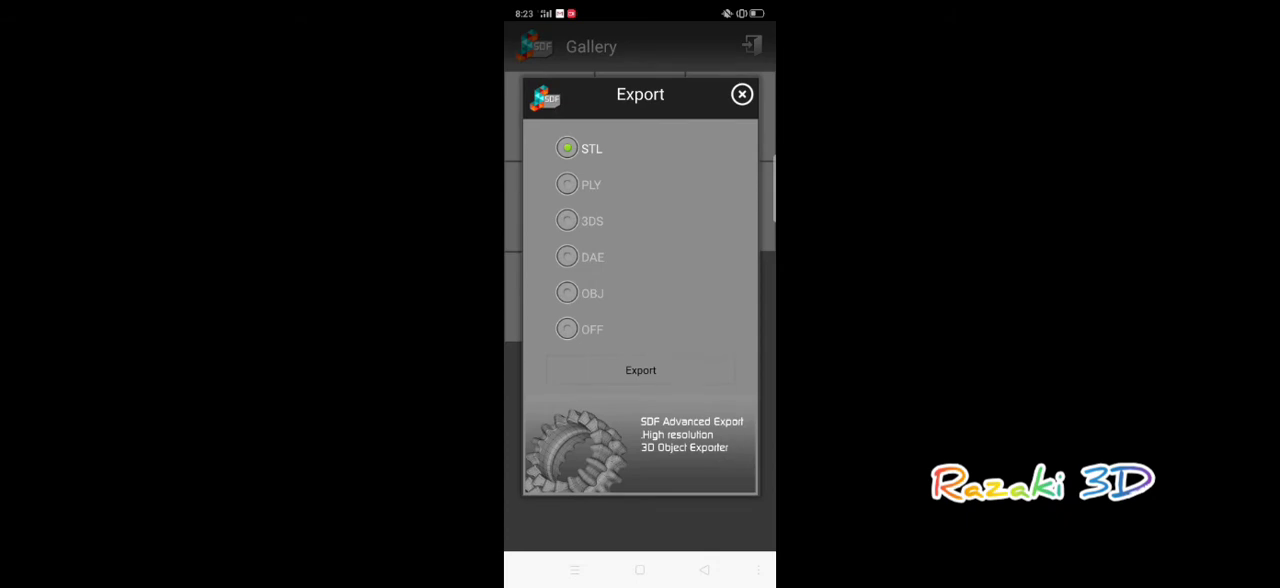
pyautogui.click(741, 94)
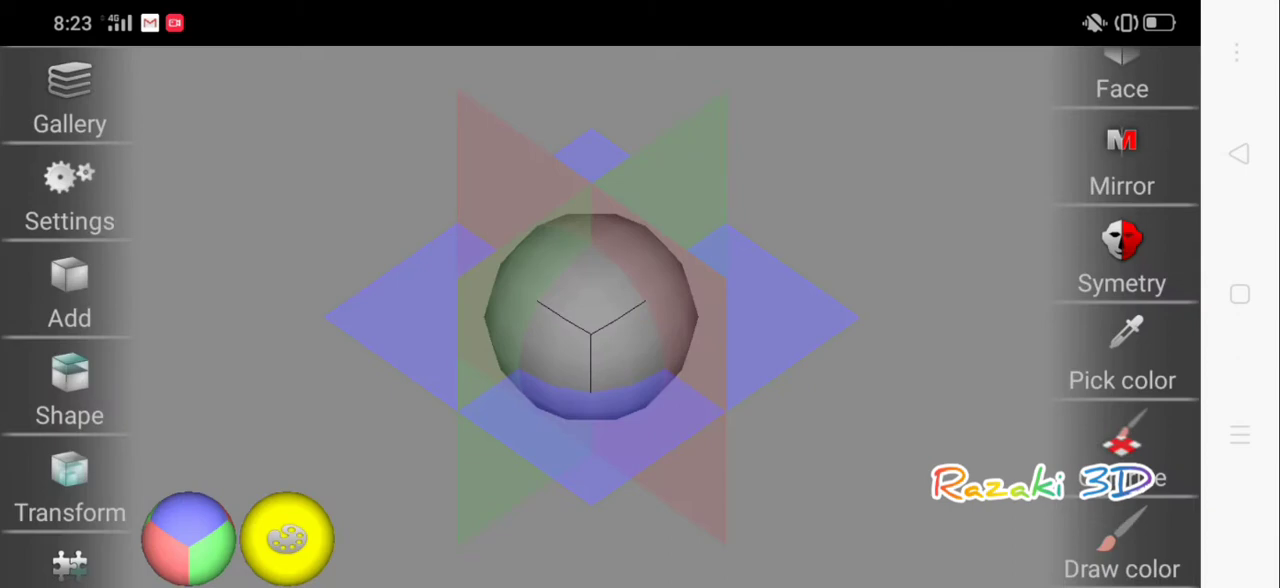
pyautogui.click(65, 85)
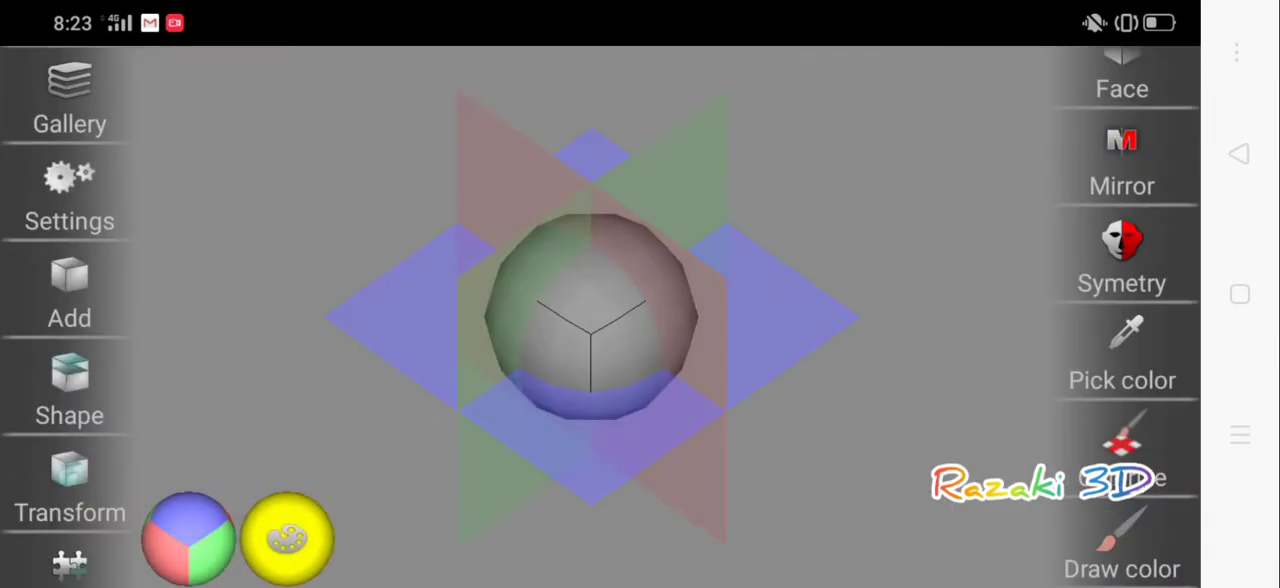
pyautogui.click(290, 536)
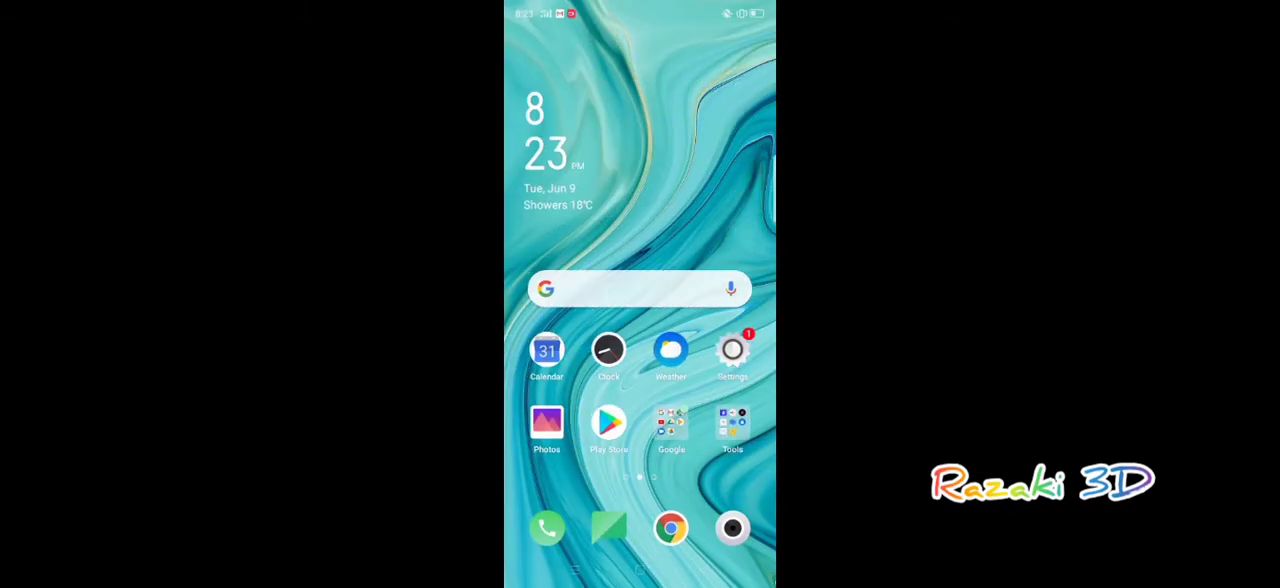
# - Search the Play Store for 'sdf' and open the SDF 3D listing
pyautogui.click(608, 423)
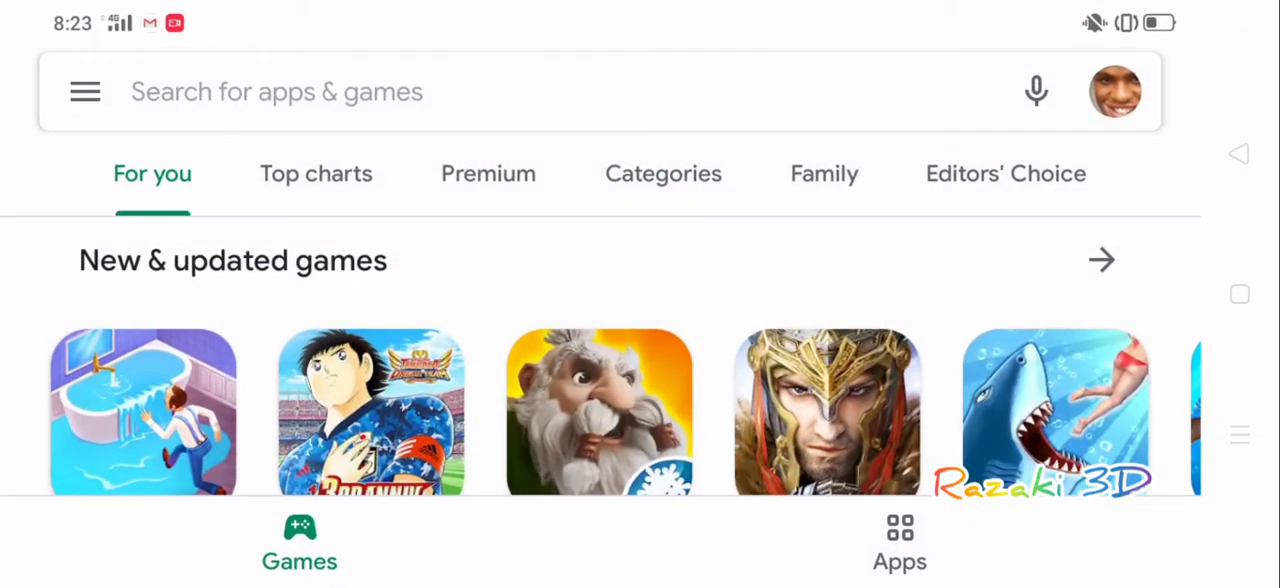
pyautogui.click(280, 91)
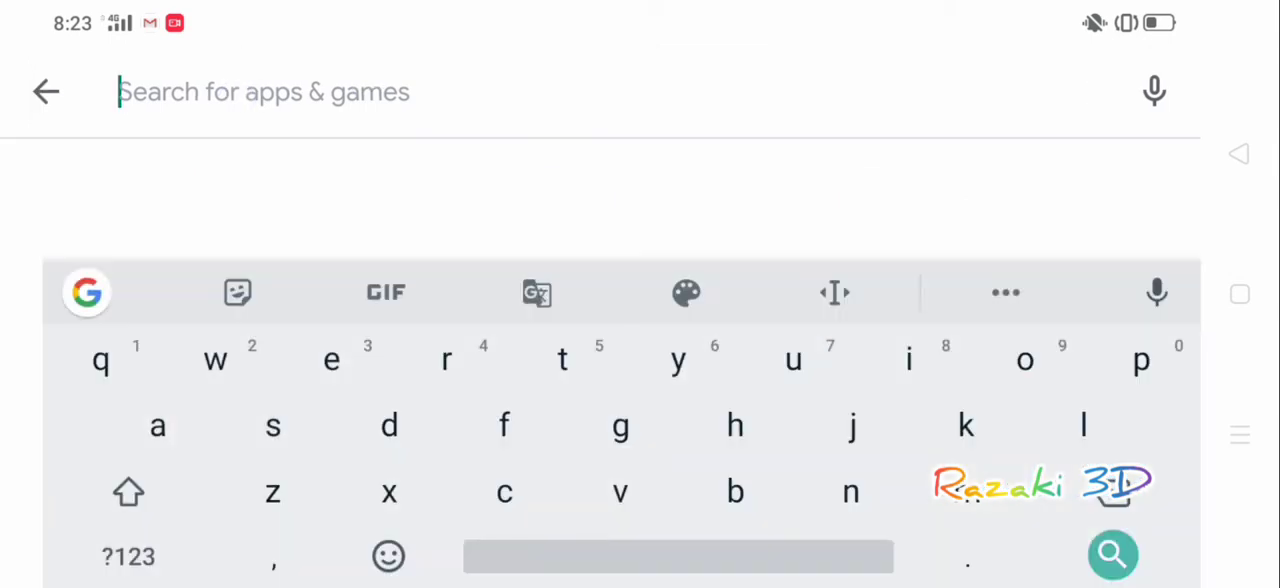
pyautogui.write('sdf')
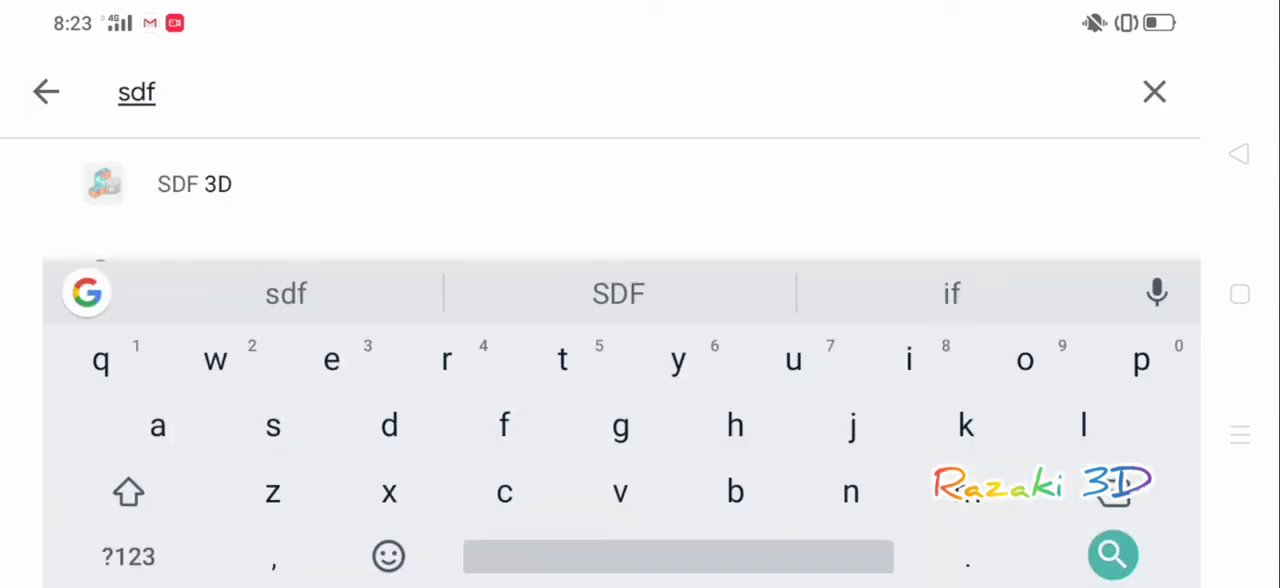
pyautogui.click(194, 184)
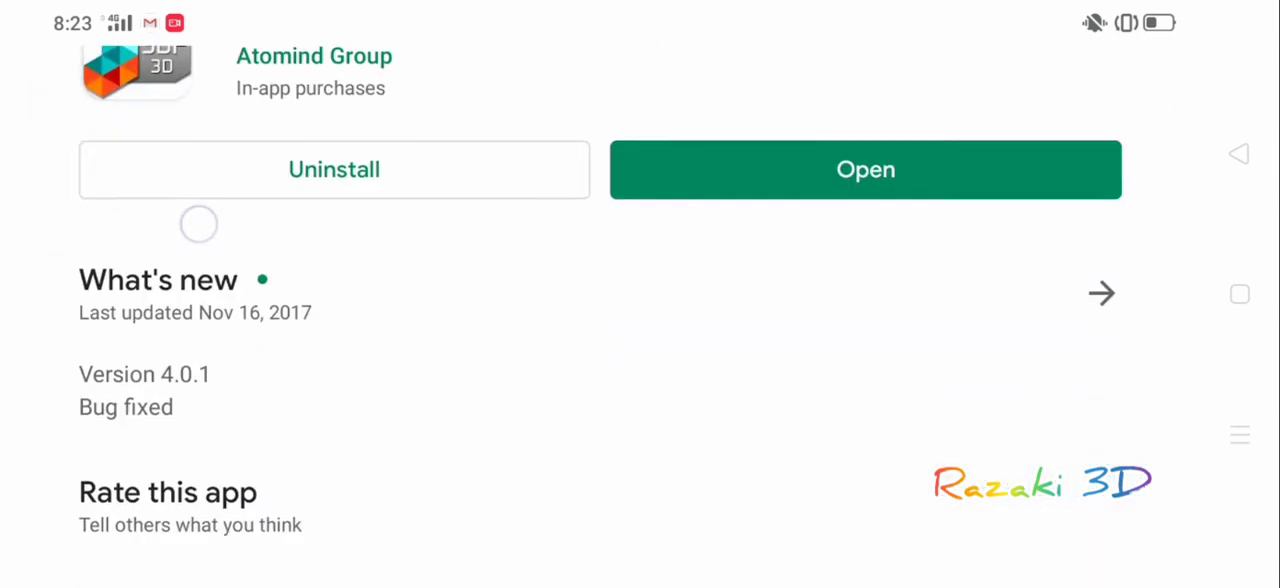
# - Scroll through the SDF 3D description down to the user manual link
pyautogui.scroll(-3)
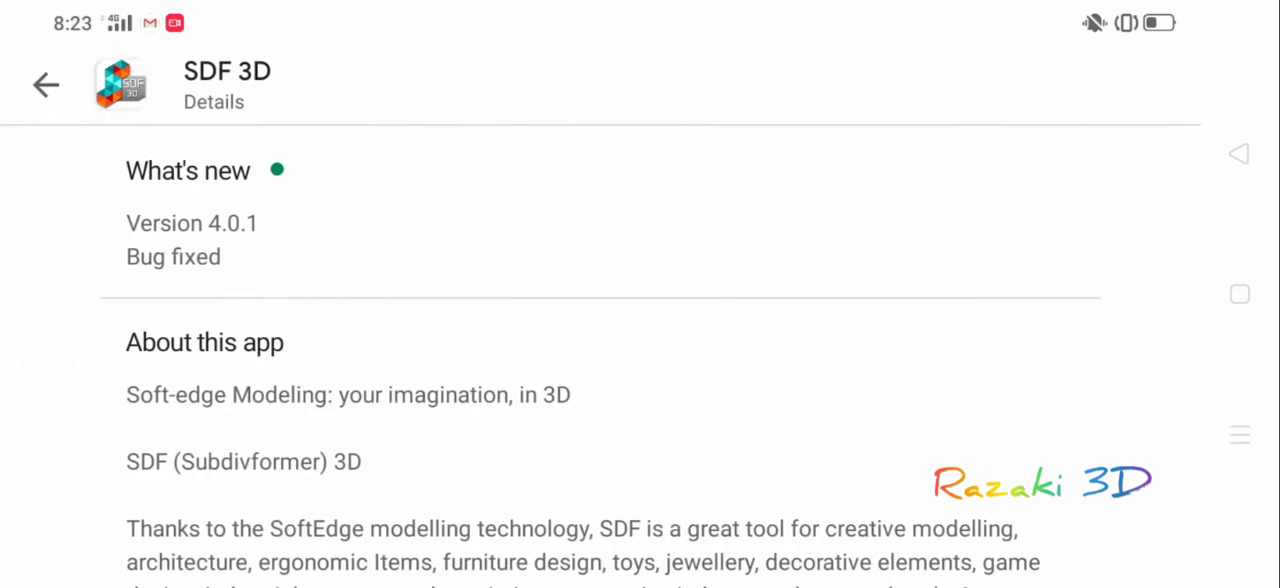
pyautogui.scroll(-3)
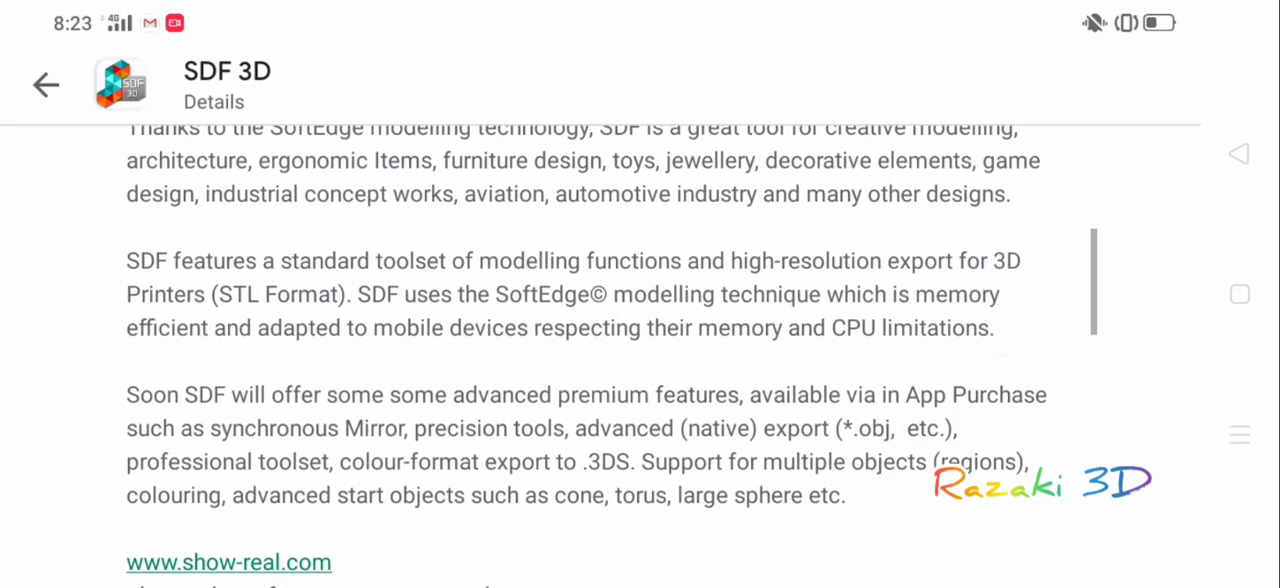
pyautogui.scroll(-3)
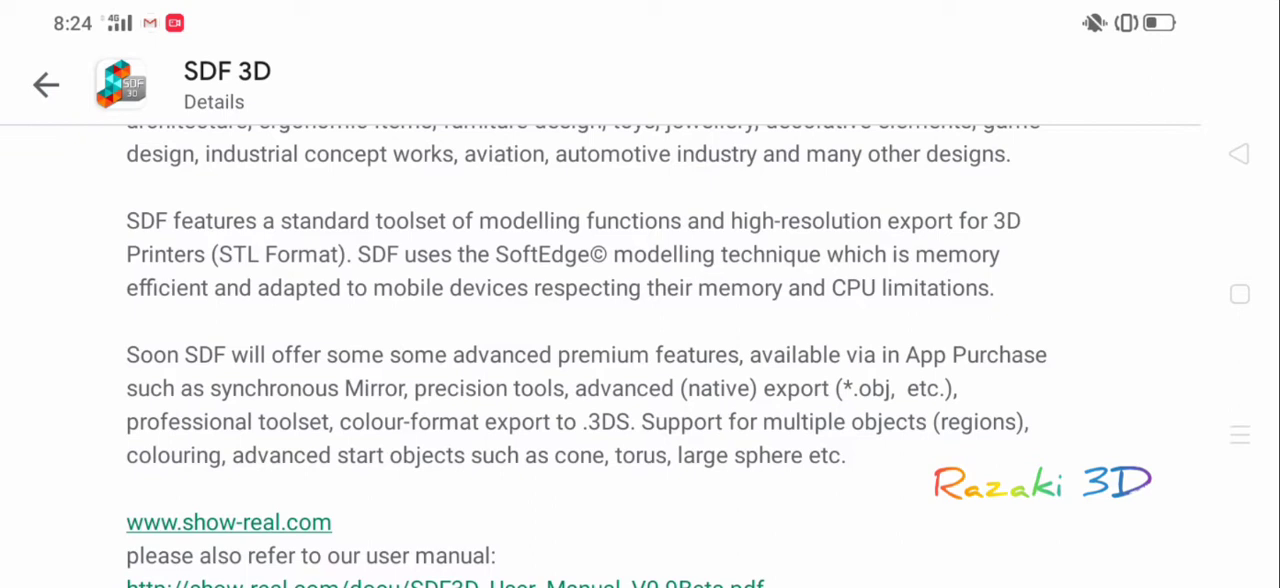
pyautogui.scroll(-3)
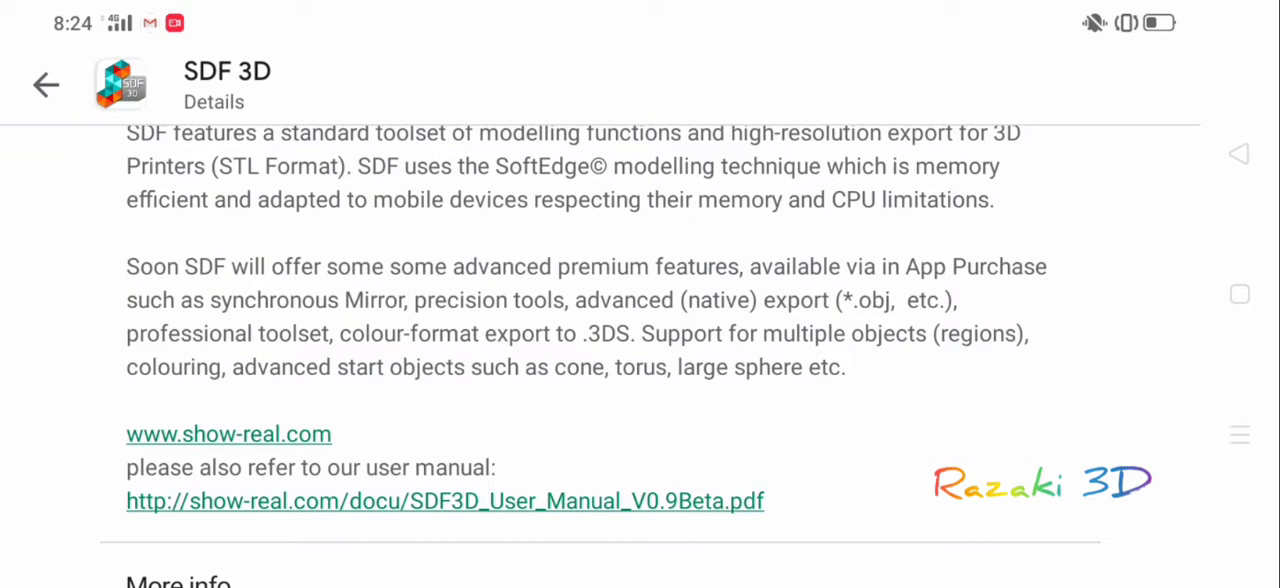
pyautogui.scroll(-3)
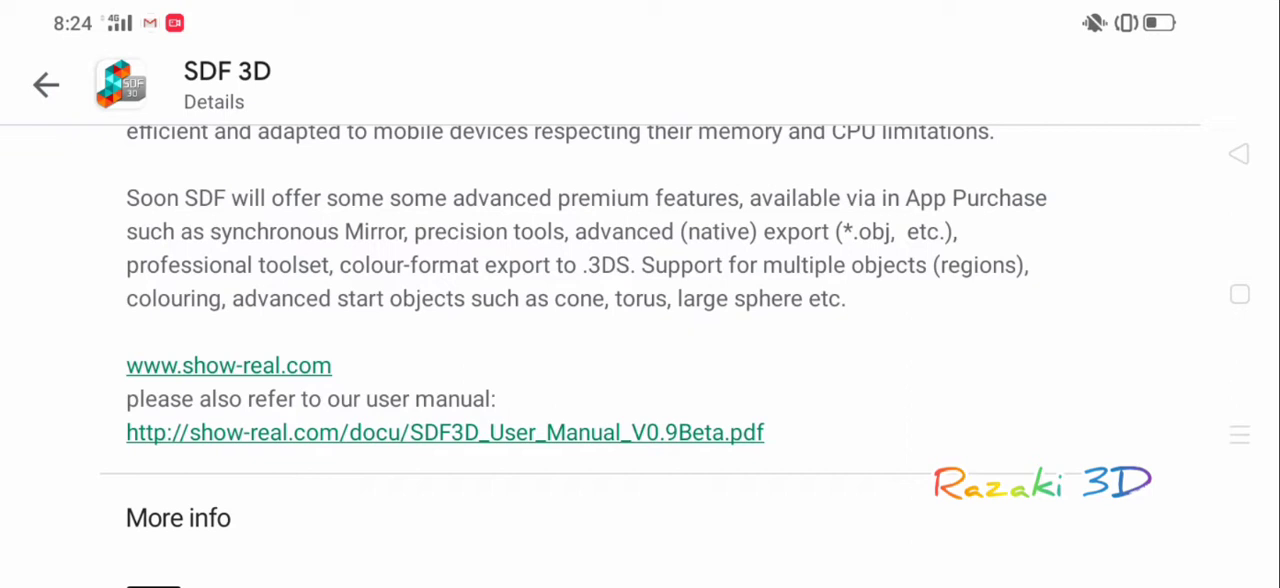
pyautogui.scroll(-3)
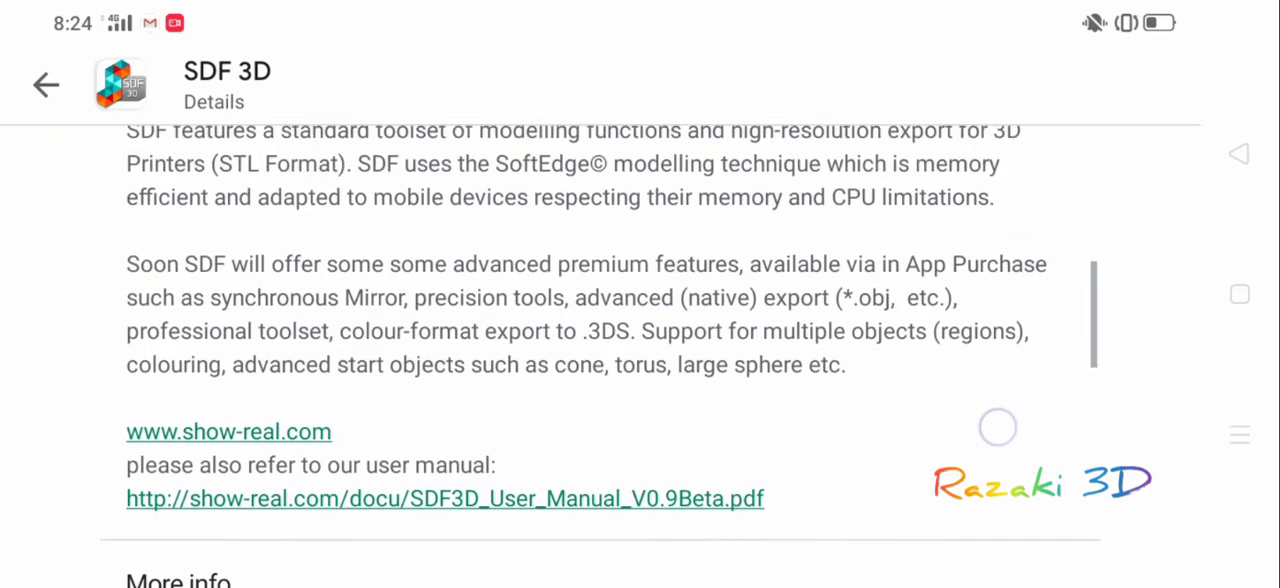
pyautogui.scroll(-3)
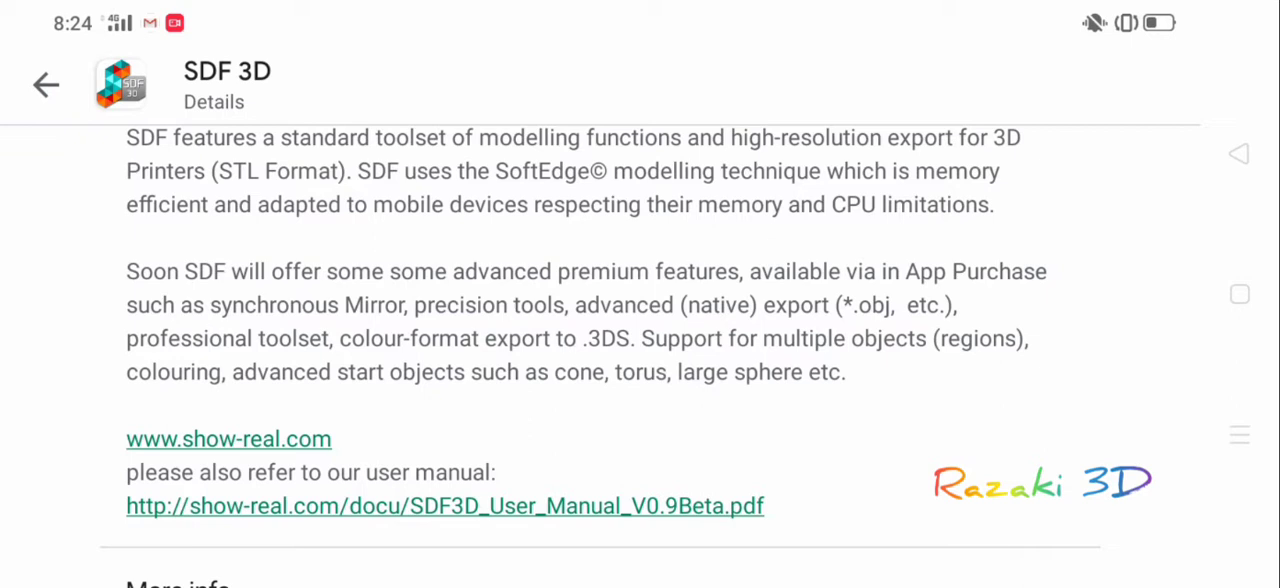
pyautogui.scroll(-3)
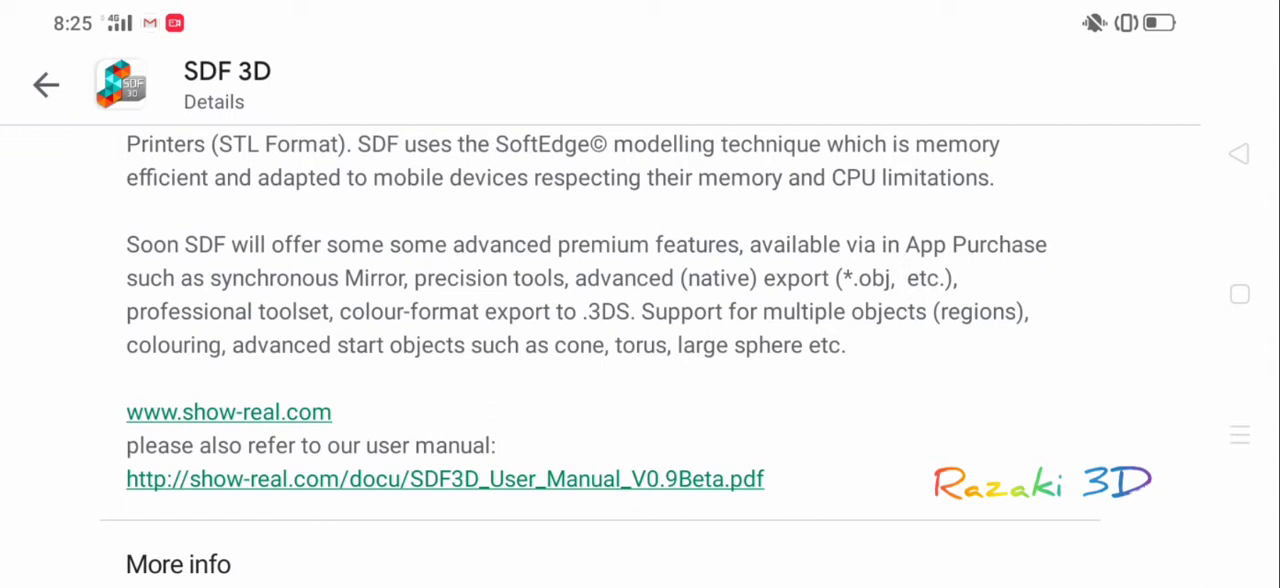
pyautogui.scroll(-3)
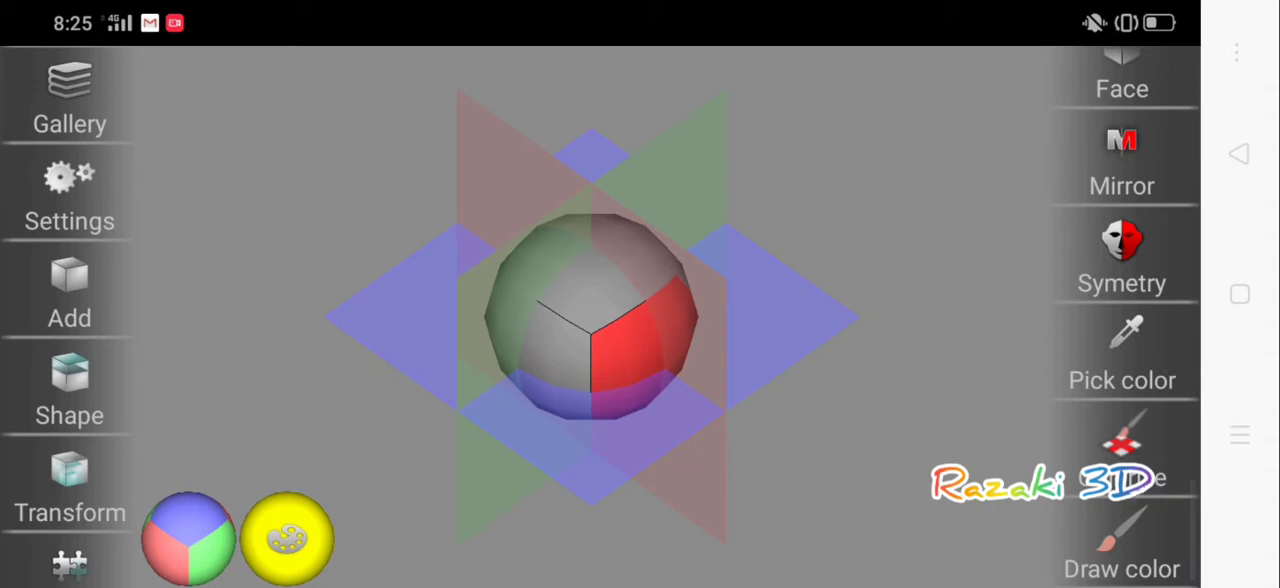
# - Scroll the right toolbar down through the SDF 3D tools
pyautogui.scroll(-3)
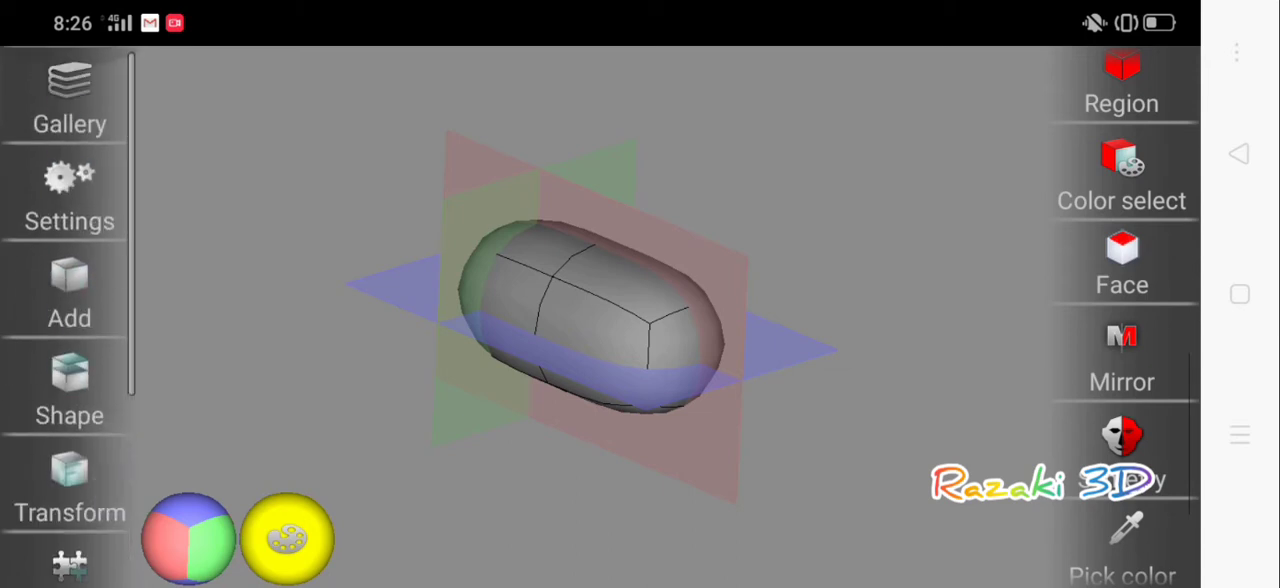
pyautogui.scroll(-3)
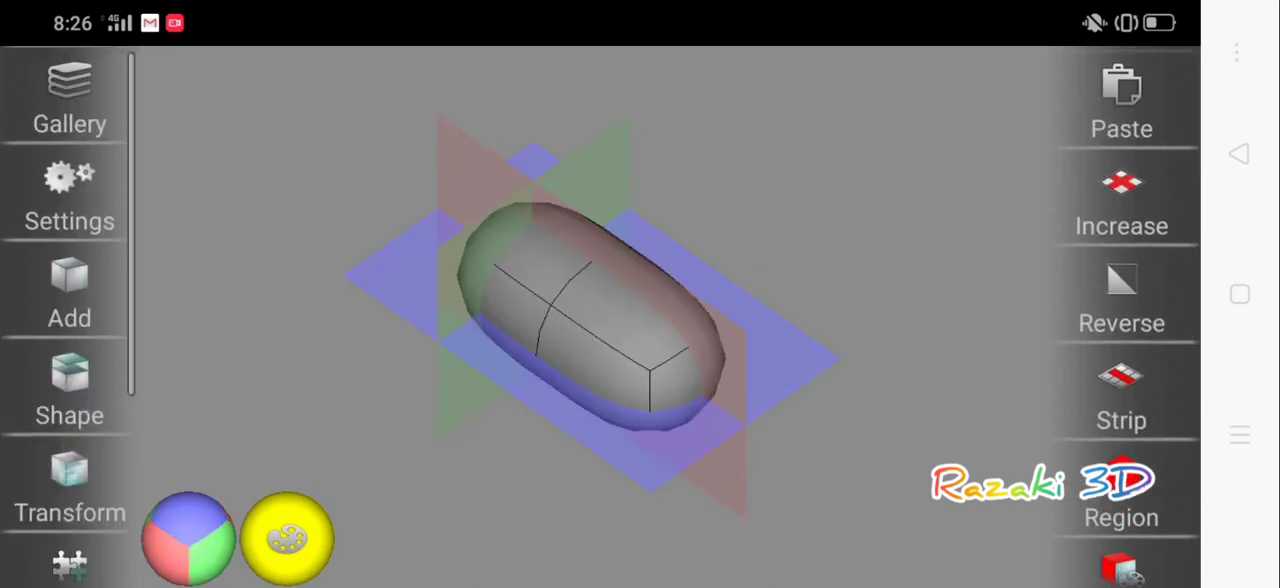
pyautogui.scroll(-3)
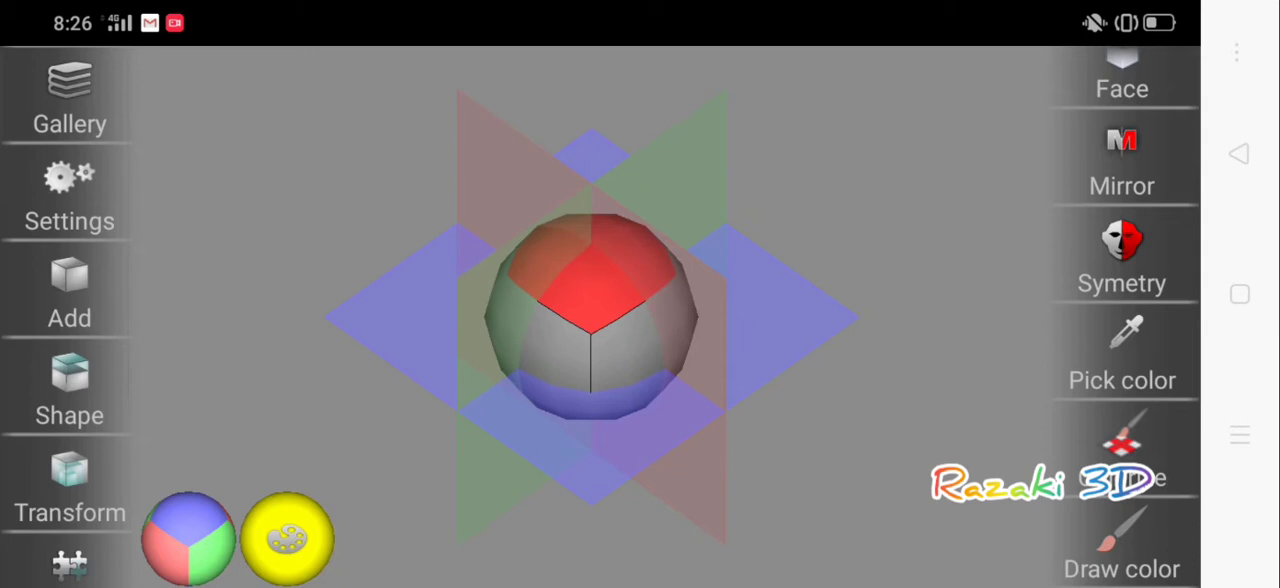
pyautogui.scroll(-3)
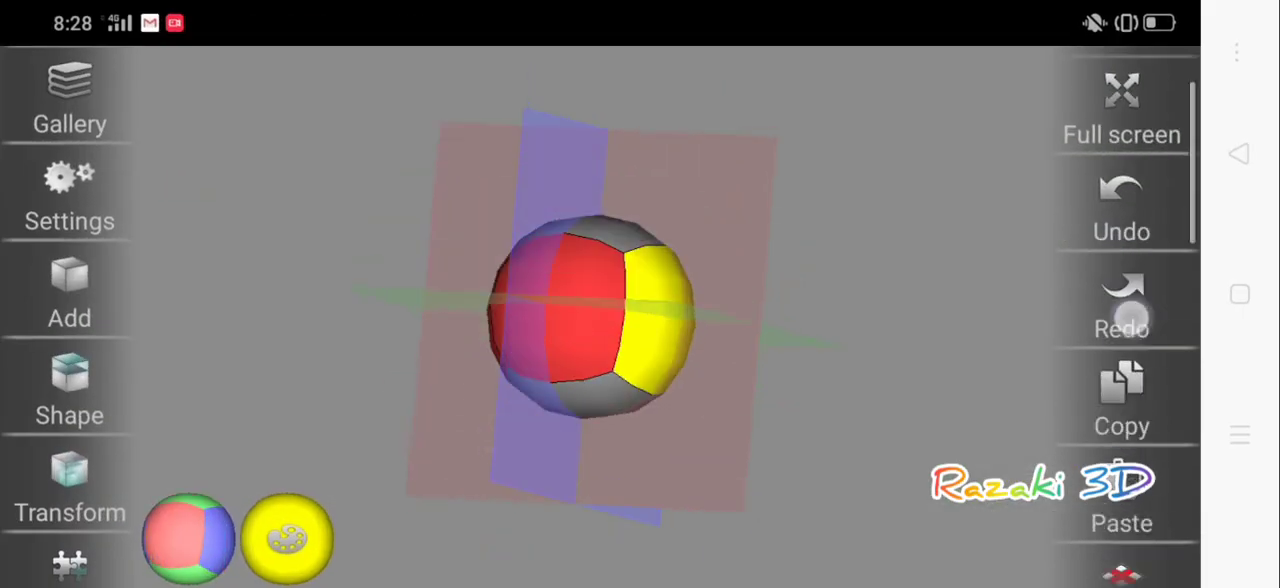
# - Scroll to the colouring tools and toggle between Face and Vertex modes
pyautogui.scroll(-3)
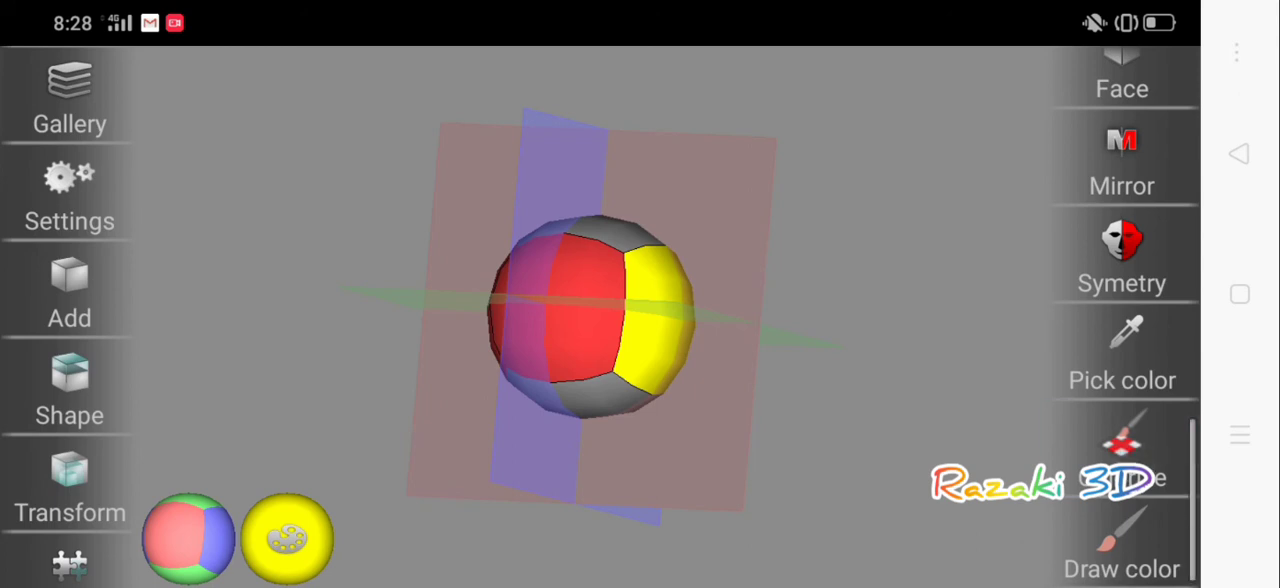
pyautogui.scroll(-3)
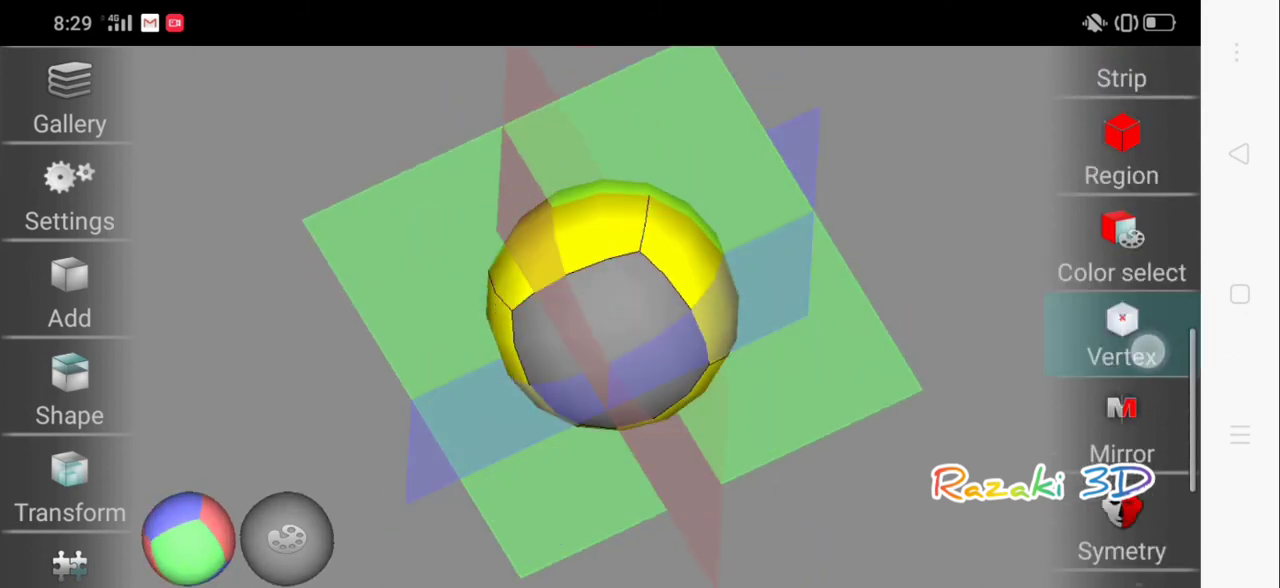
pyautogui.click(1122, 335)
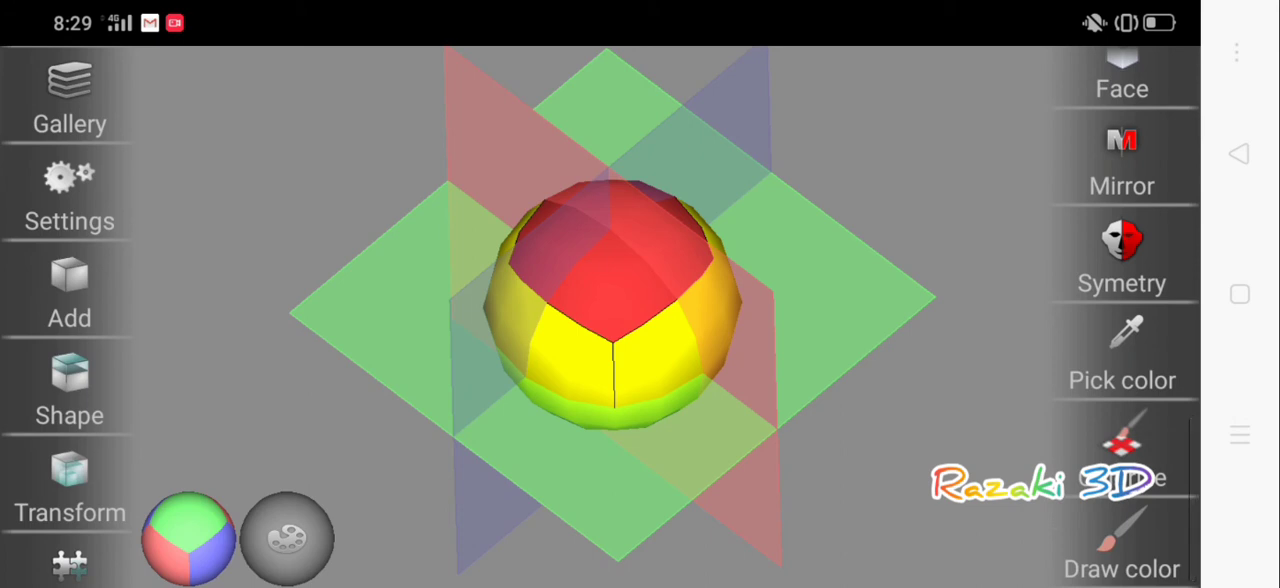
pyautogui.click(1122, 355)
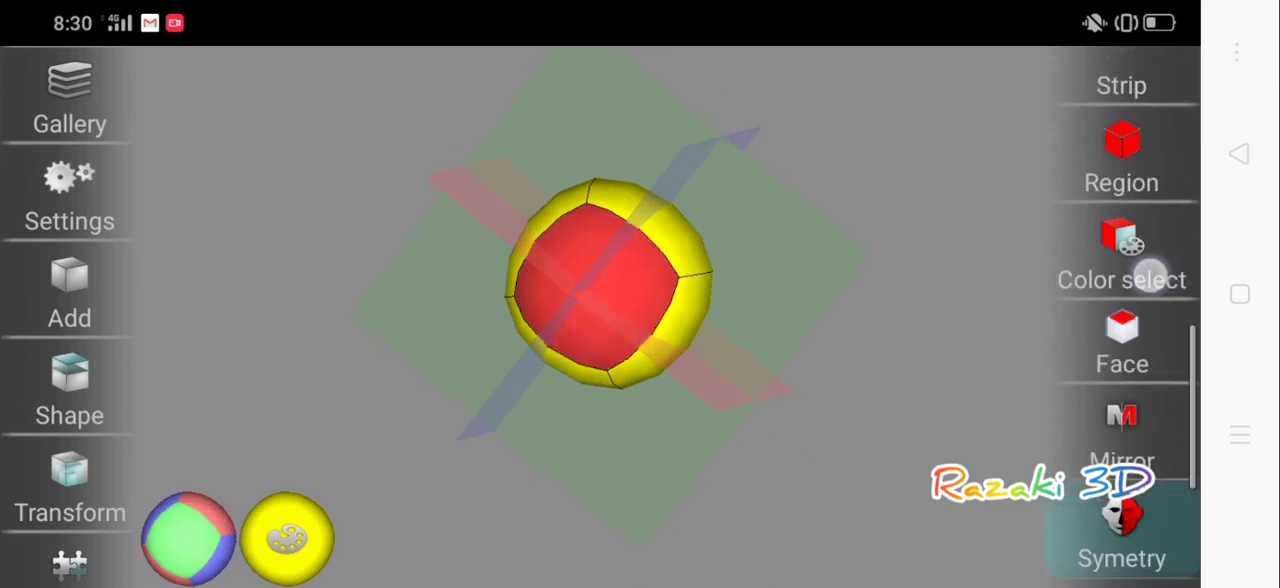
pyautogui.scroll(-3)
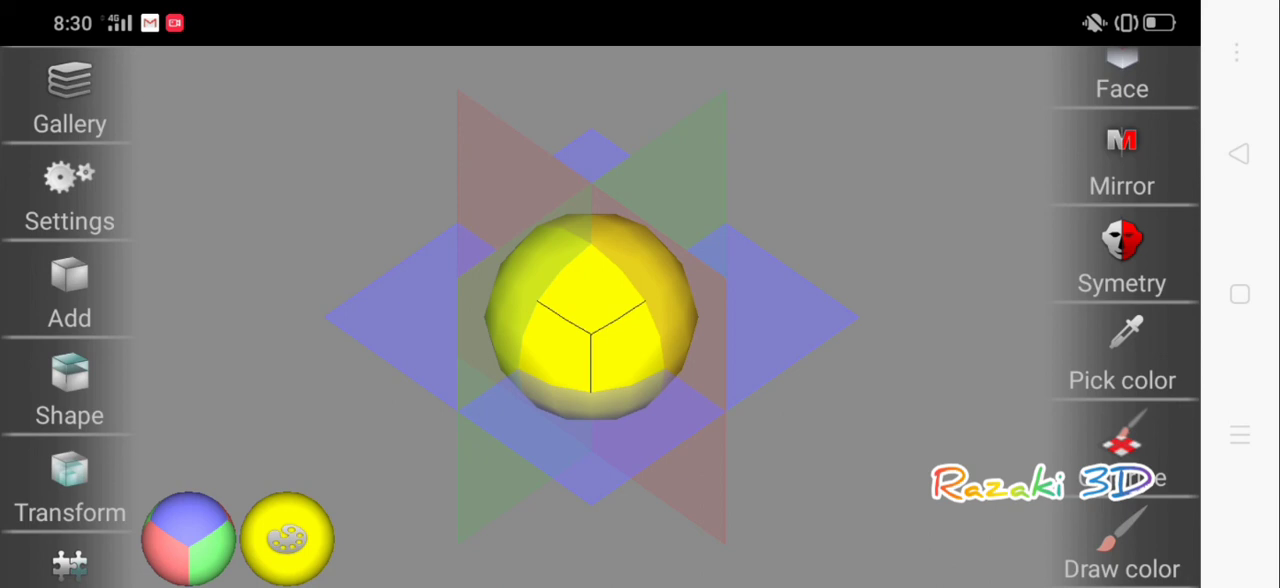
pyautogui.scroll(-3)
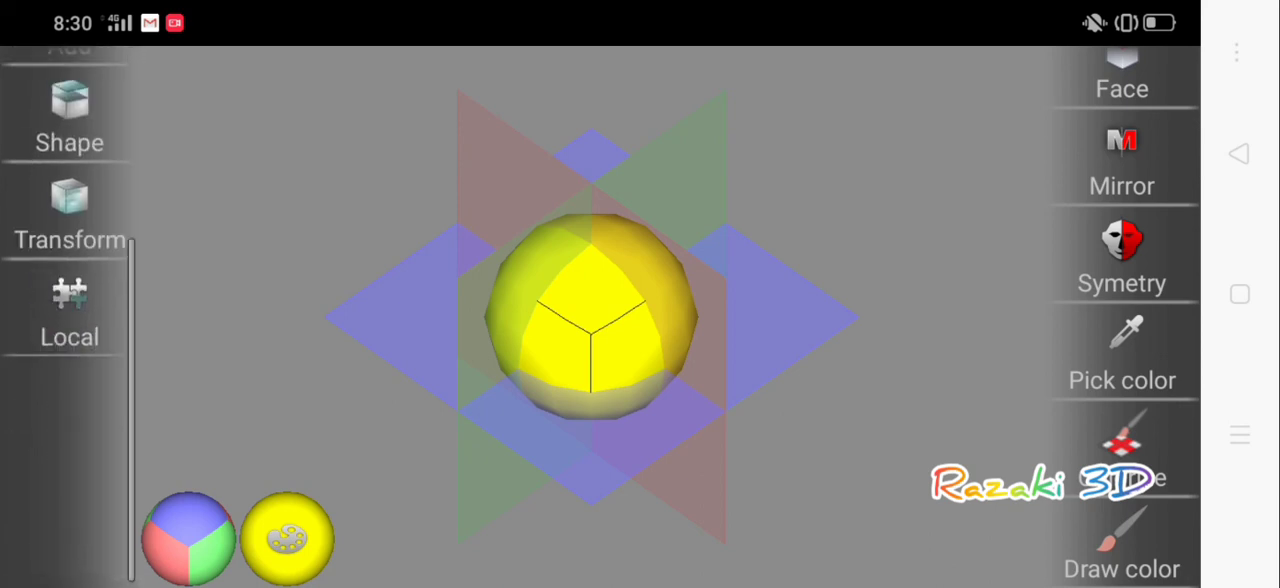
pyautogui.scroll(-3)
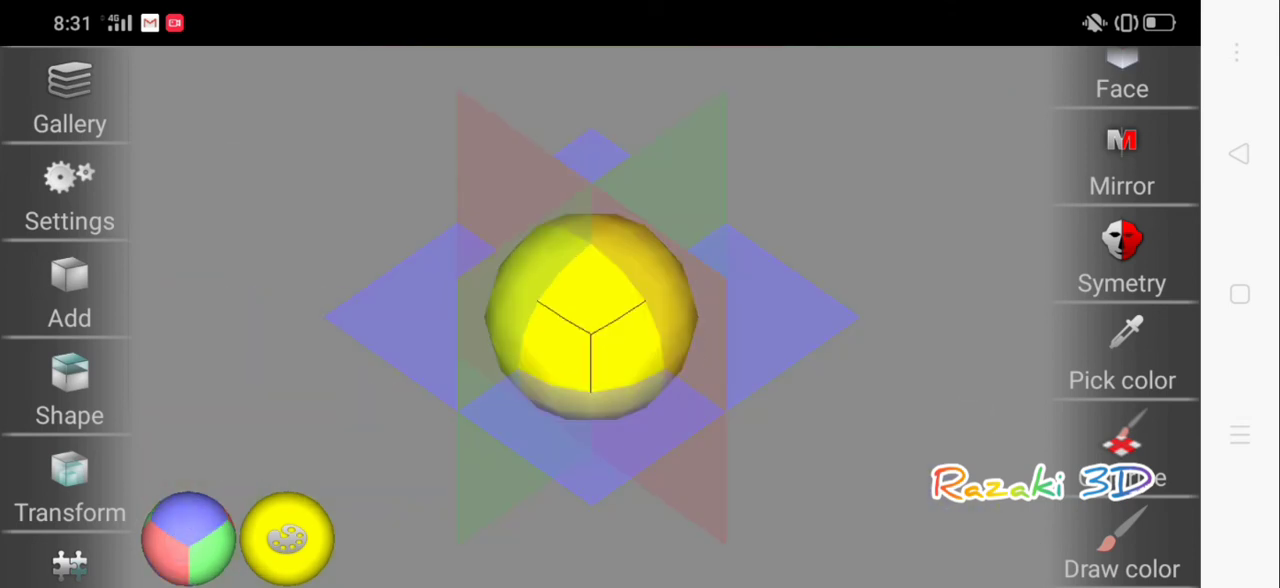
pyautogui.scroll(-3)
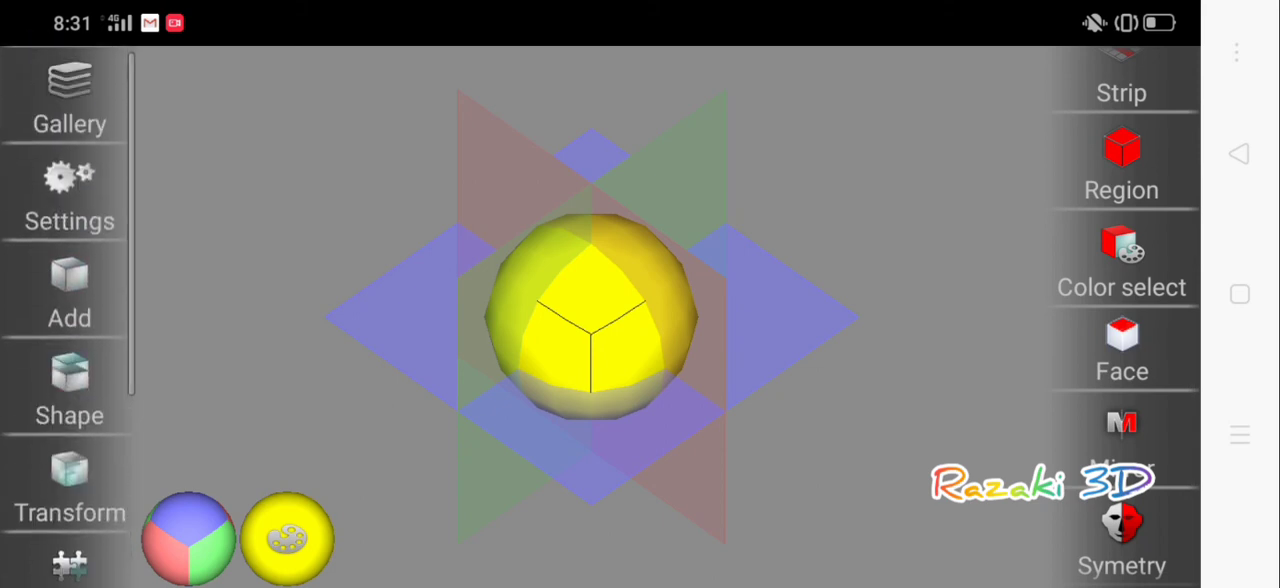
pyautogui.scroll(-3)
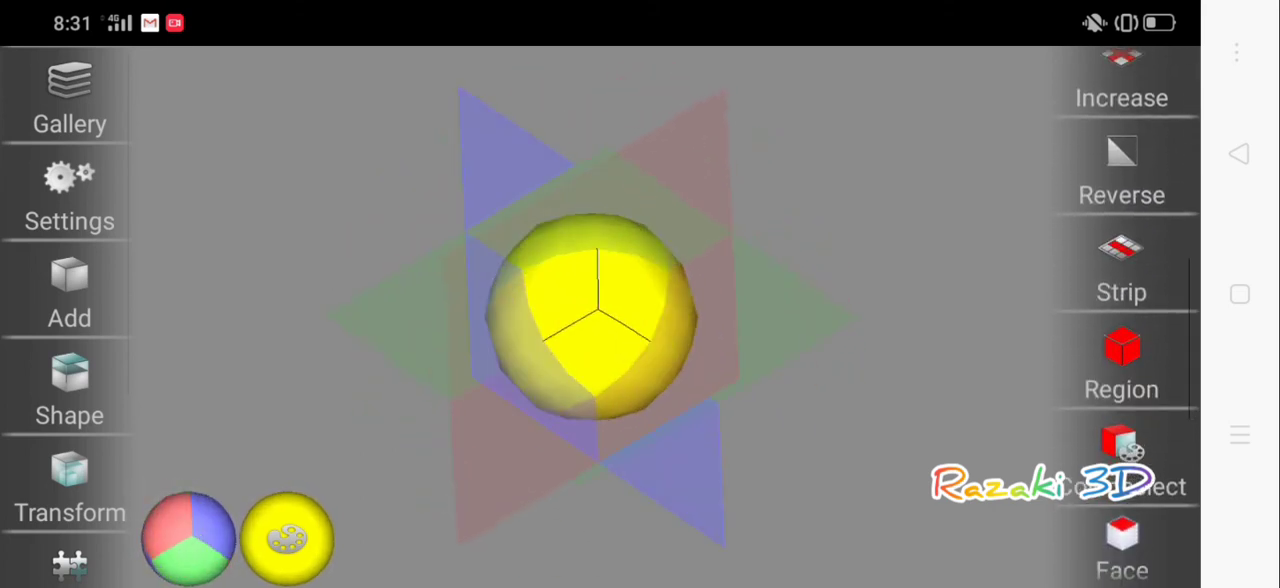
# - Pick green in the Select color dialog and confirm it
pyautogui.click(291, 541)
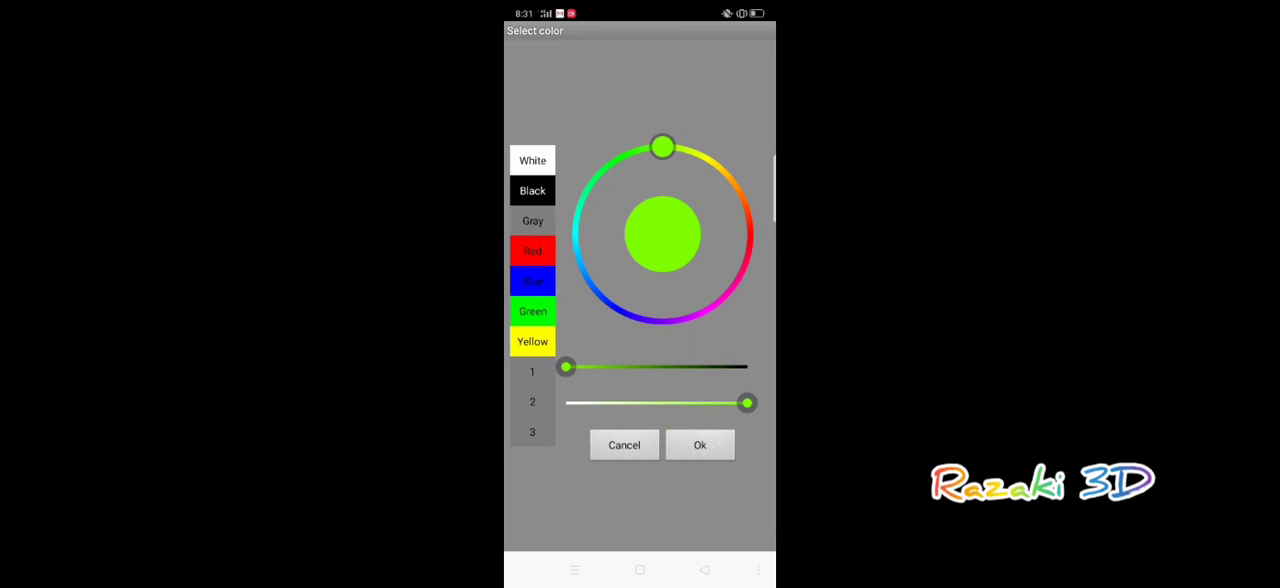
pyautogui.click(699, 444)
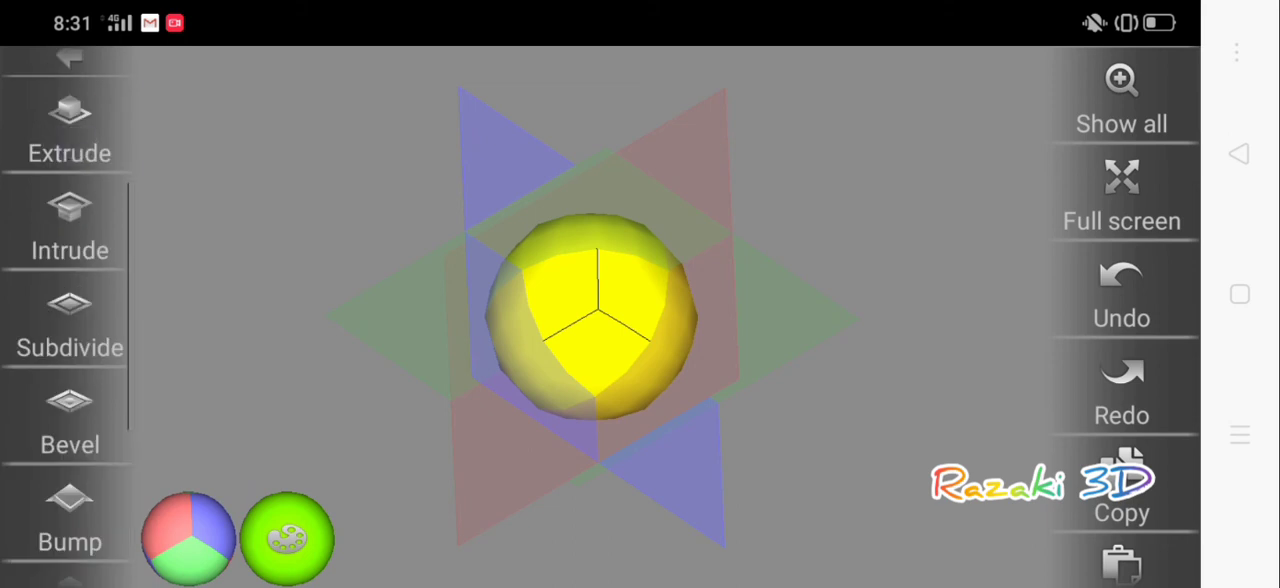
pyautogui.click(69, 327)
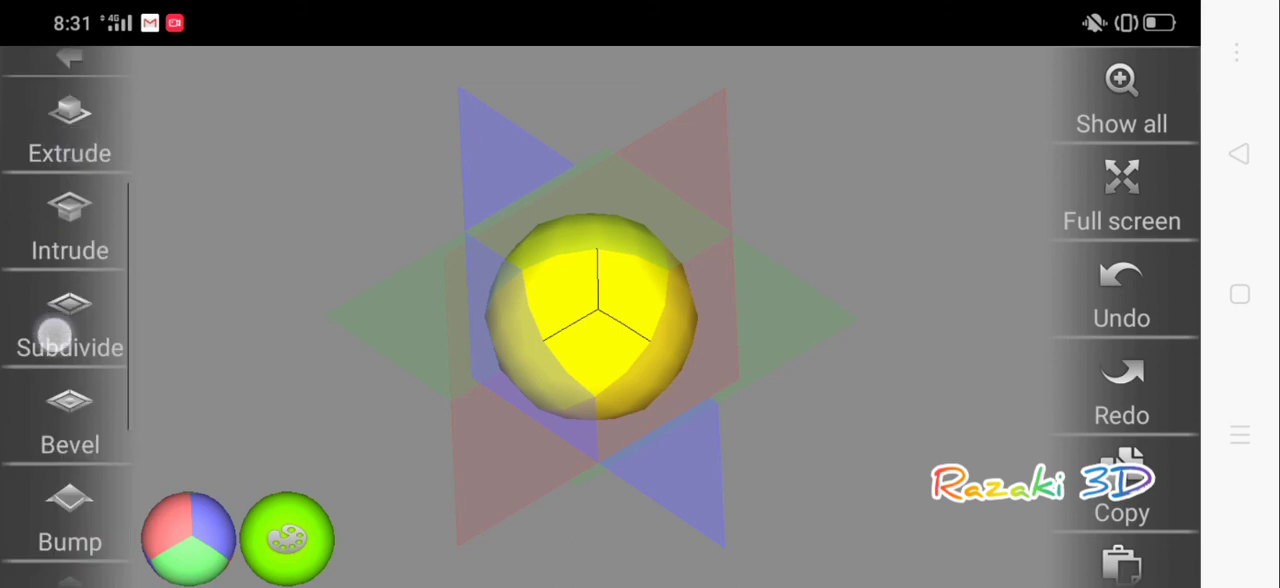
pyautogui.scroll(-3)
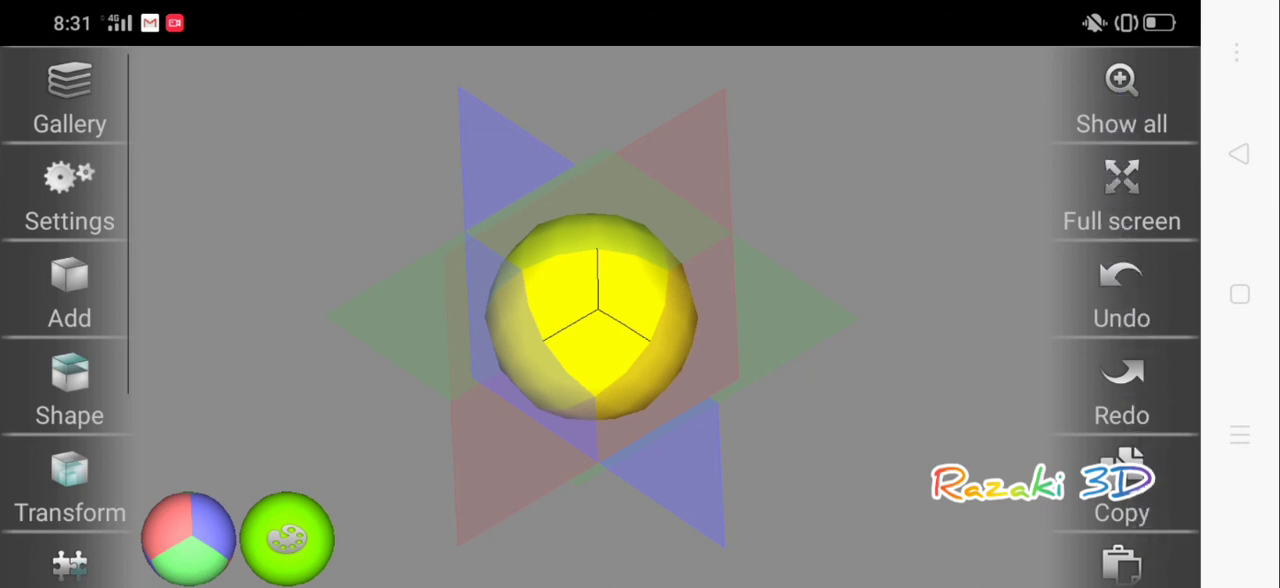
pyautogui.scroll(-3)
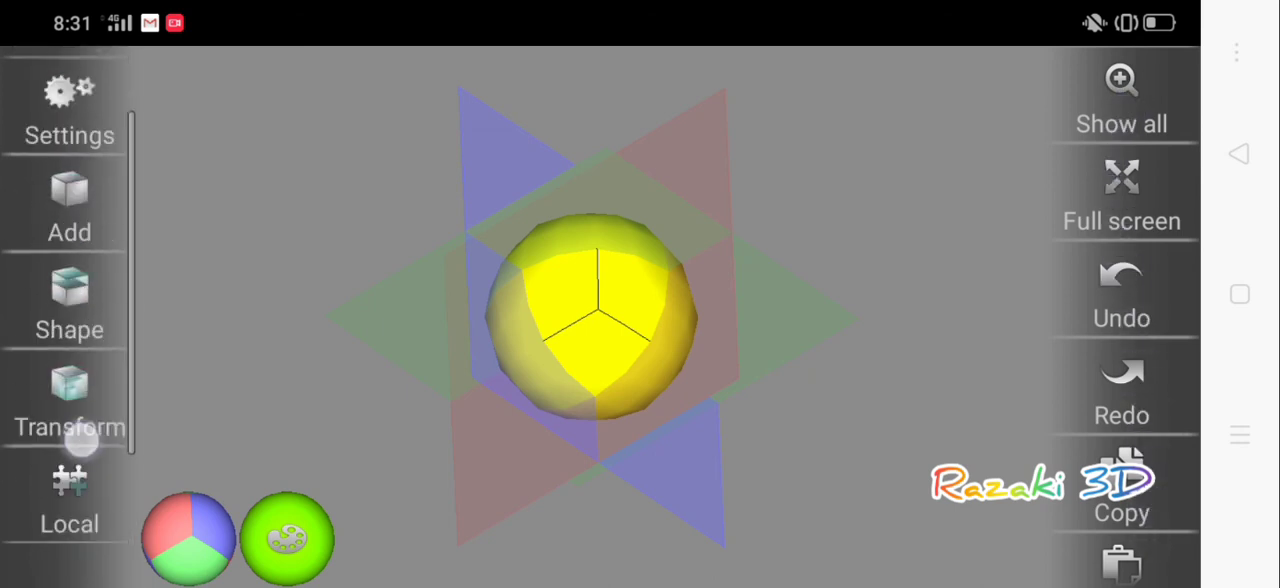